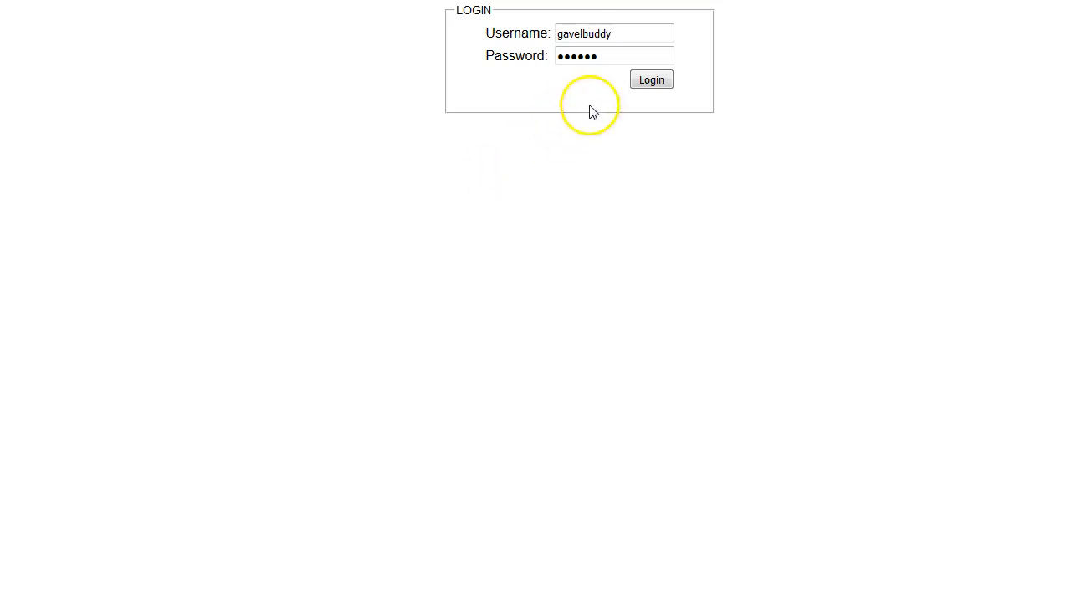
# Log in to Gavel Buddy with the entered username and password
pyautogui.click(651, 80)
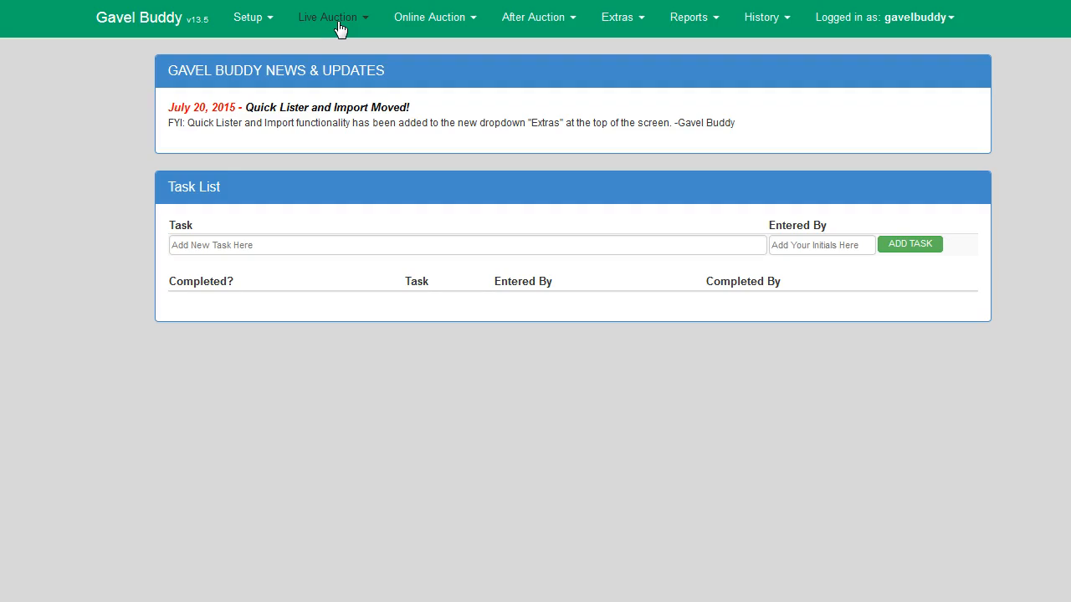
# Go to Live Auction cashiering and enter buyer number 99
pyautogui.click(333, 17)
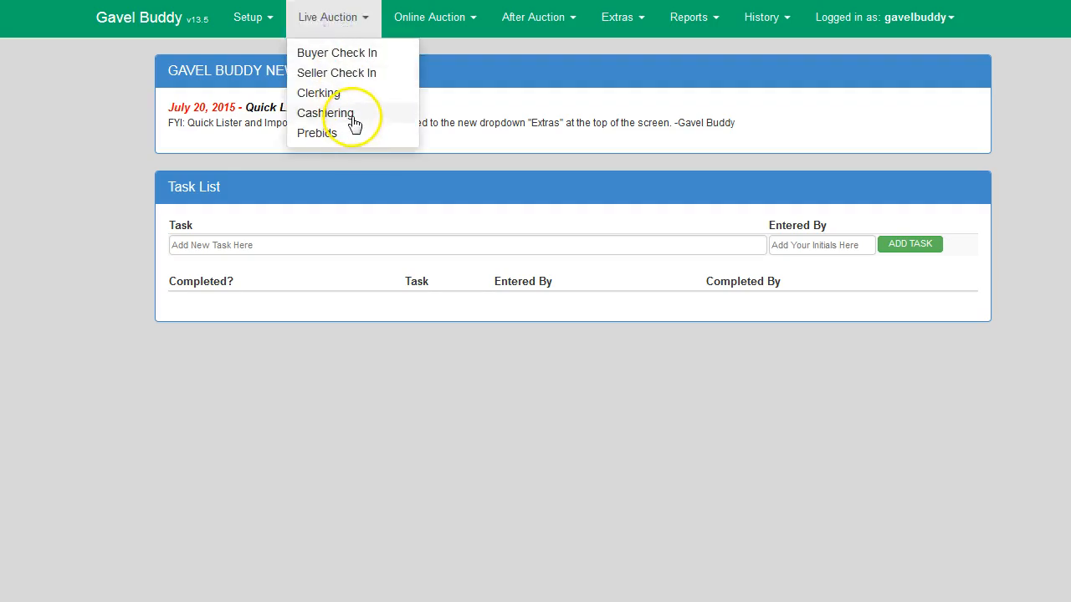
pyautogui.click(324, 114)
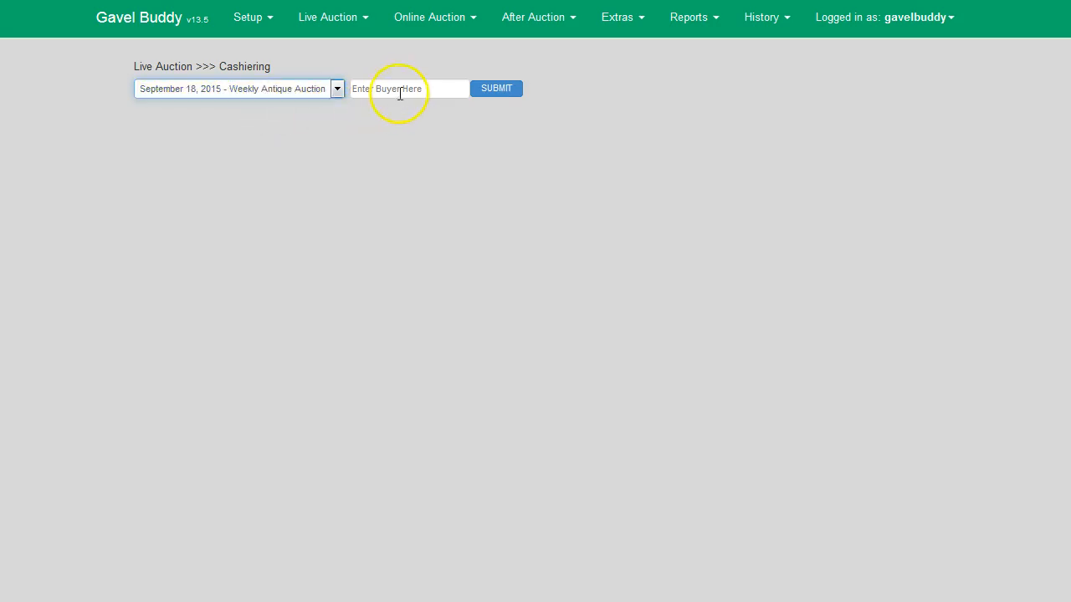
pyautogui.click(408, 89)
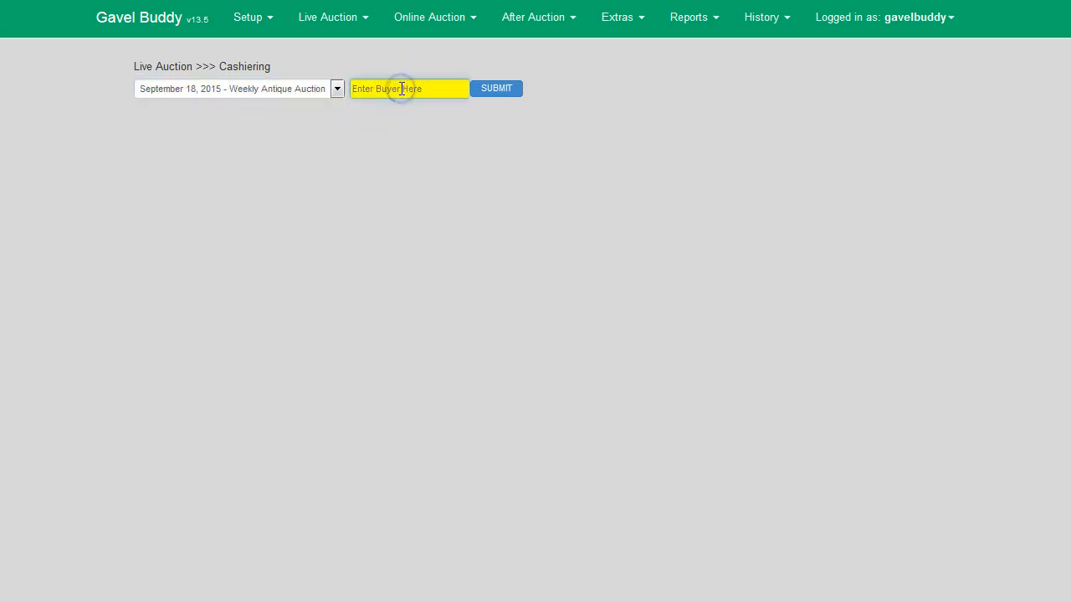
pyautogui.write('99')
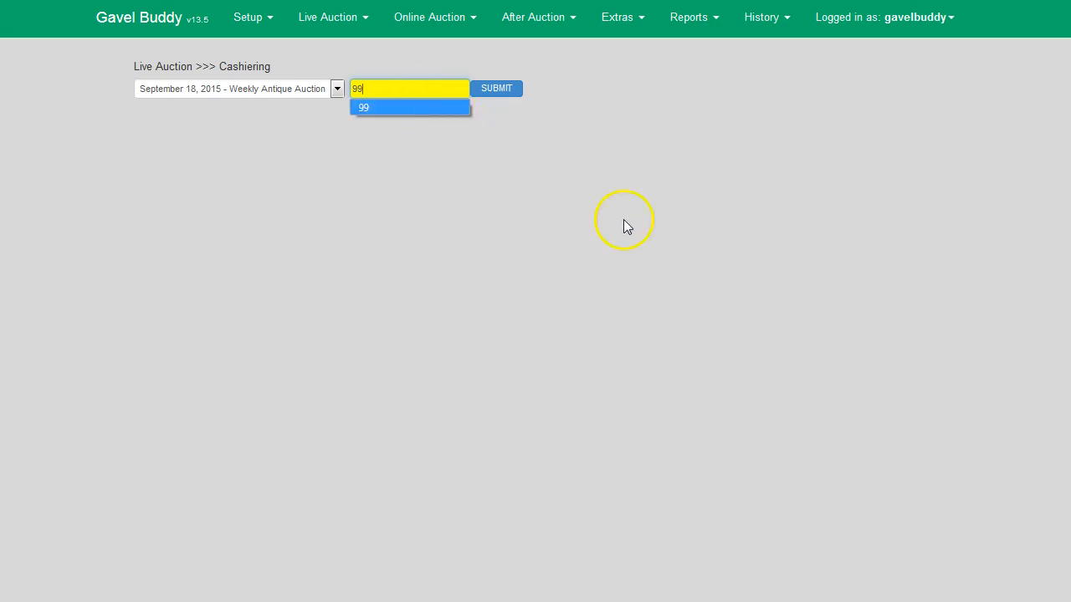
pyautogui.moveTo(497, 89)
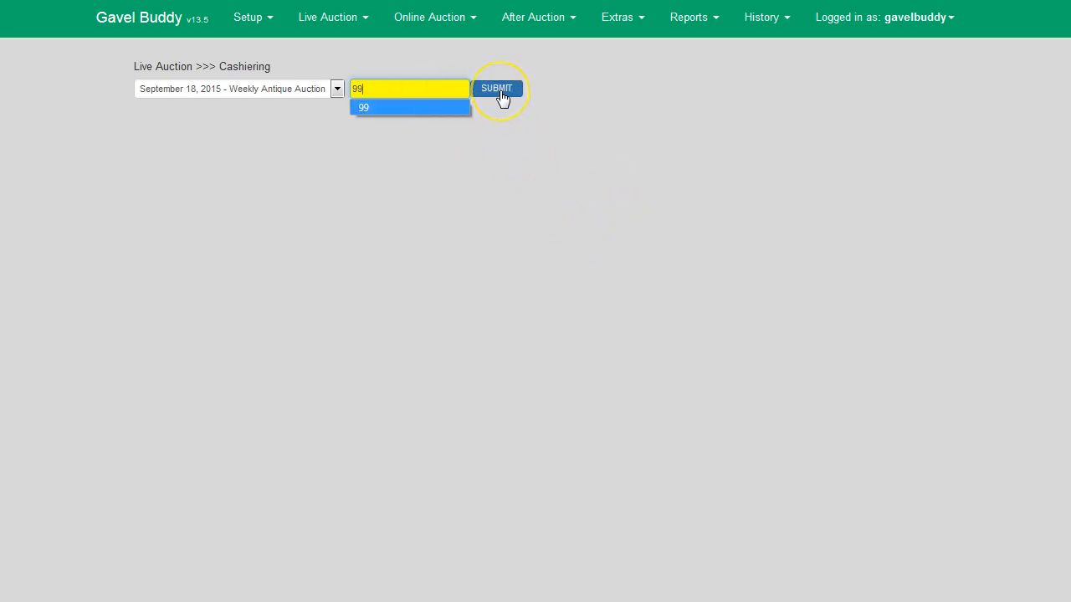
pyautogui.click(495, 87)
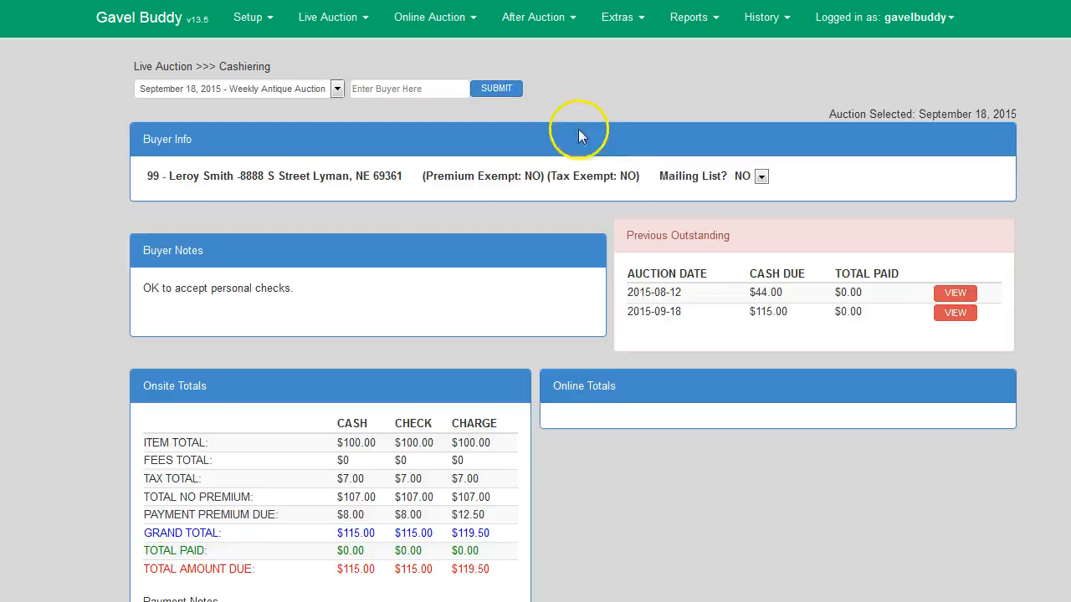
pyautogui.moveTo(694, 210)
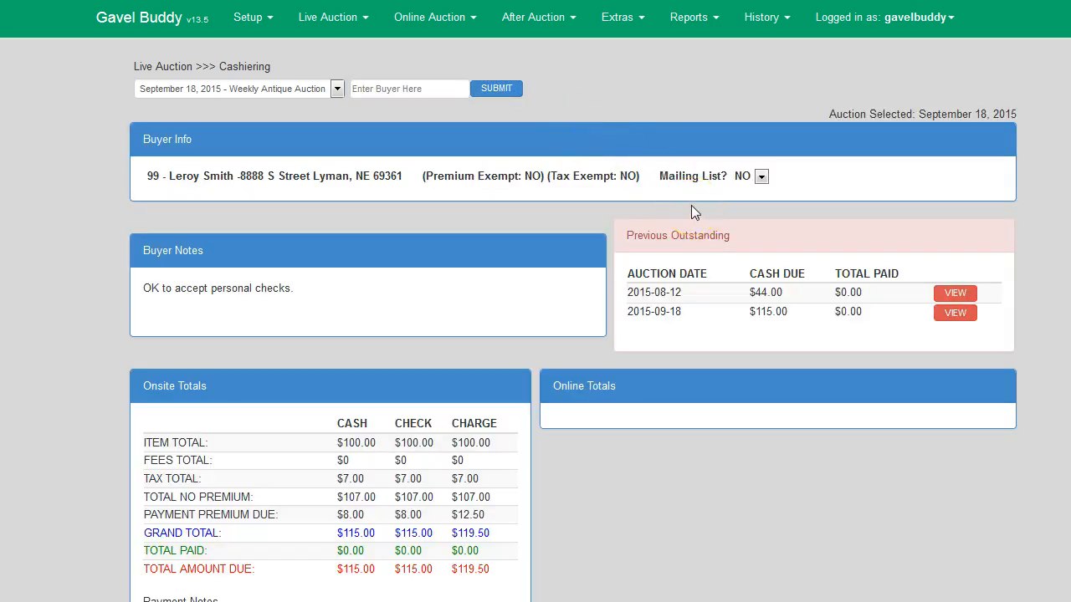
pyautogui.moveTo(683, 225)
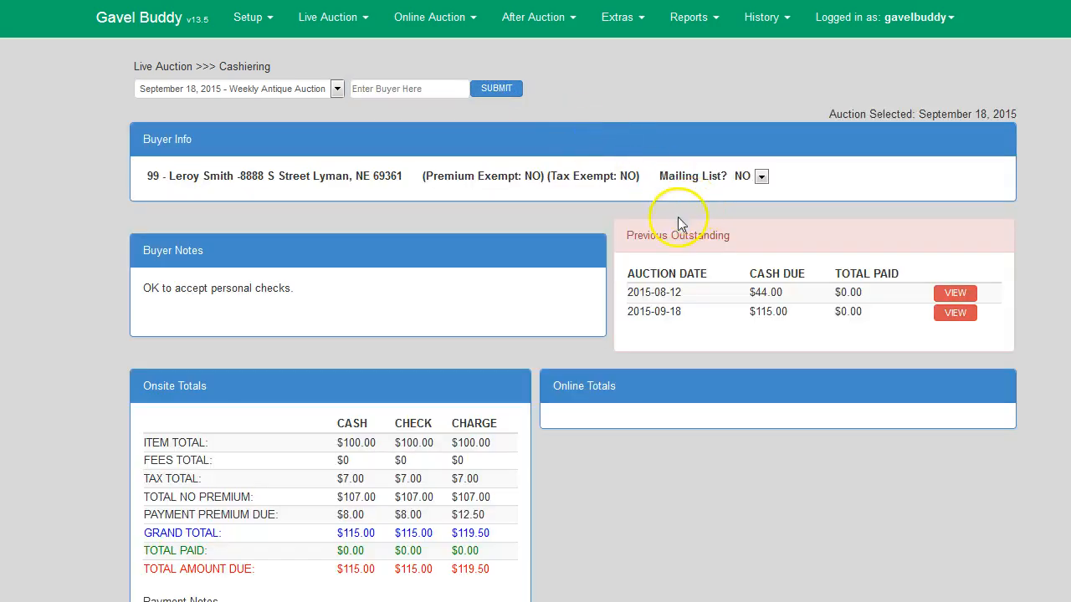
pyautogui.moveTo(634, 258)
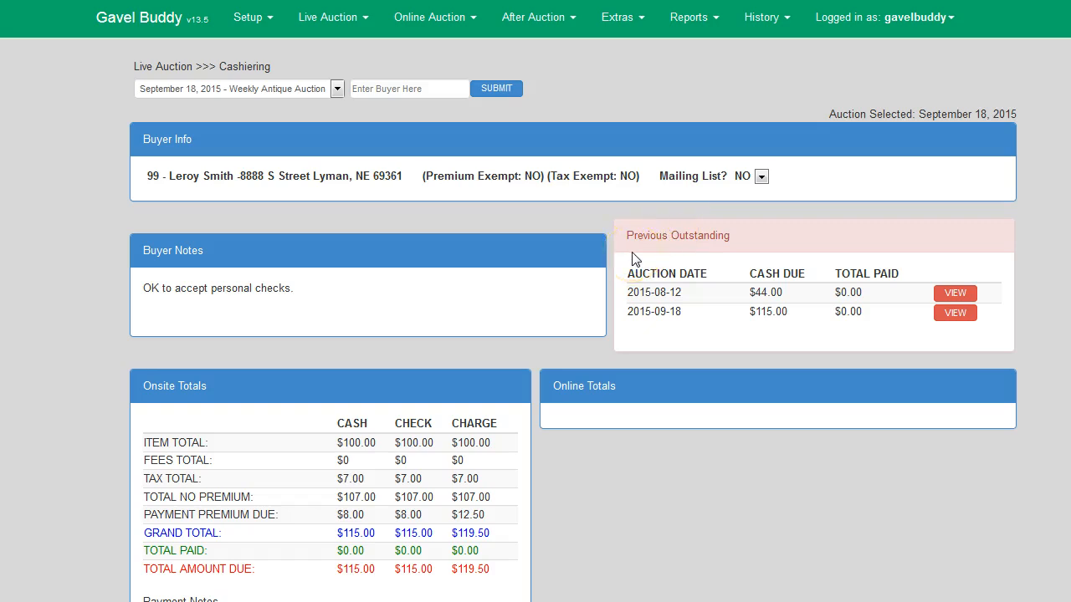
pyautogui.moveTo(368, 181)
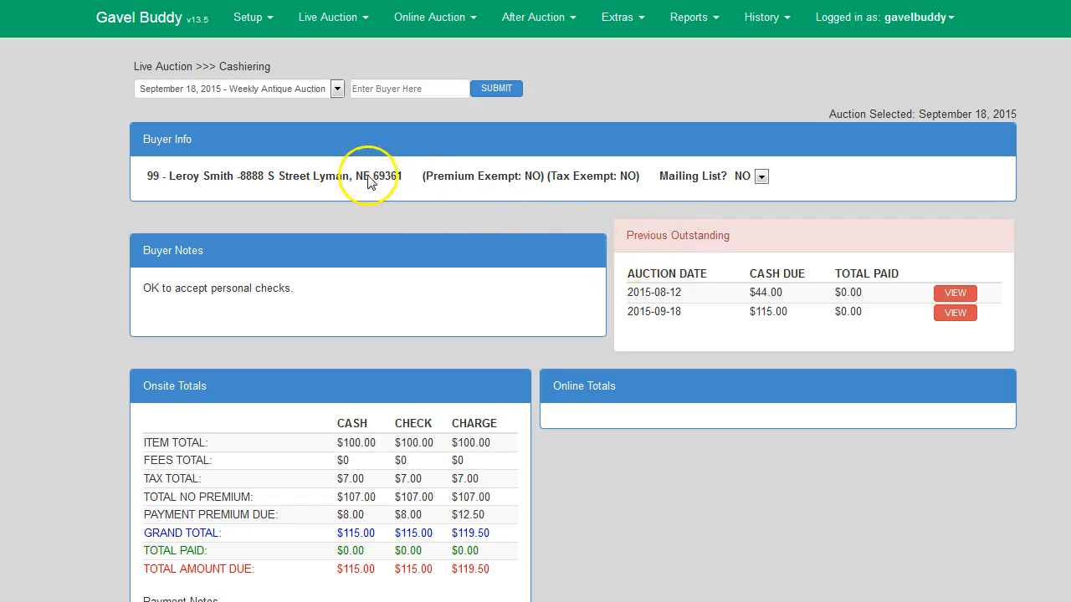
pyautogui.moveTo(501, 184)
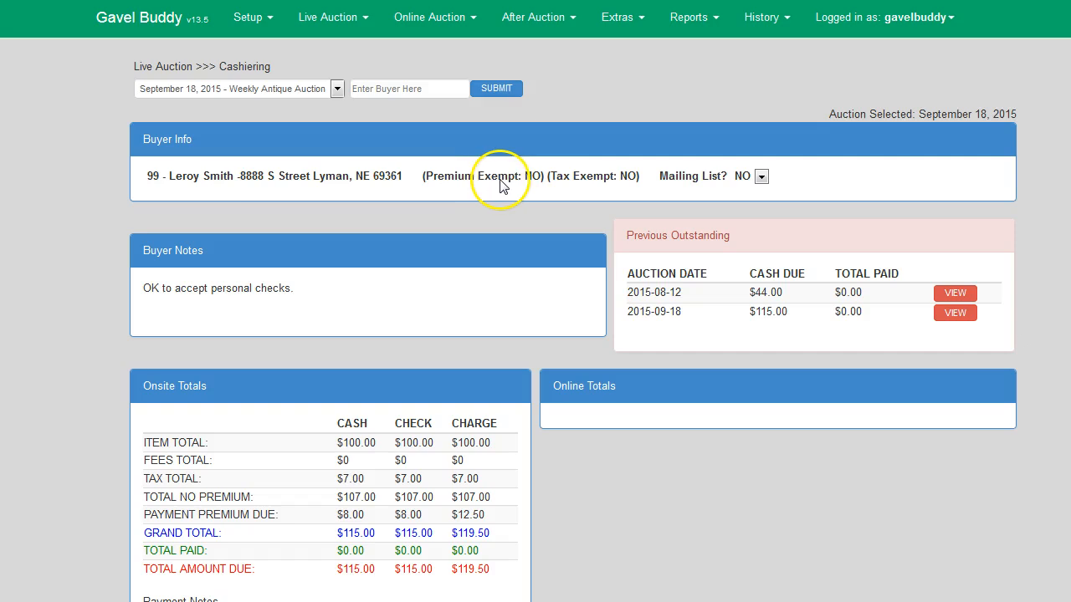
pyautogui.moveTo(678, 191)
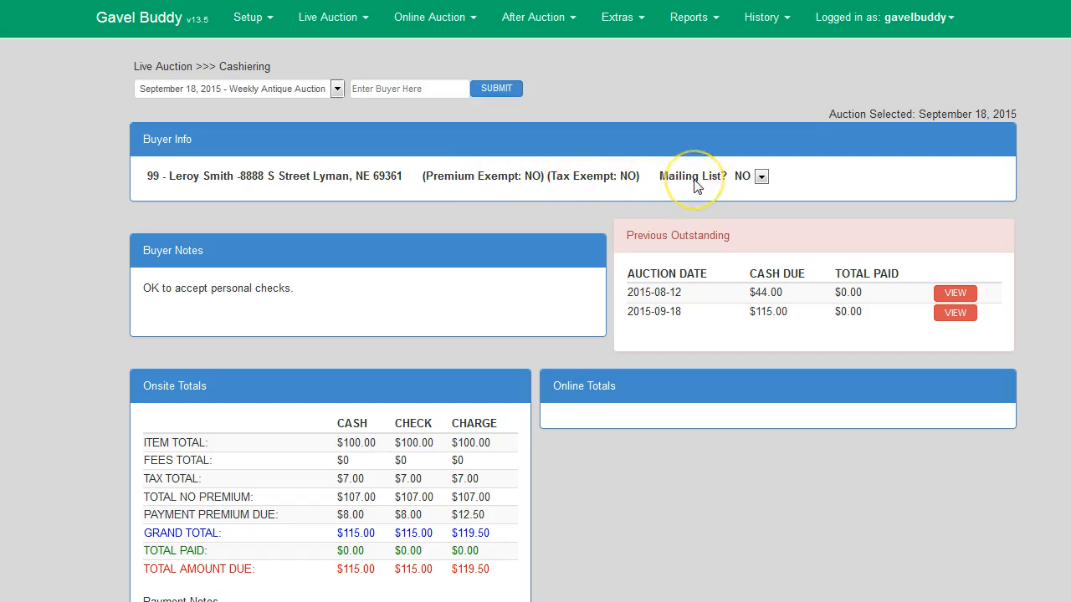
pyautogui.moveTo(569, 219)
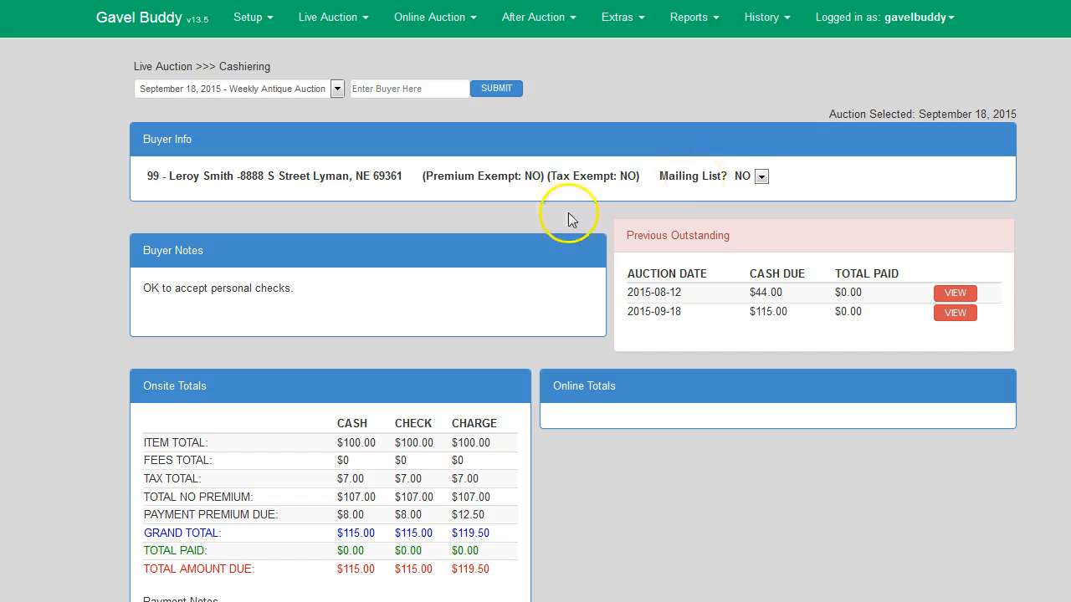
pyautogui.moveTo(438, 251)
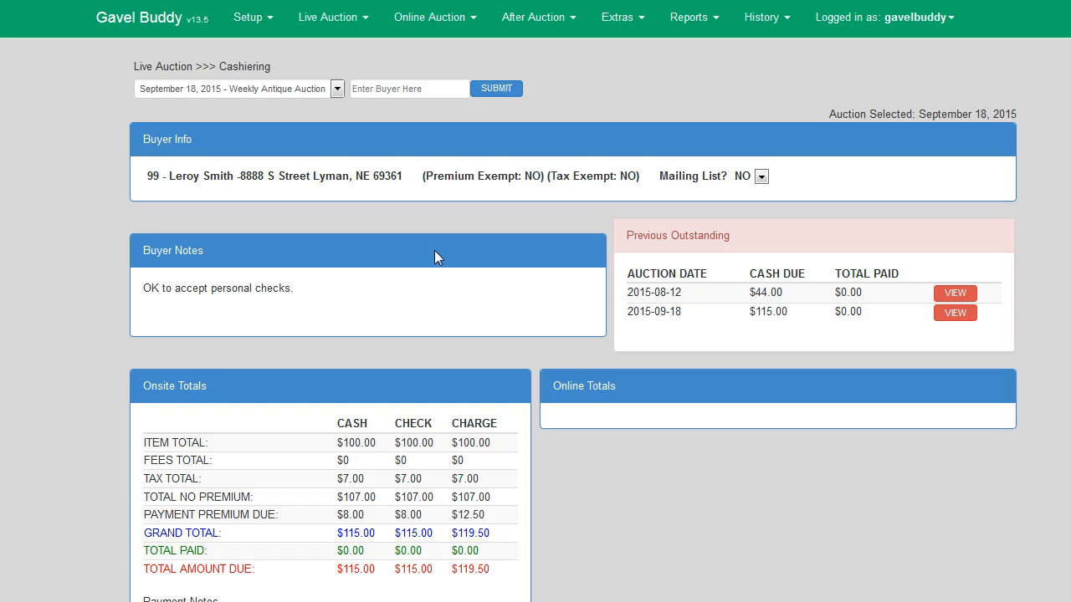
pyautogui.moveTo(768, 272)
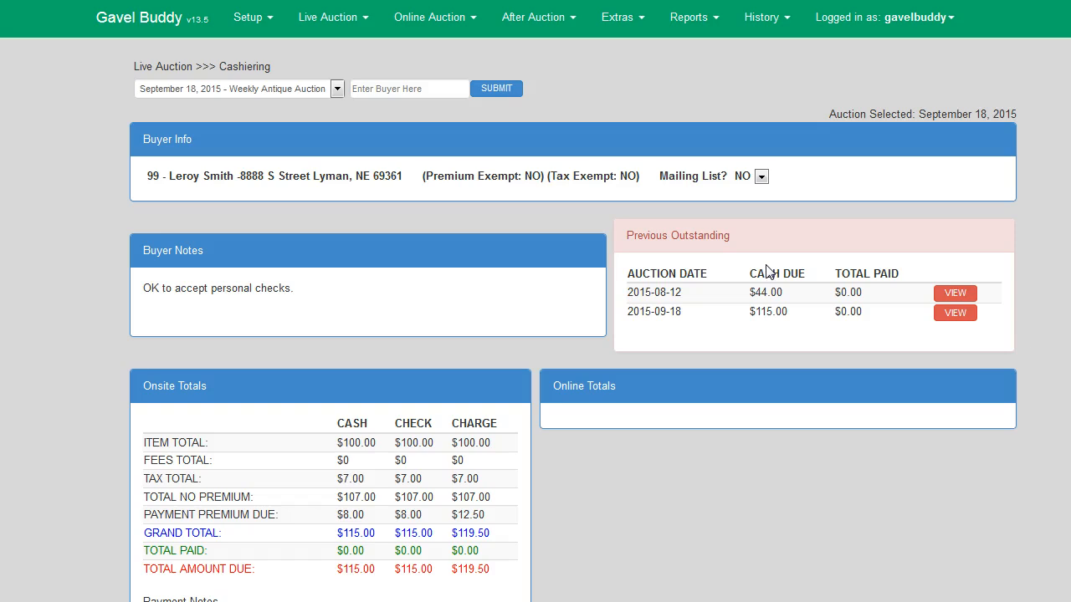
pyautogui.moveTo(768, 261)
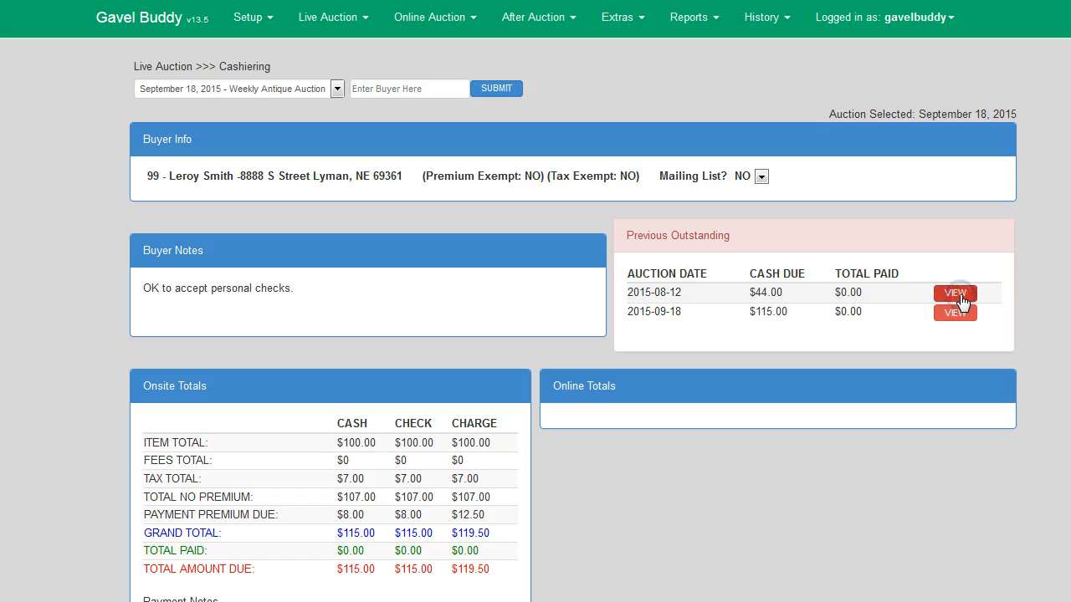
pyautogui.click(953, 293)
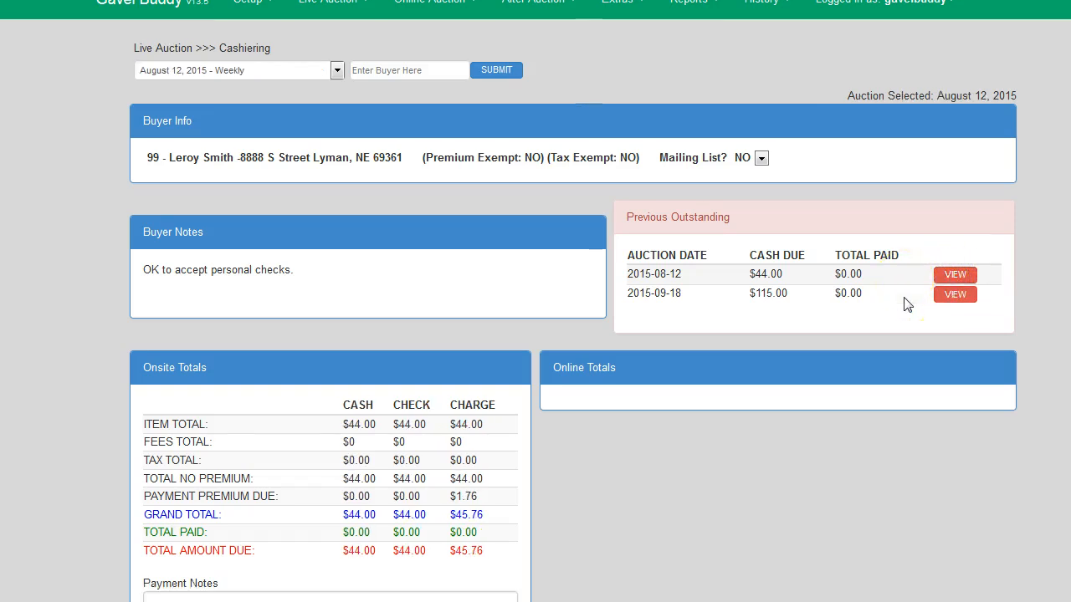
pyautogui.scroll(-3)
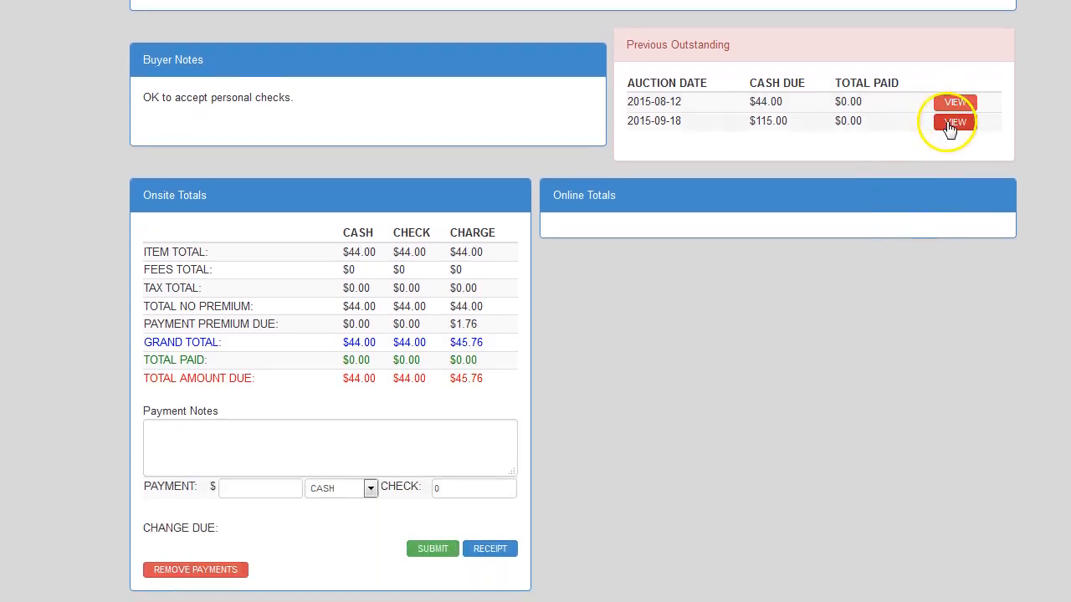
pyautogui.click(954, 121)
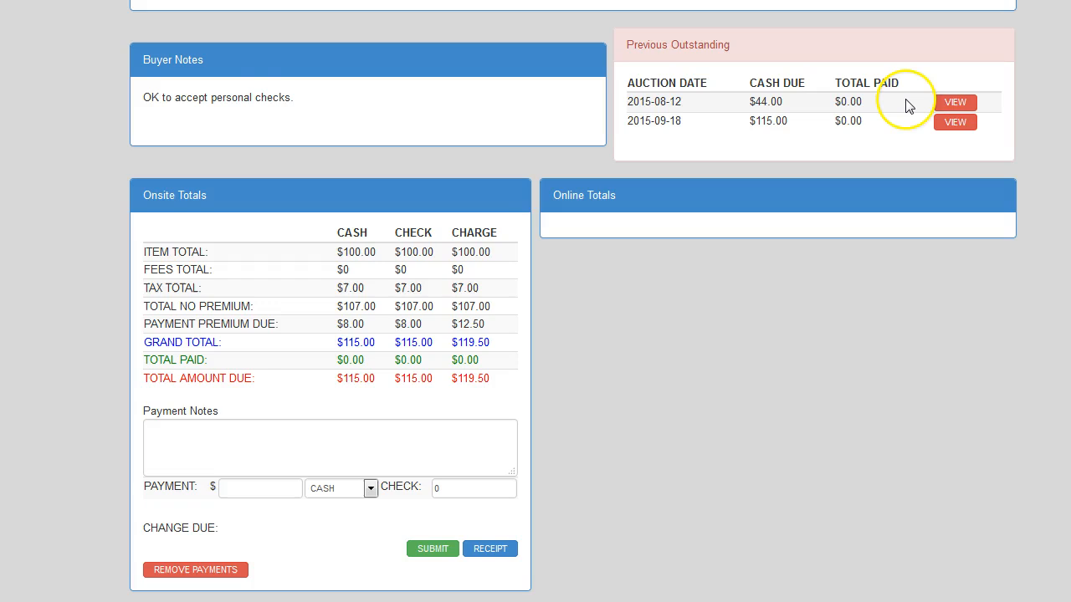
pyautogui.moveTo(903, 109)
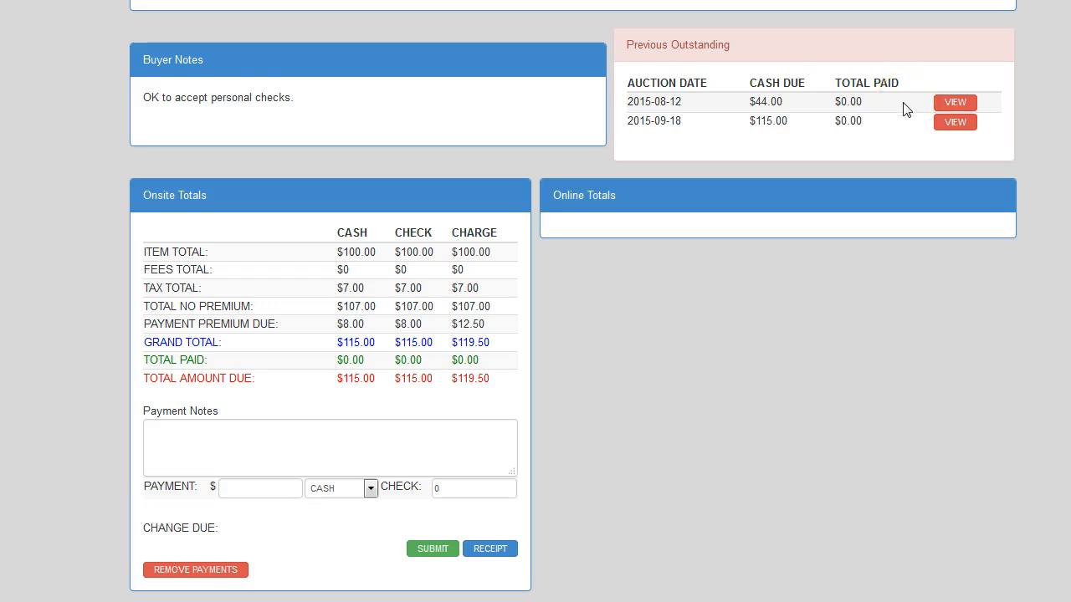
pyautogui.moveTo(449, 305)
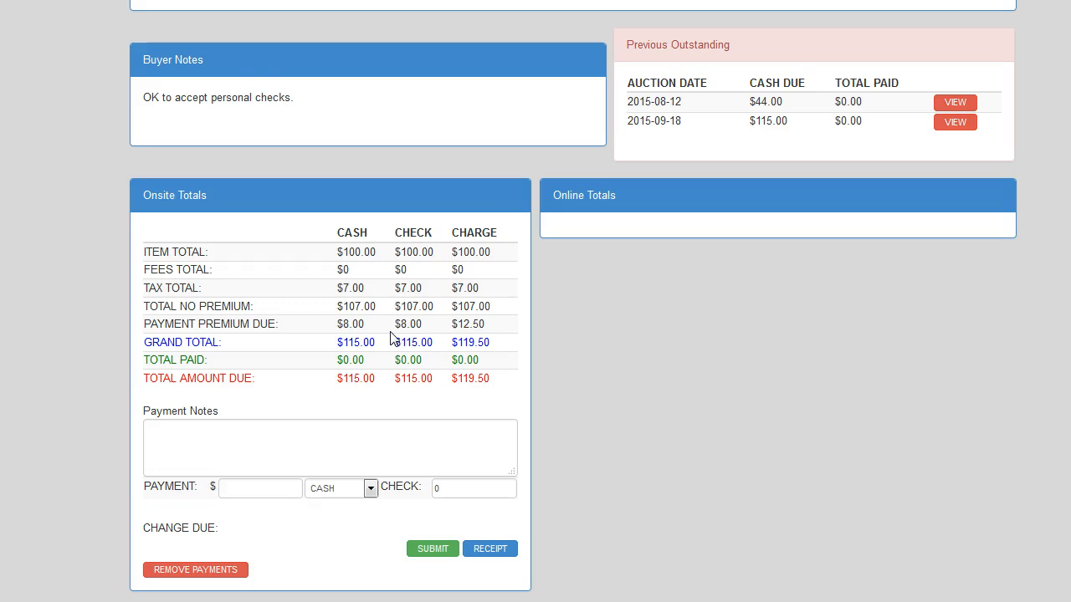
pyautogui.scroll(-3)
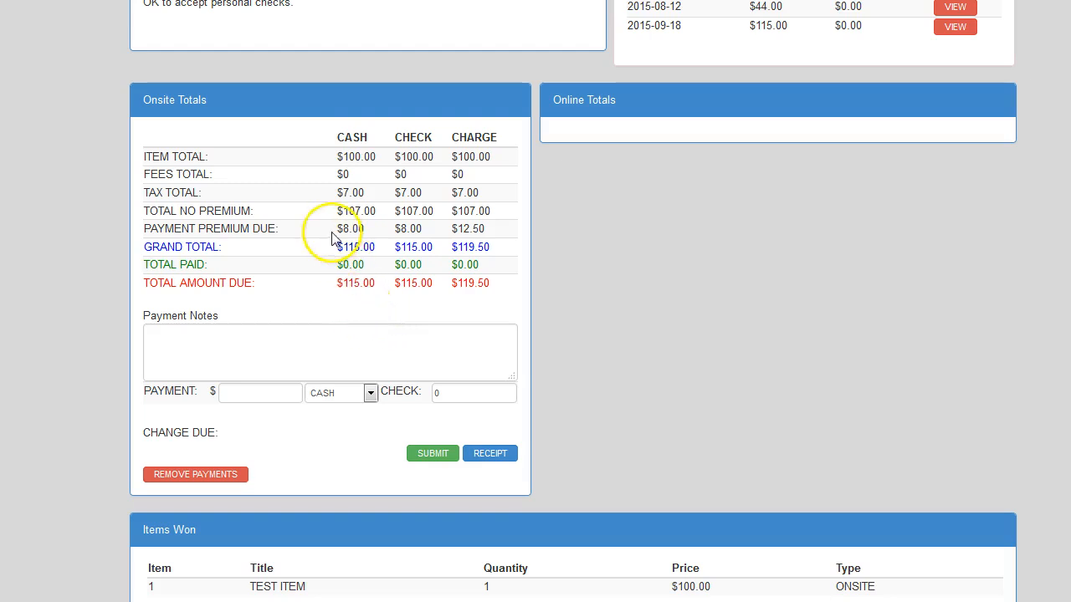
pyautogui.moveTo(311, 217)
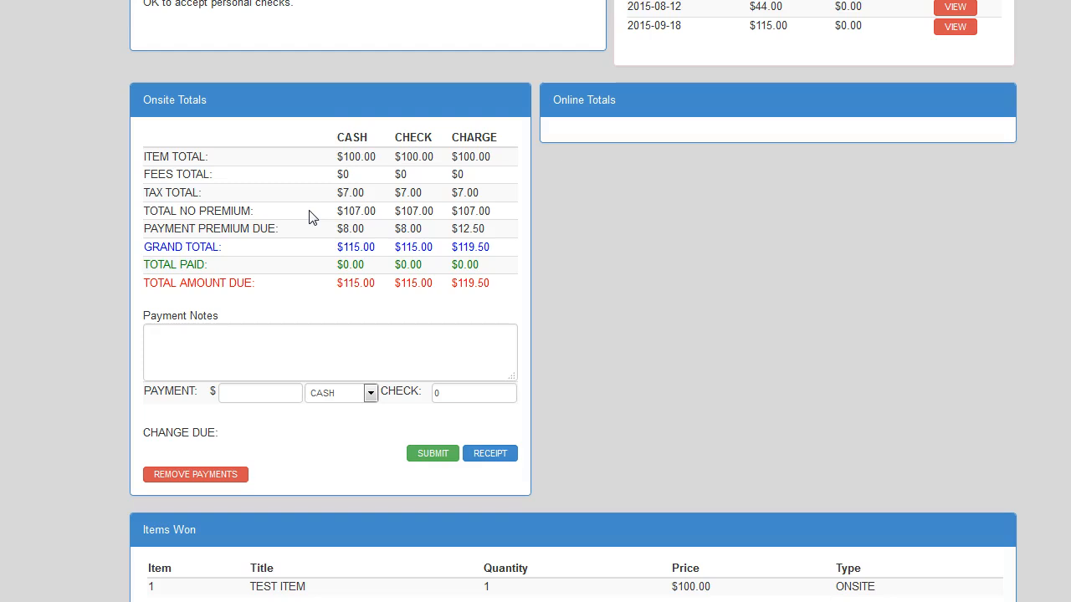
pyautogui.moveTo(274, 358)
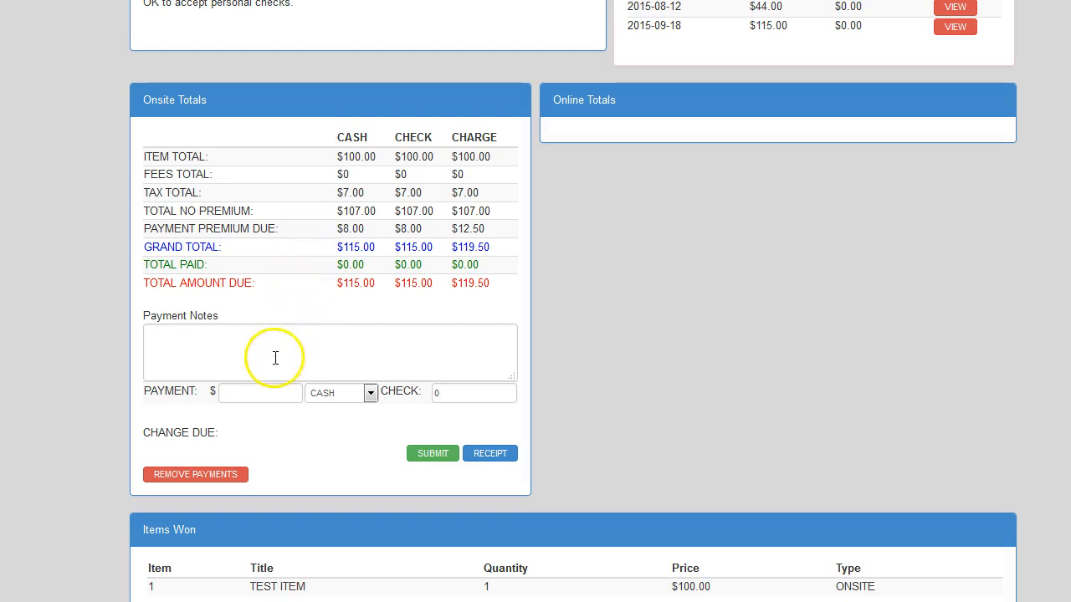
pyautogui.moveTo(274, 365)
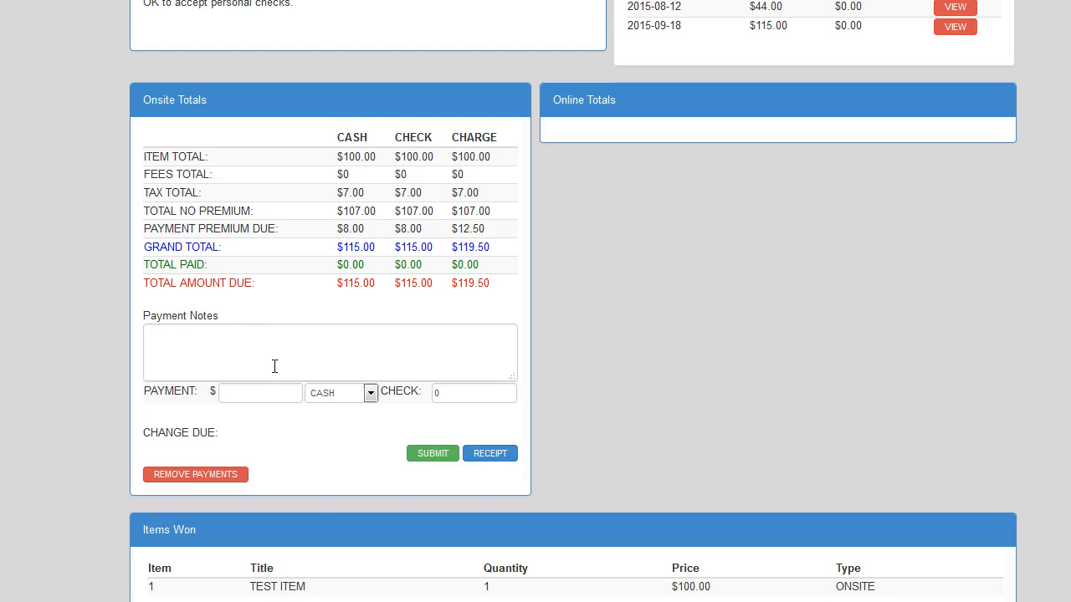
pyautogui.moveTo(294, 355)
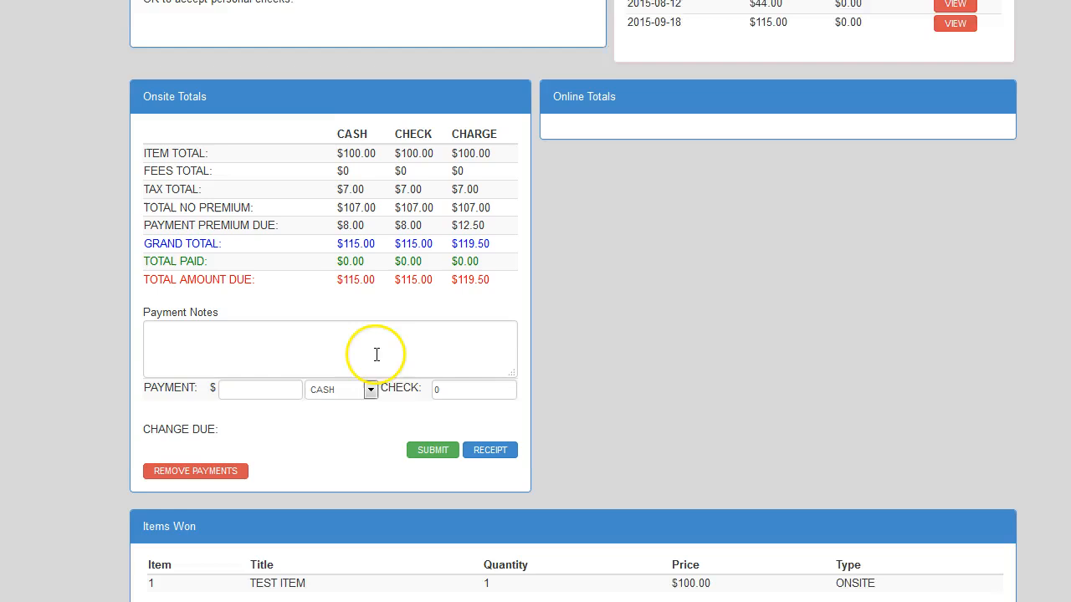
pyautogui.scroll(-3)
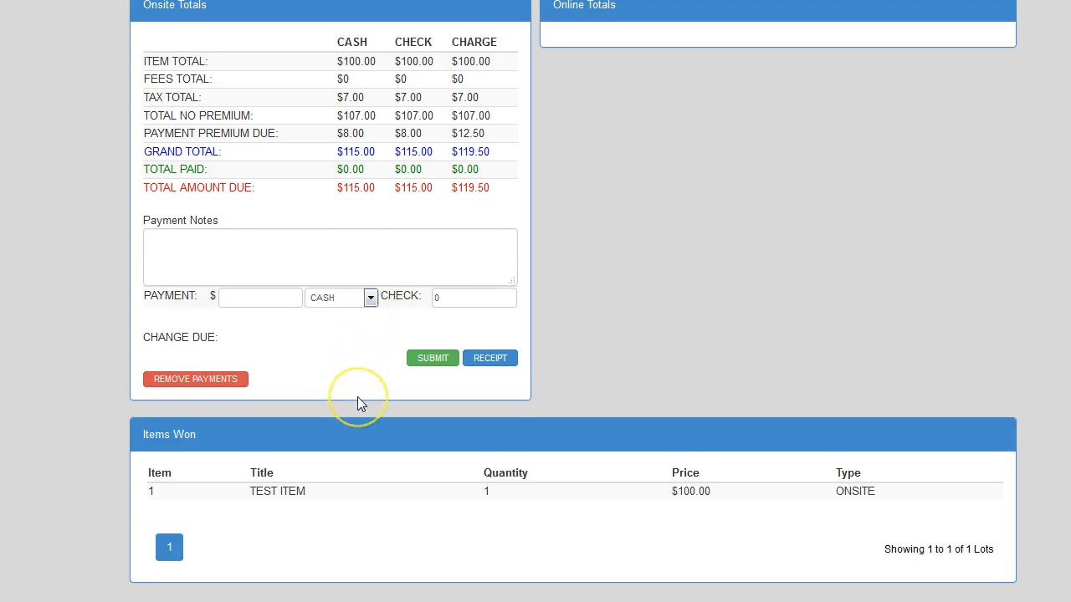
pyautogui.moveTo(326, 346)
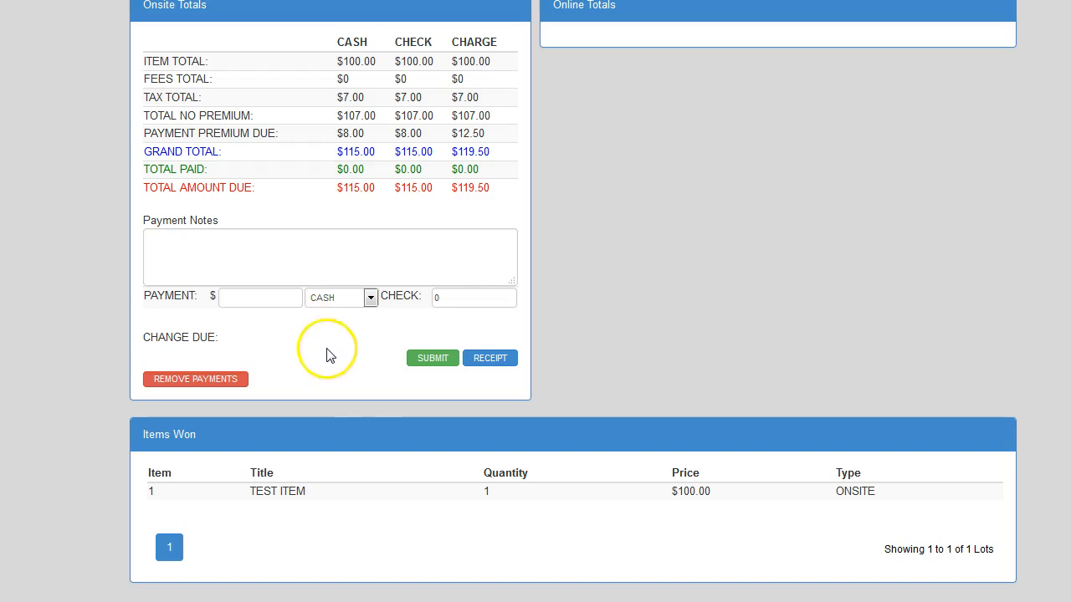
pyautogui.moveTo(362, 421)
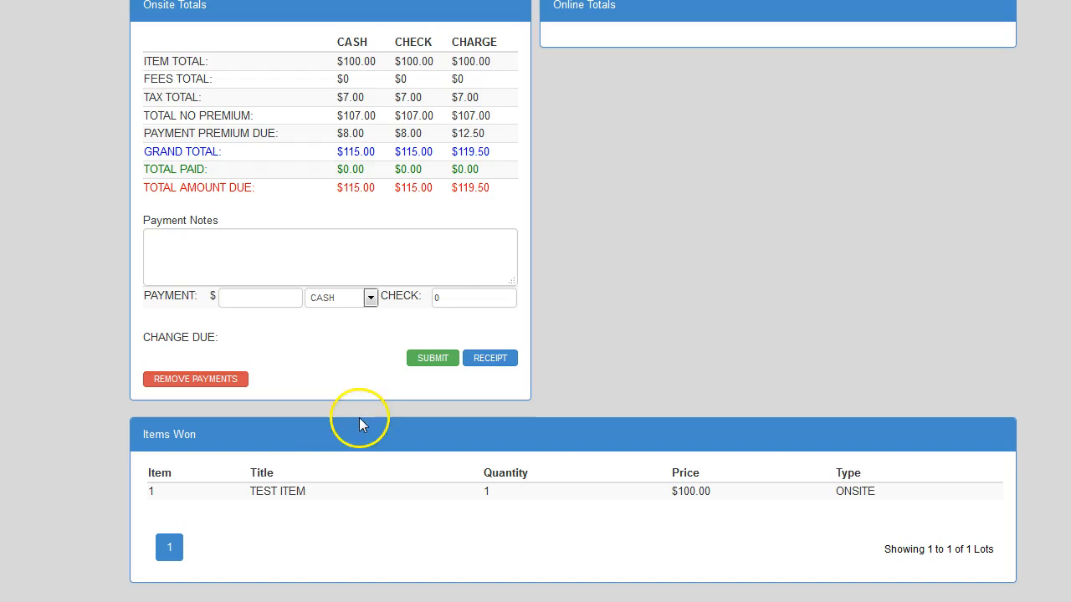
pyautogui.moveTo(337, 465)
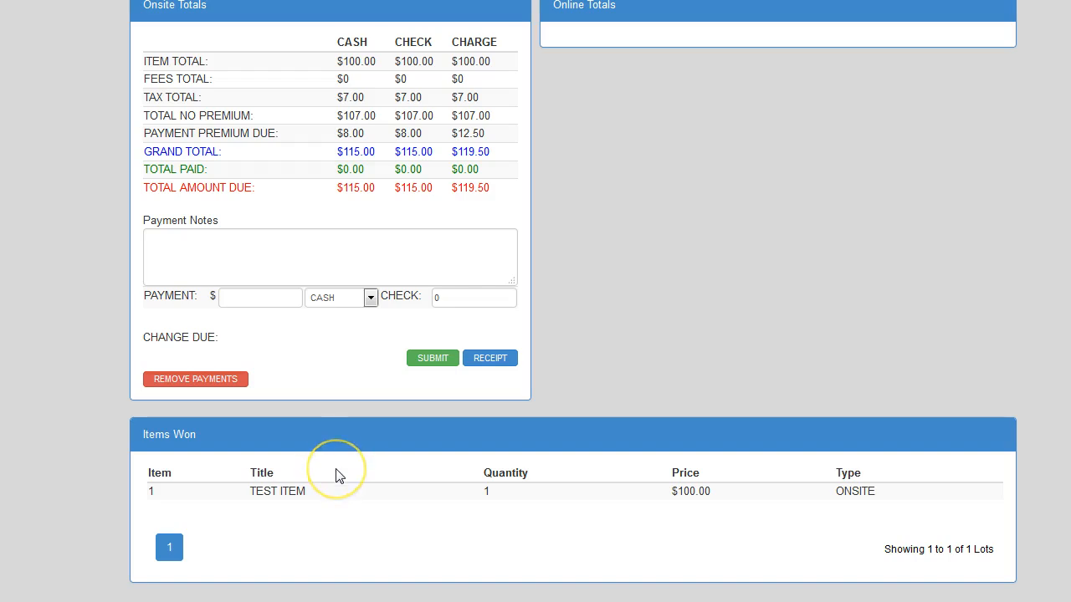
pyautogui.moveTo(338, 475)
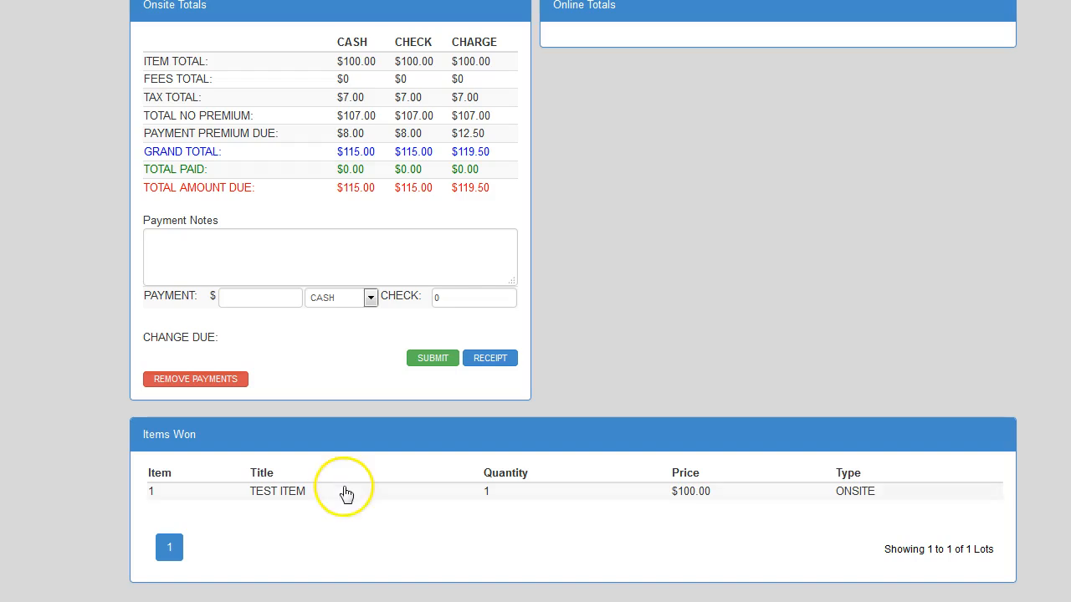
pyautogui.click(278, 492)
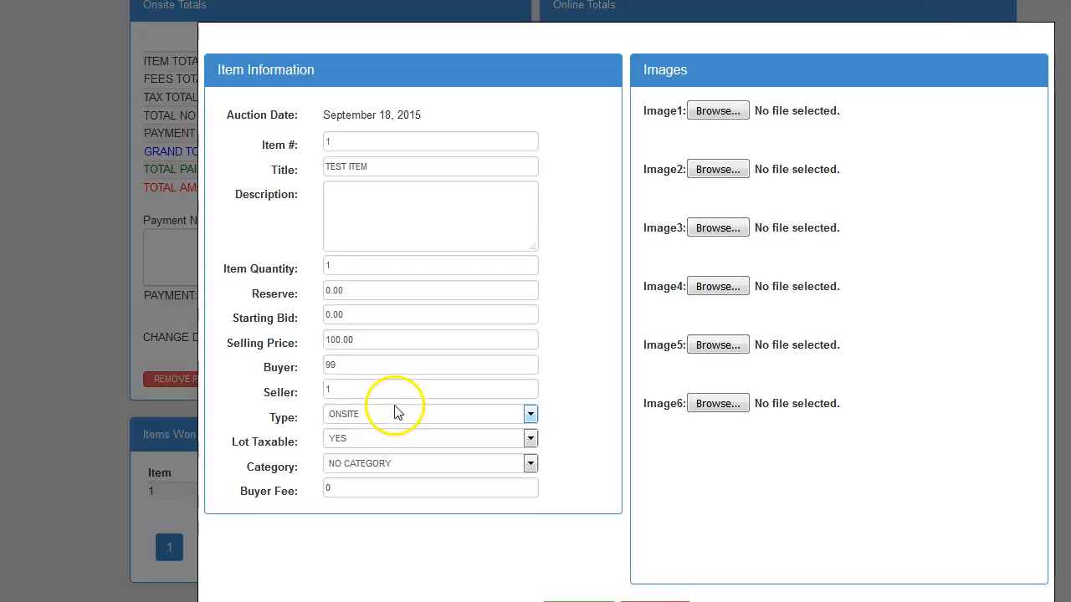
pyautogui.scroll(-3)
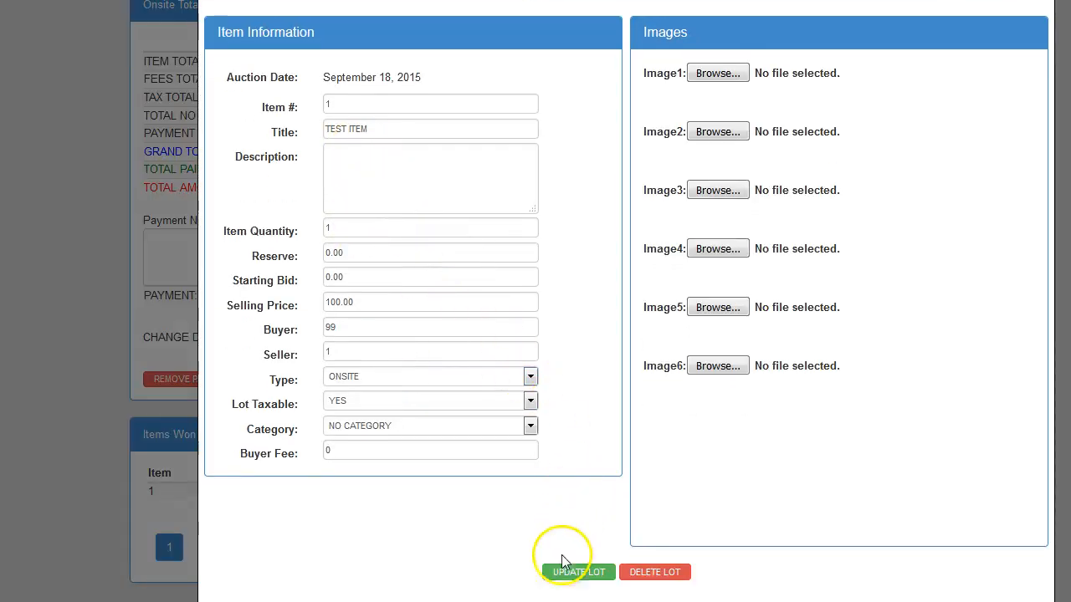
pyautogui.click(577, 572)
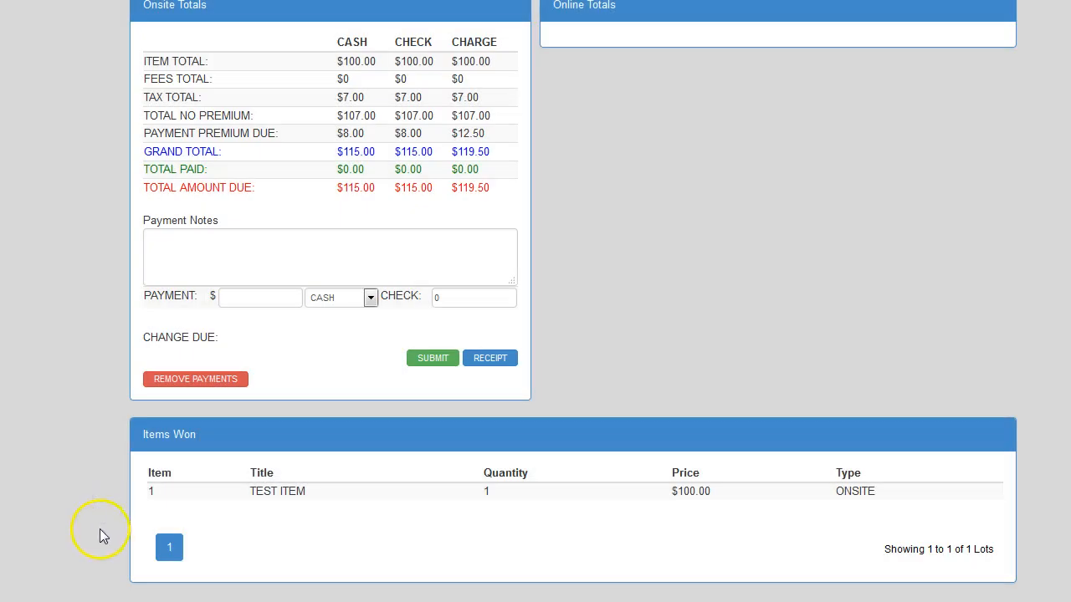
pyautogui.moveTo(449, 389)
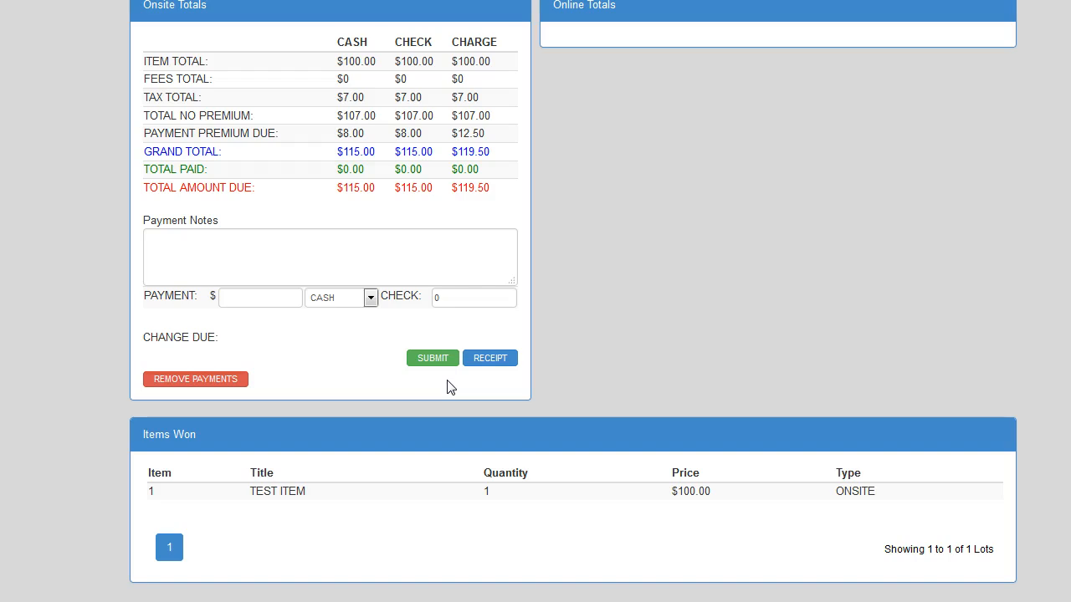
pyautogui.moveTo(455, 393)
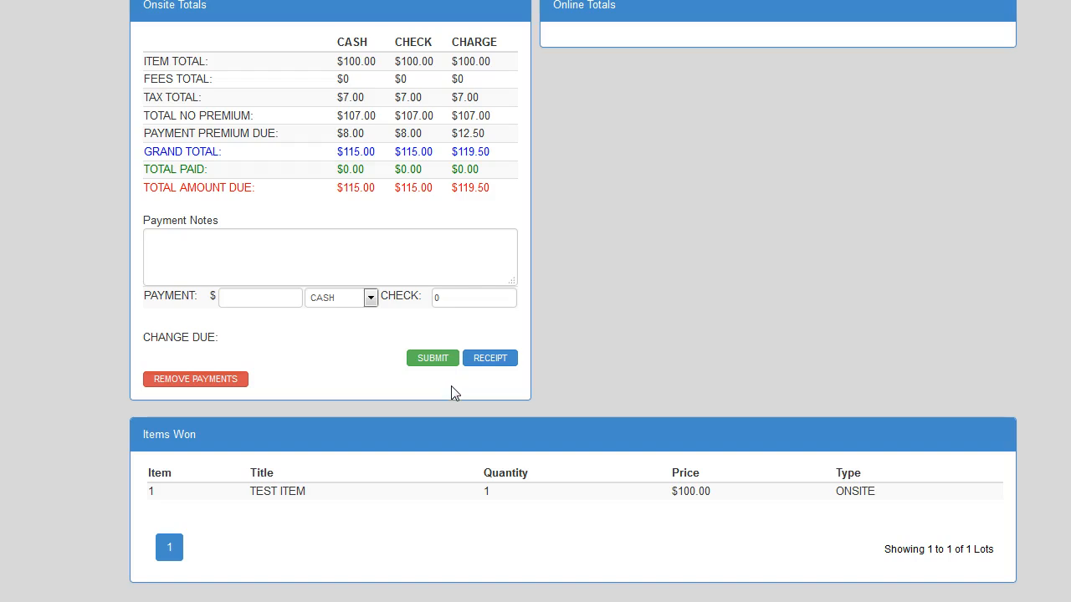
# Submit a $50 CASH payment in Onsite Totals, leaving $65 due
pyautogui.scroll(3)
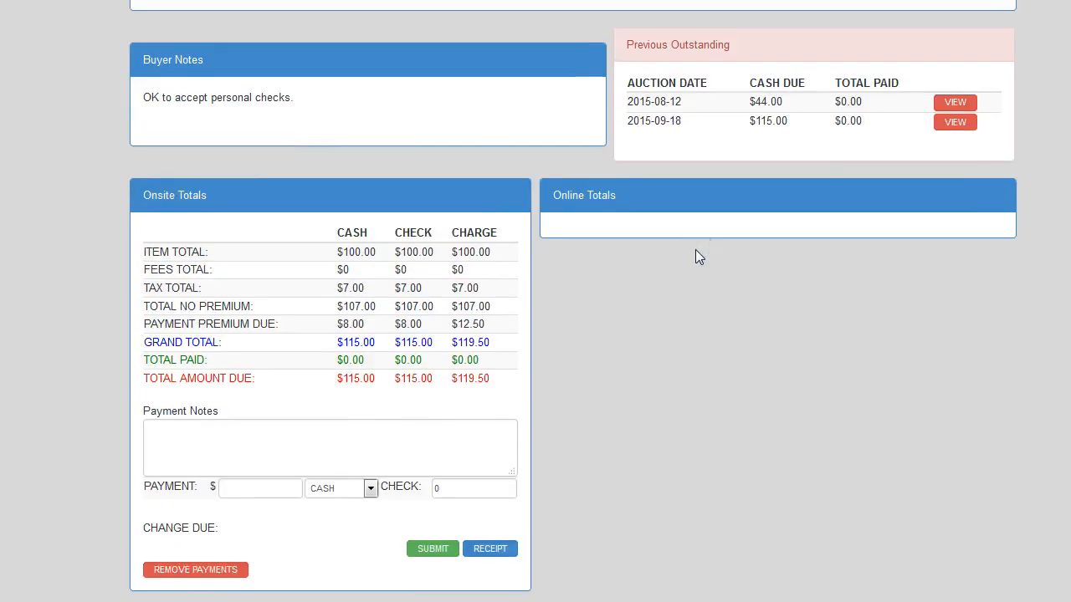
pyautogui.scroll(3)
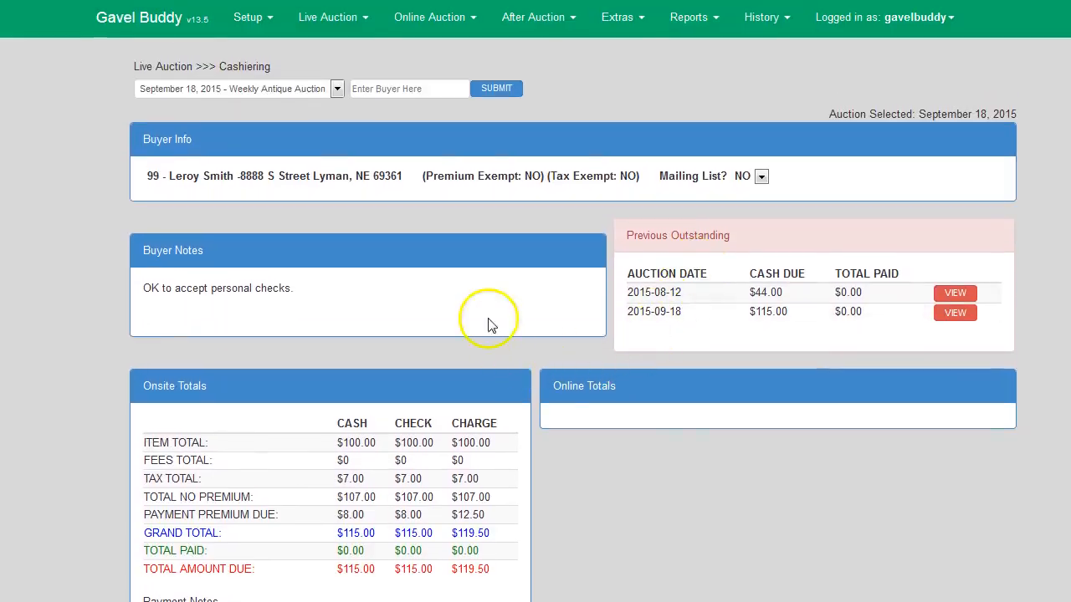
pyautogui.moveTo(201, 94)
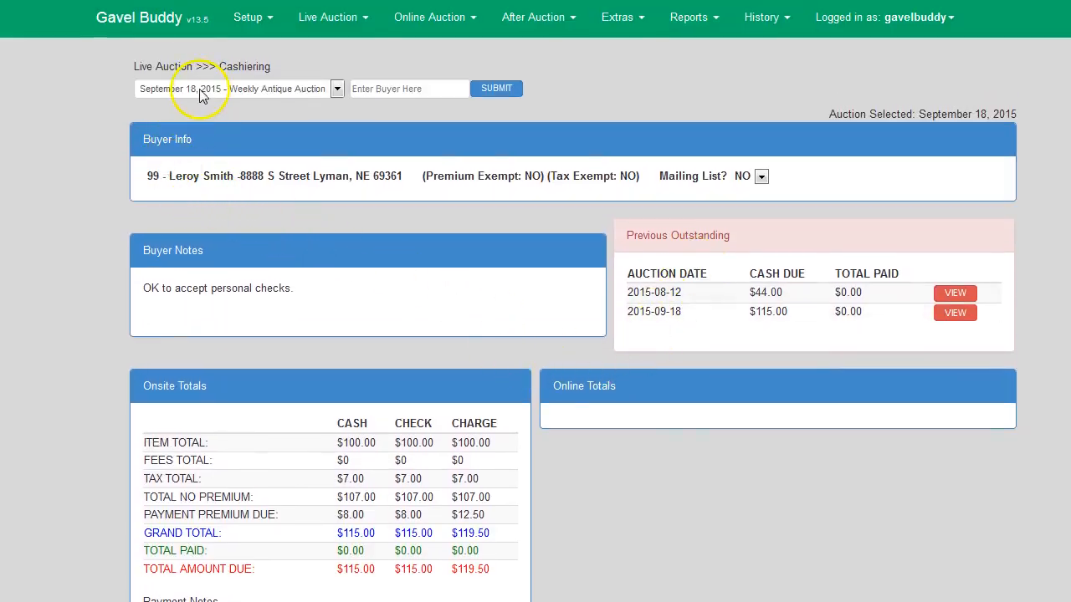
pyautogui.moveTo(184, 214)
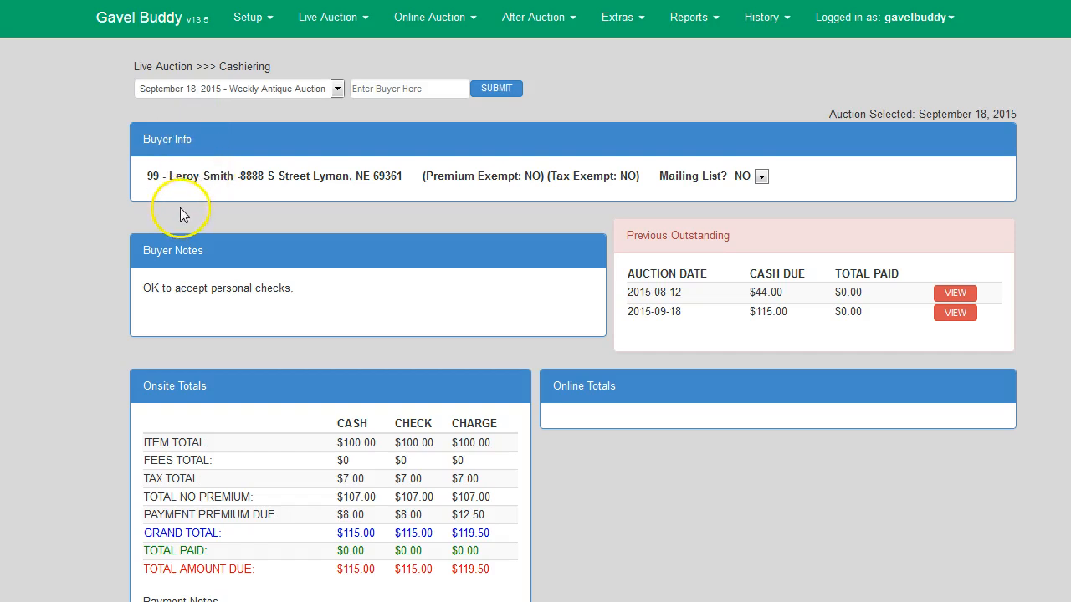
pyautogui.moveTo(494, 310)
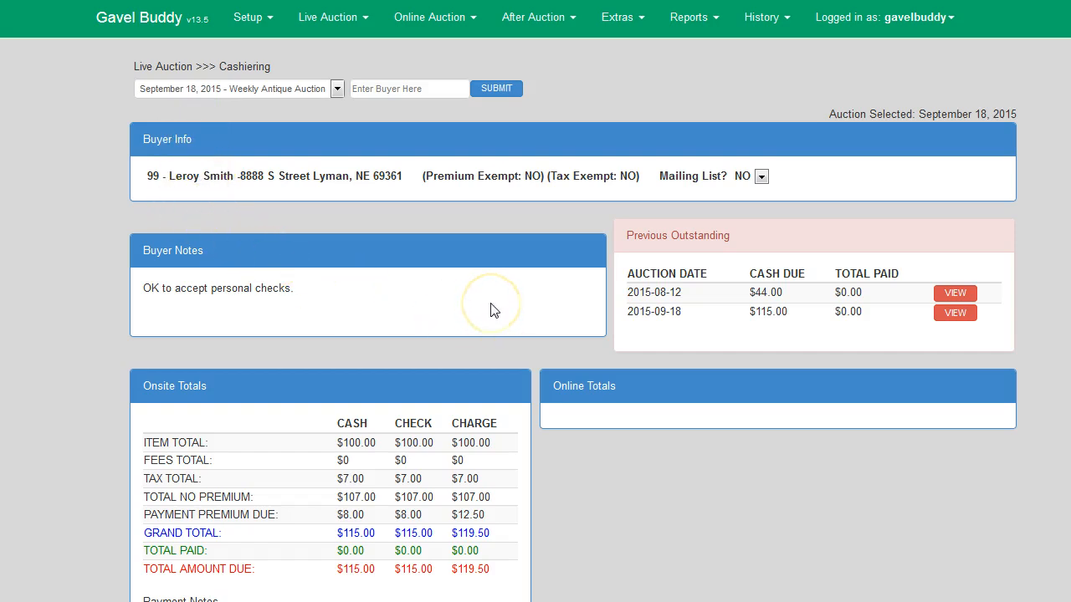
pyautogui.scroll(-3)
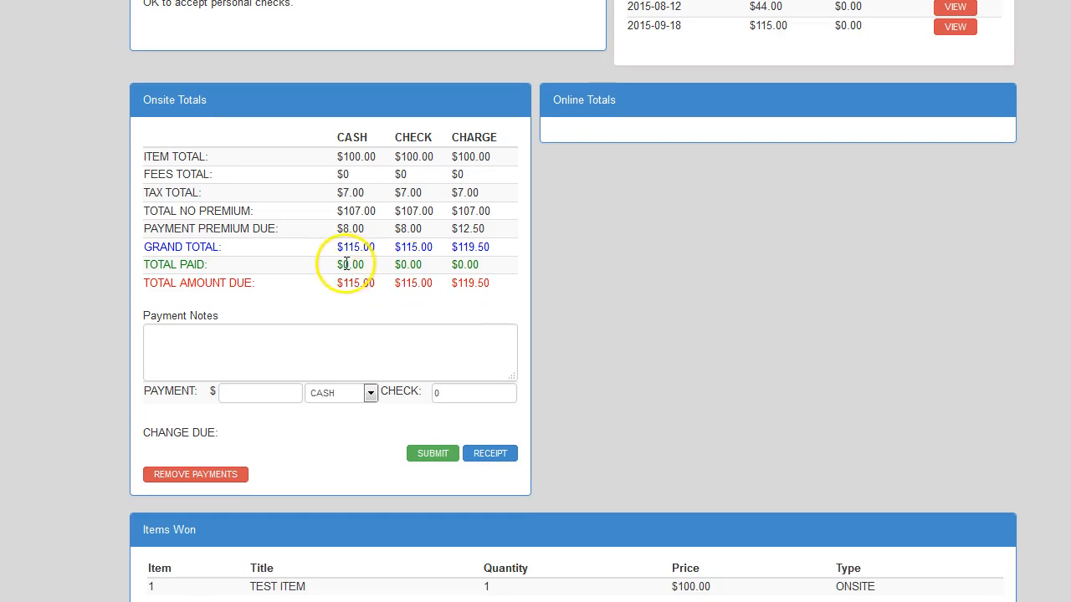
pyautogui.moveTo(261, 418)
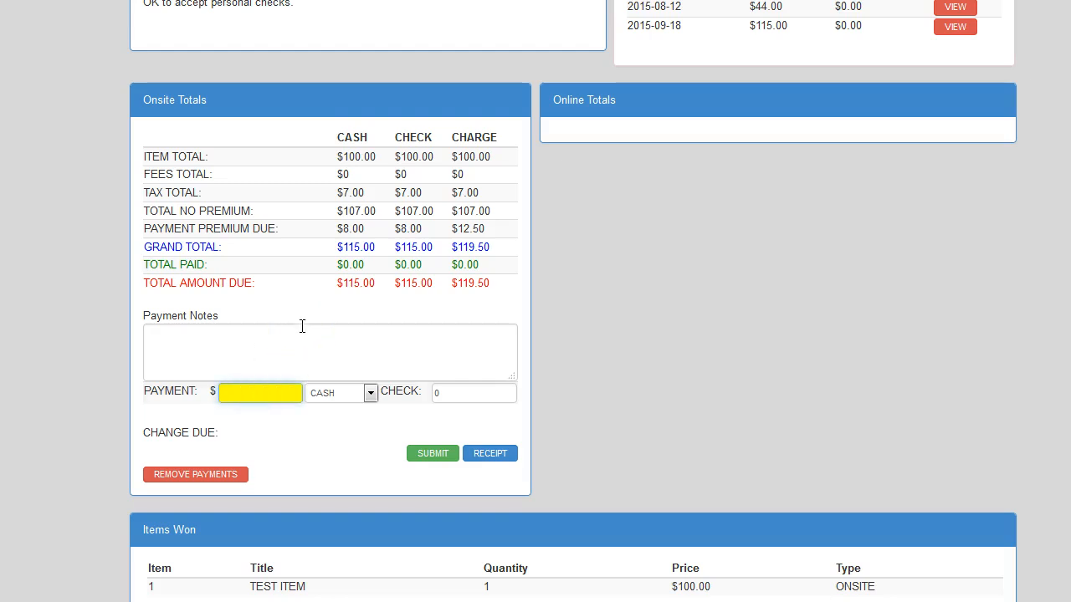
pyautogui.write('50')
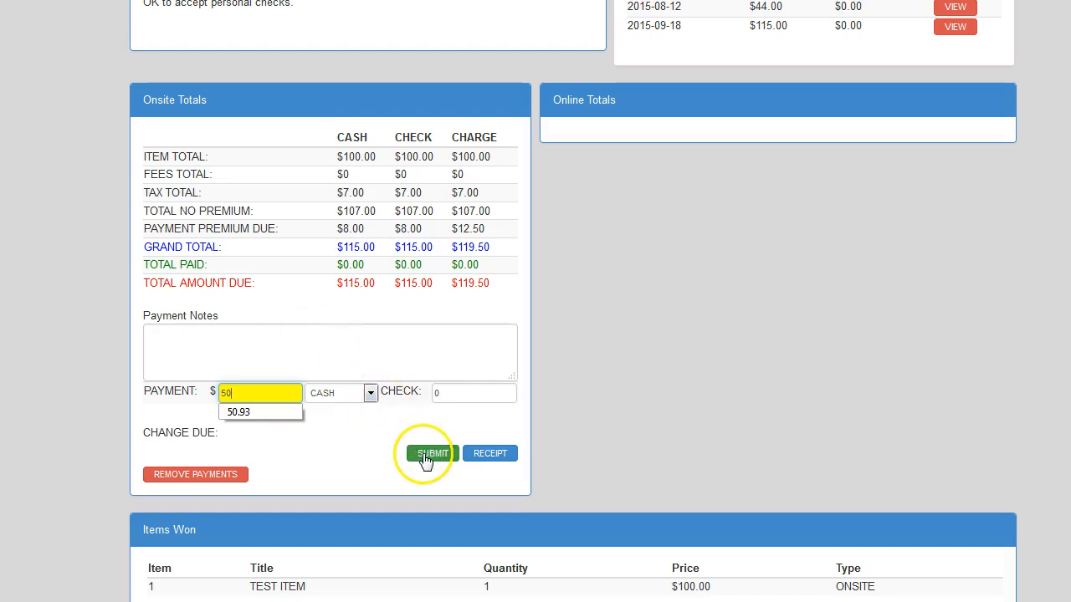
pyautogui.moveTo(355, 375)
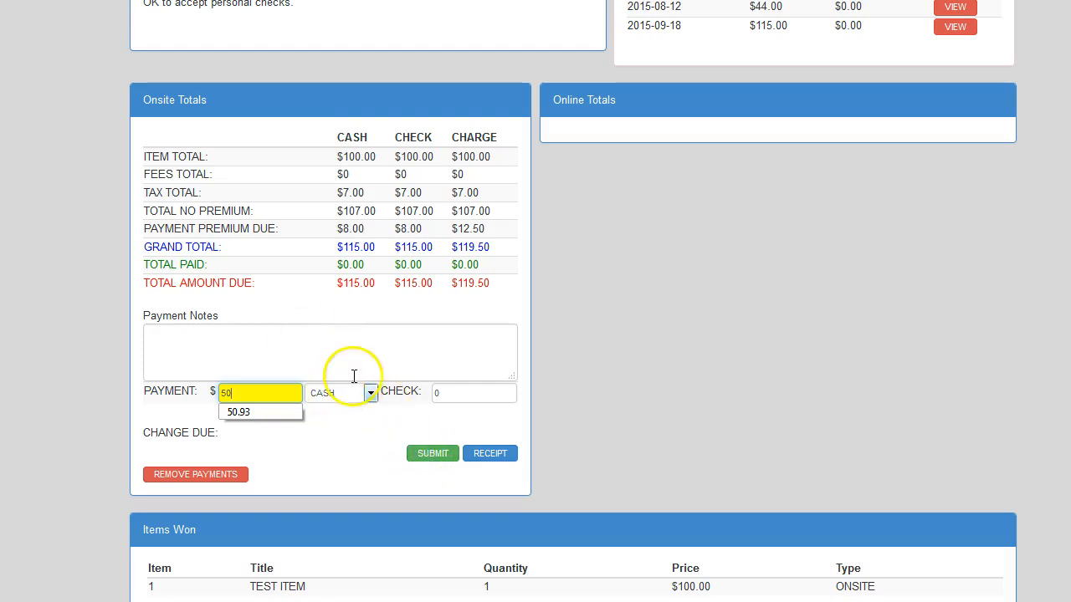
pyautogui.click(431, 454)
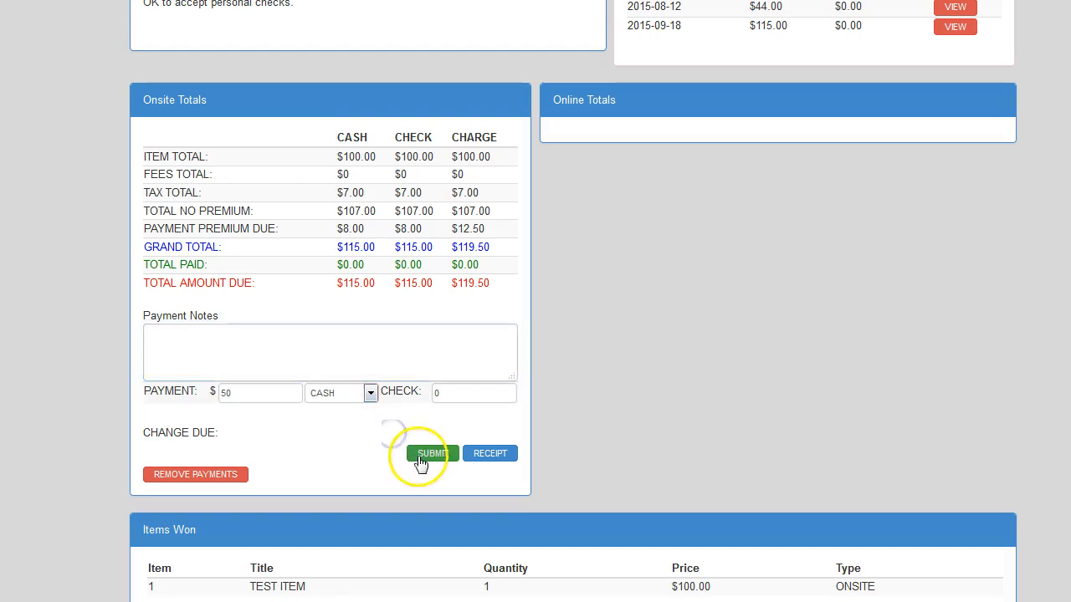
pyautogui.click(432, 452)
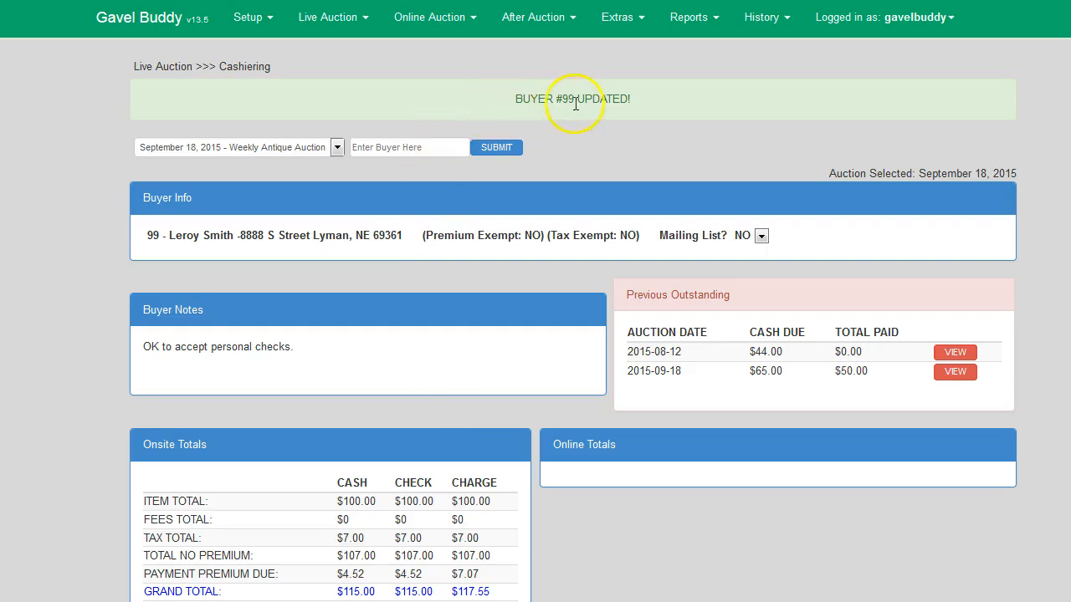
# Submit the remaining $65 as a CHECK payment, clearing the balance to $0
pyautogui.scroll(-3)
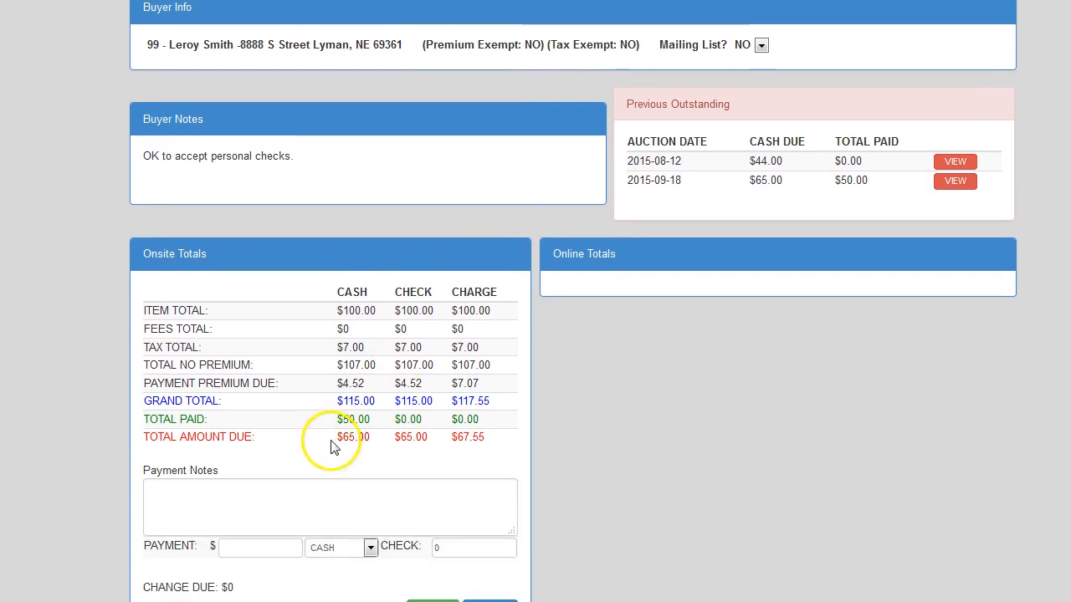
pyautogui.scroll(-3)
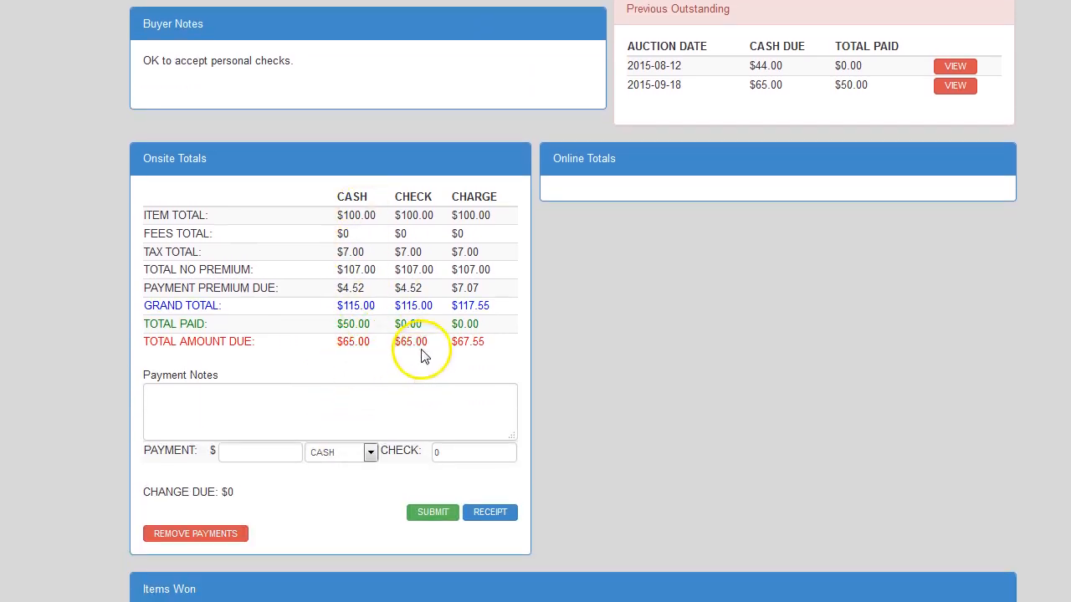
pyautogui.moveTo(305, 471)
pyautogui.write('6')
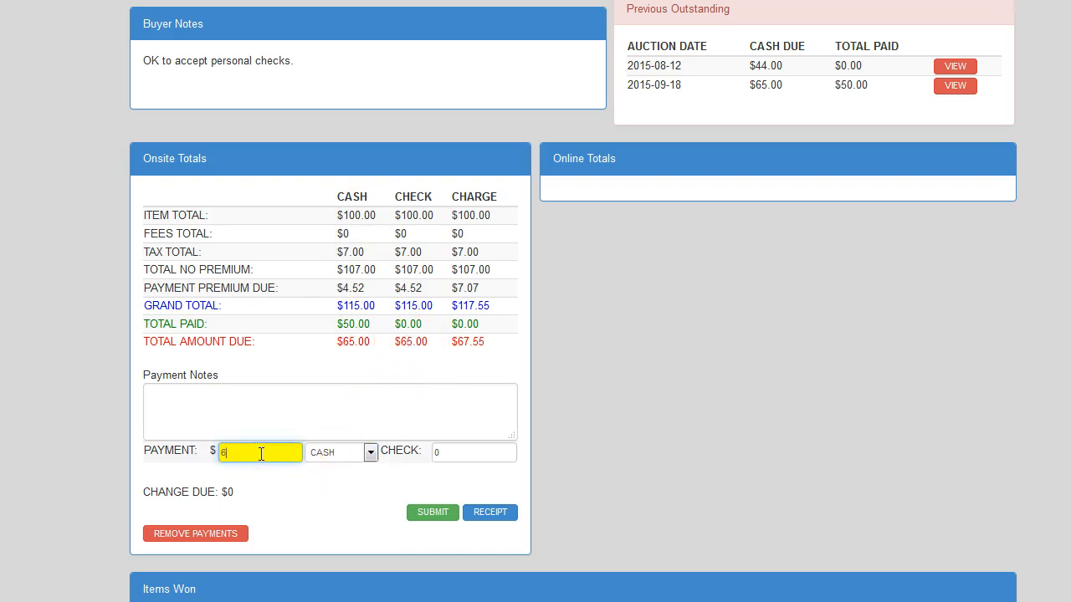
pyautogui.click(370, 452)
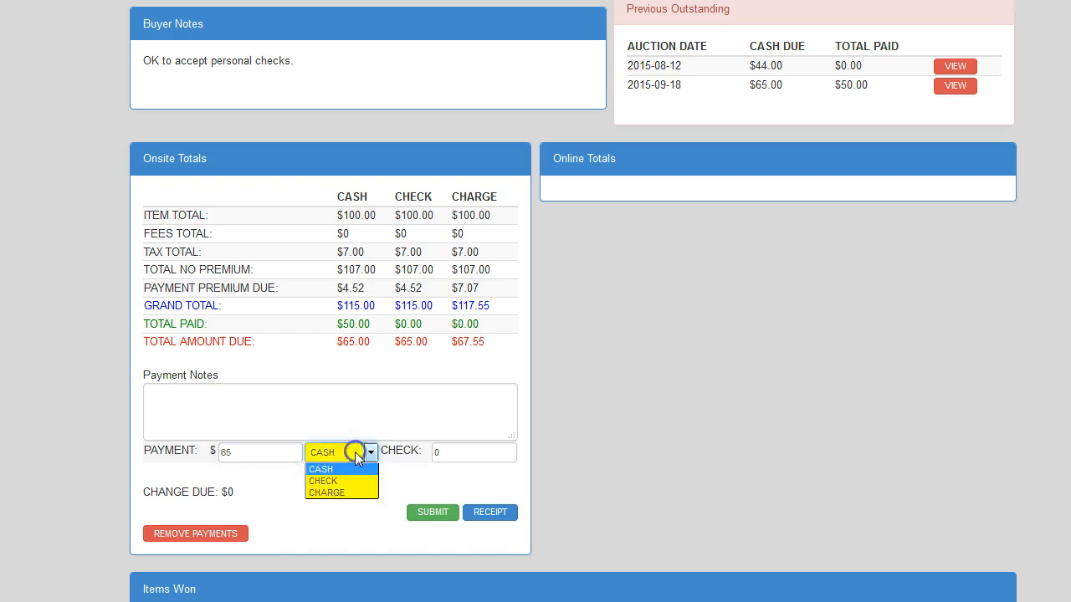
pyautogui.click(323, 482)
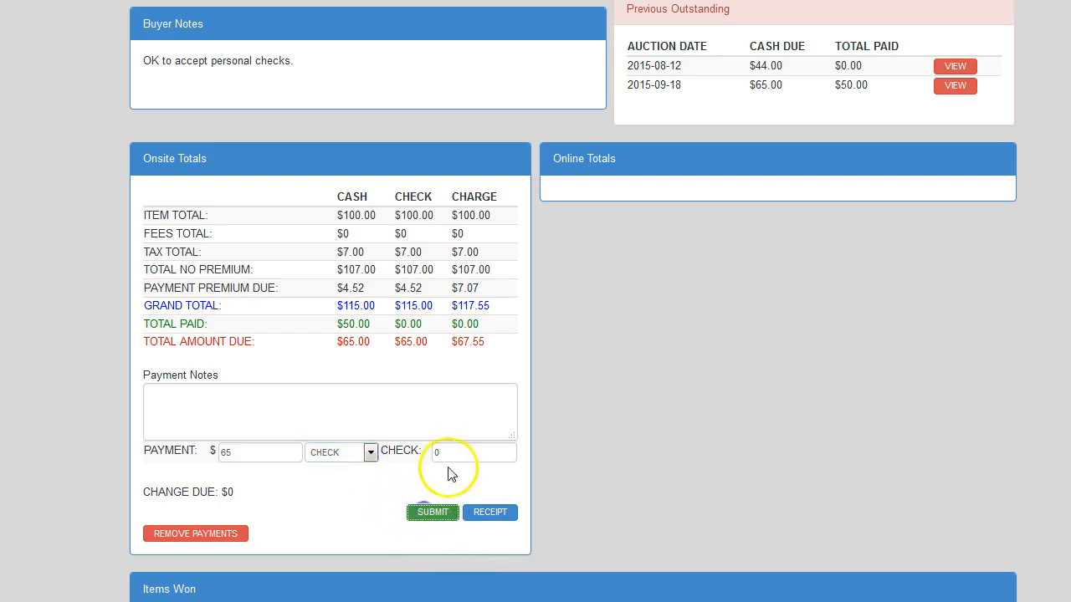
pyautogui.click(432, 512)
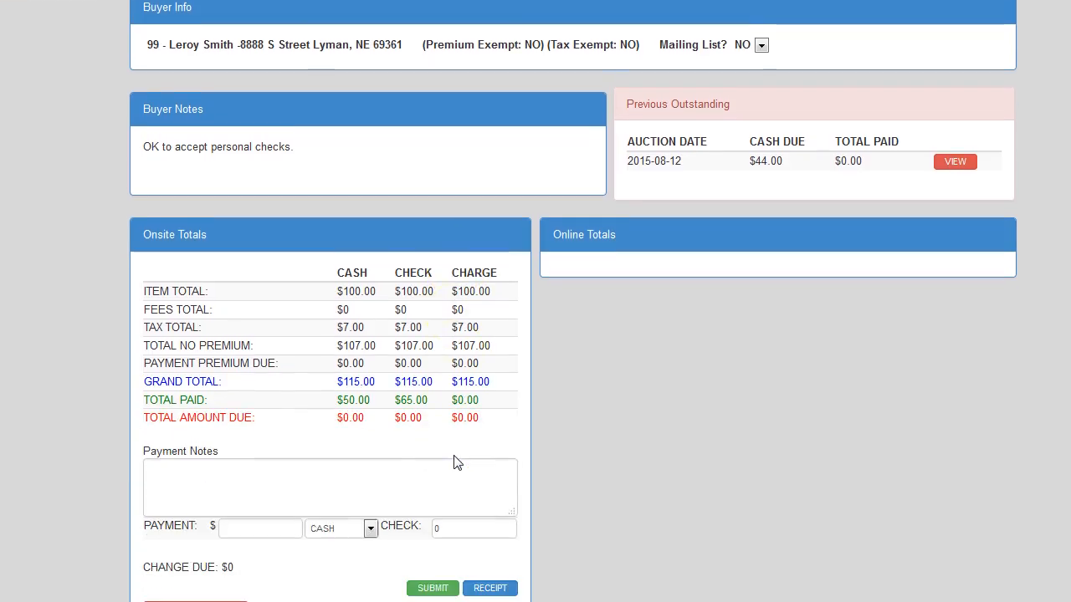
# Remove the earlier payments and submit a single $115 CASH payment instead
pyautogui.scroll(-3)
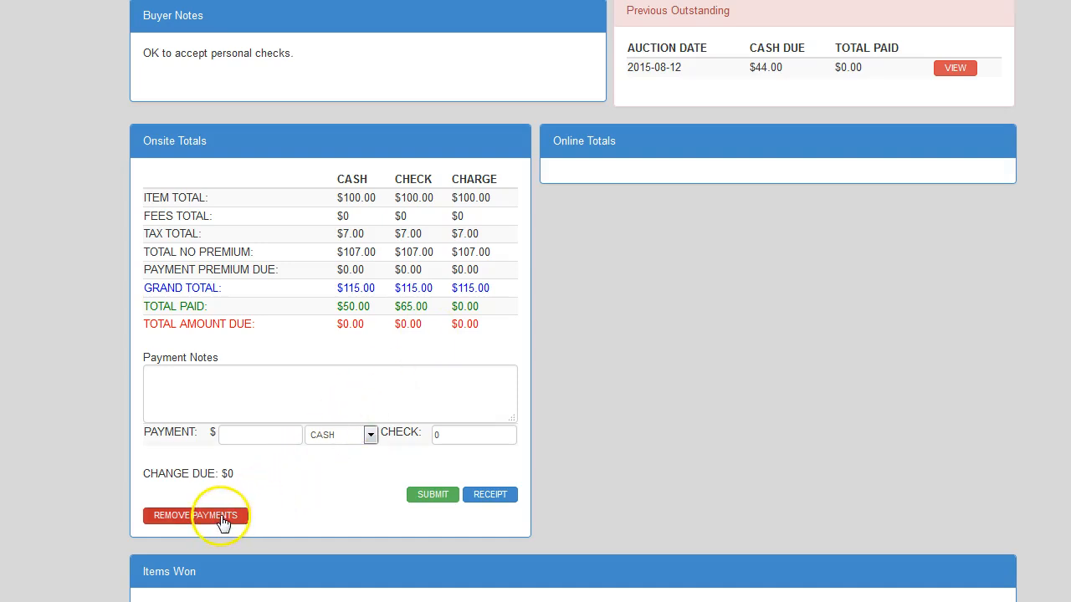
pyautogui.click(194, 515)
pyautogui.write('1')
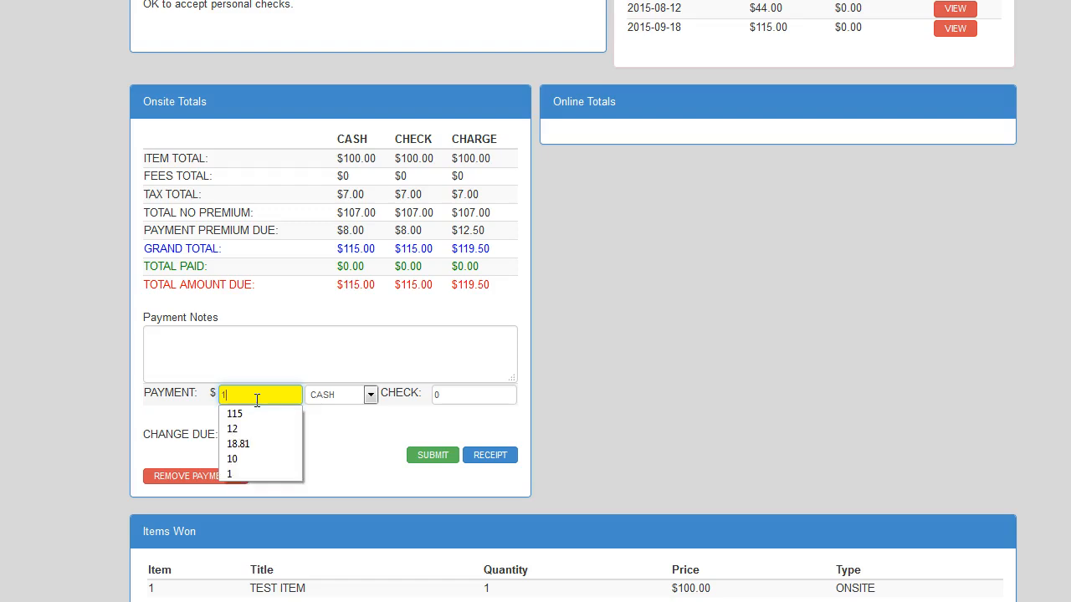
pyautogui.click(235, 413)
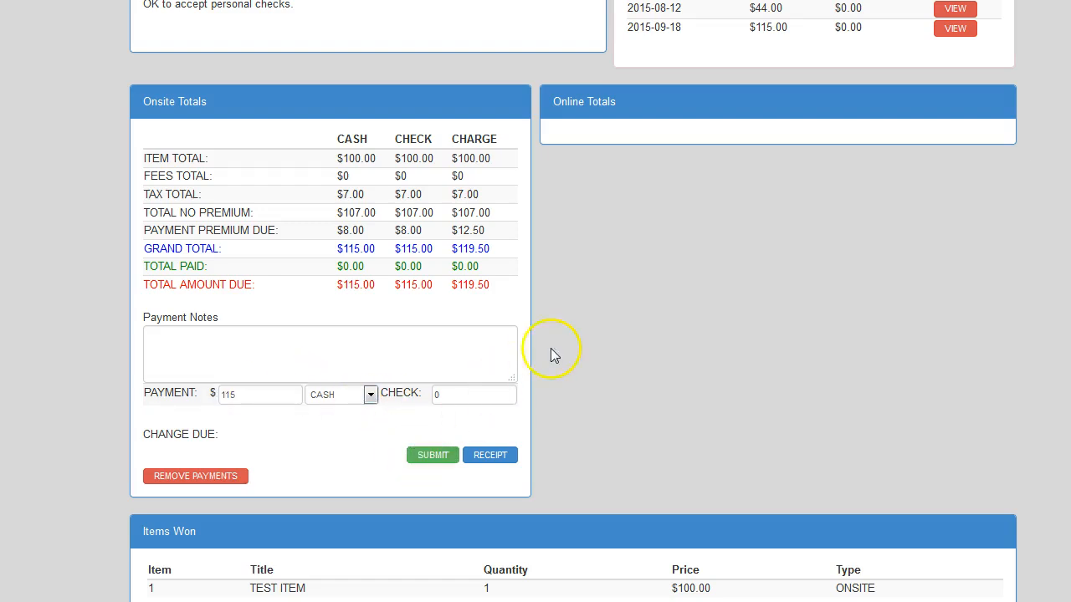
pyautogui.click(432, 455)
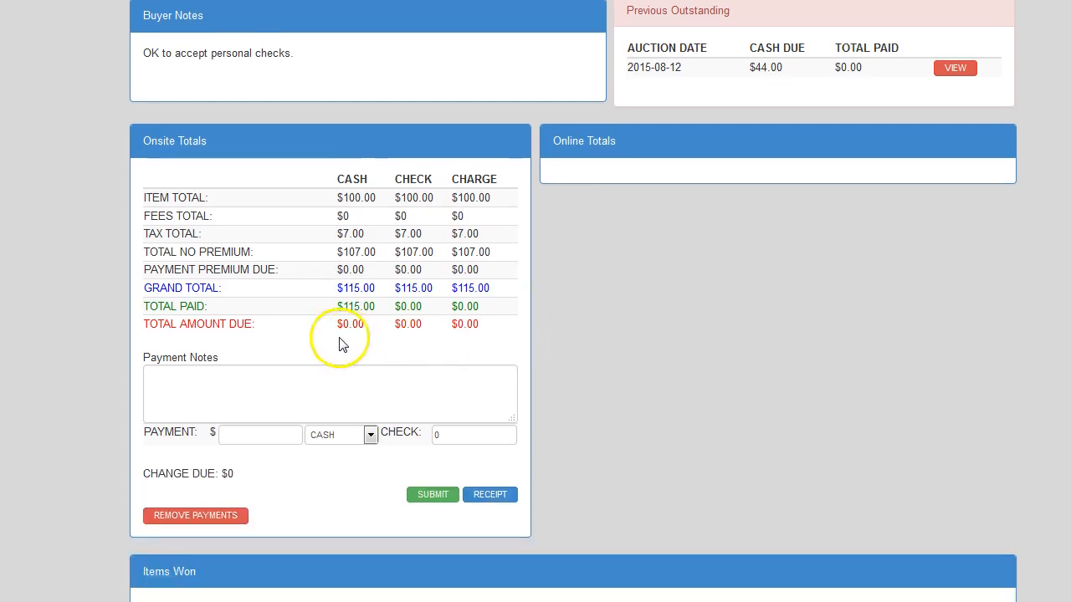
pyautogui.moveTo(348, 325)
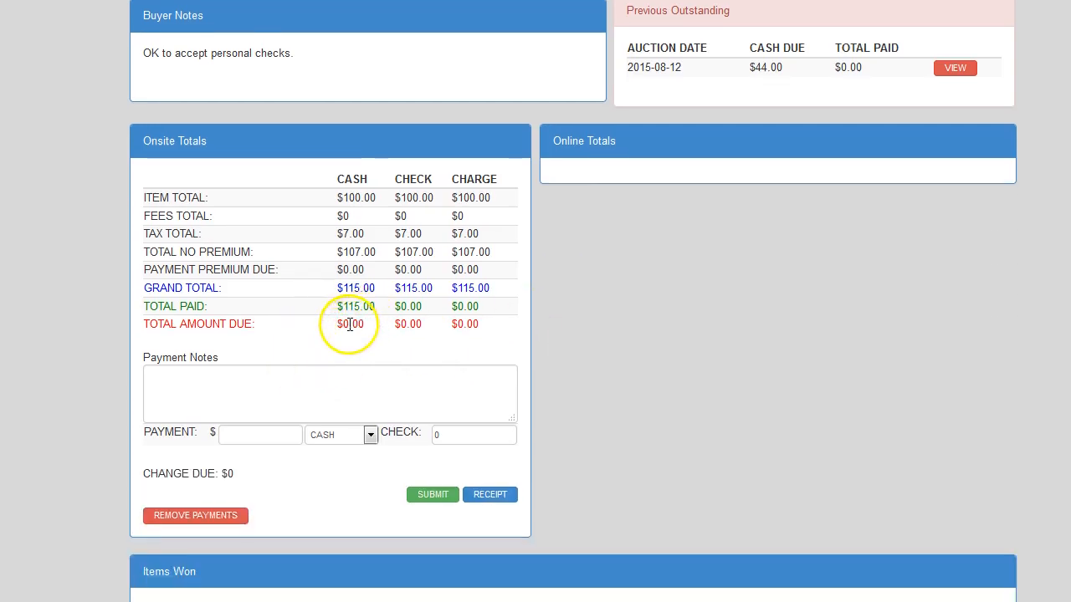
pyautogui.moveTo(496, 534)
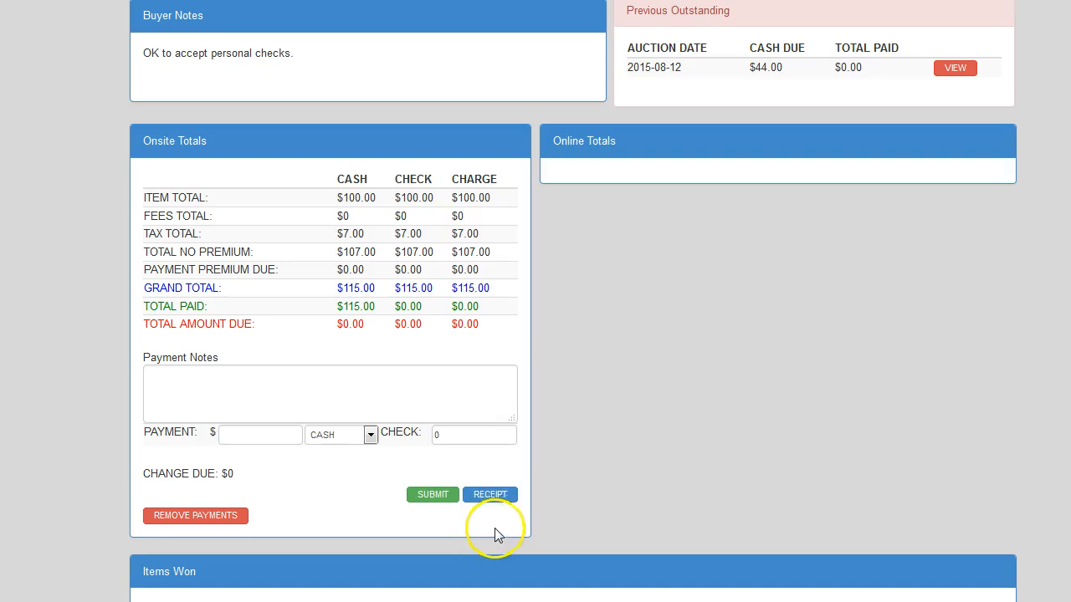
# Bring up the printable receipt showing $115 cash tendered, paid in full
pyautogui.click(489, 495)
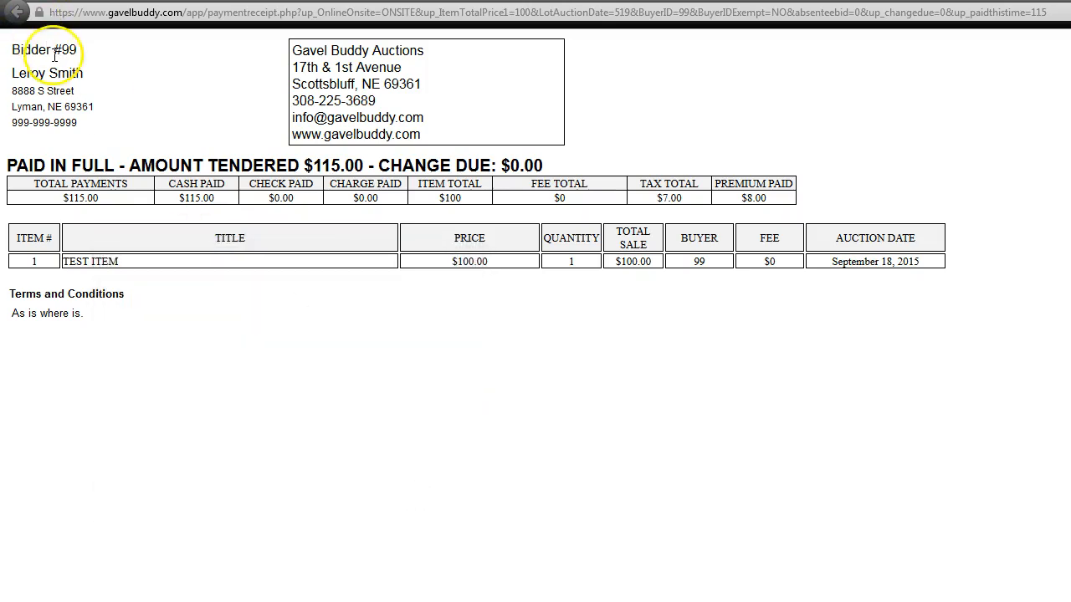
pyautogui.moveTo(388, 123)
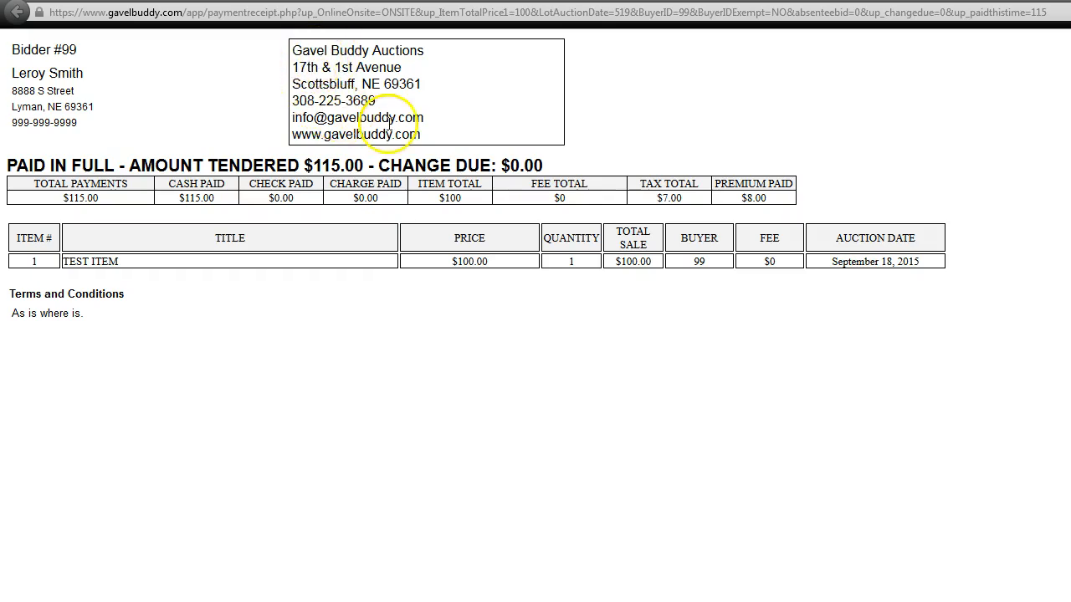
pyautogui.moveTo(341, 87)
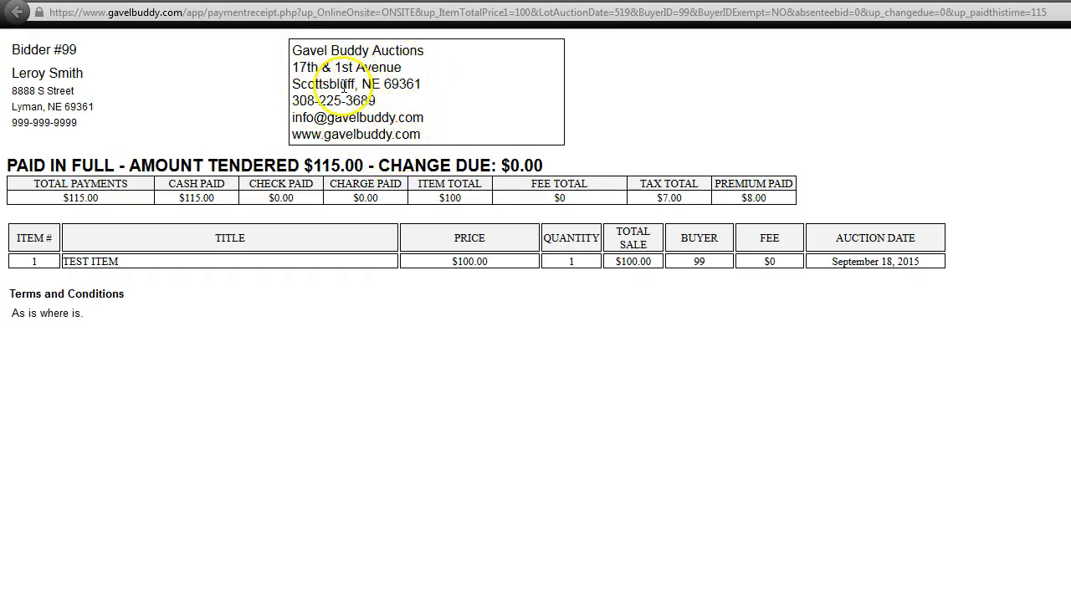
pyautogui.moveTo(98, 147)
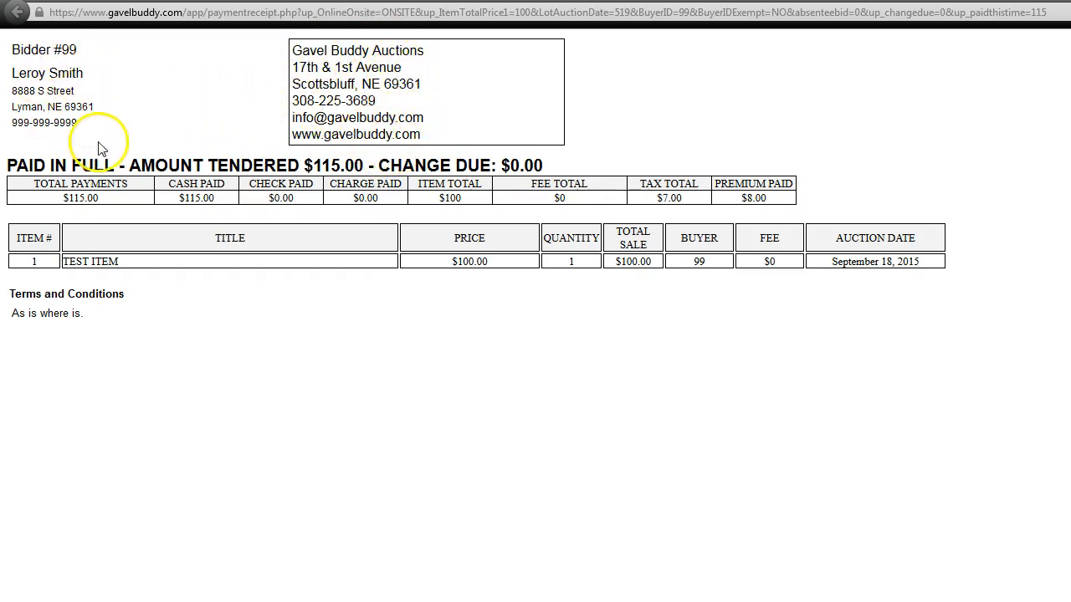
pyautogui.moveTo(227, 157)
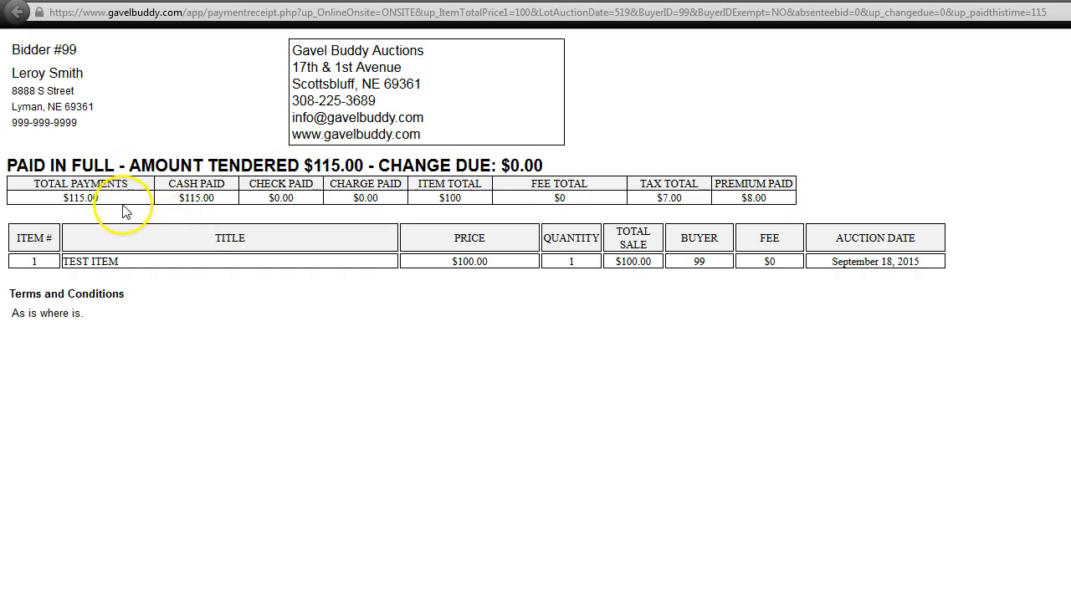
pyautogui.moveTo(271, 197)
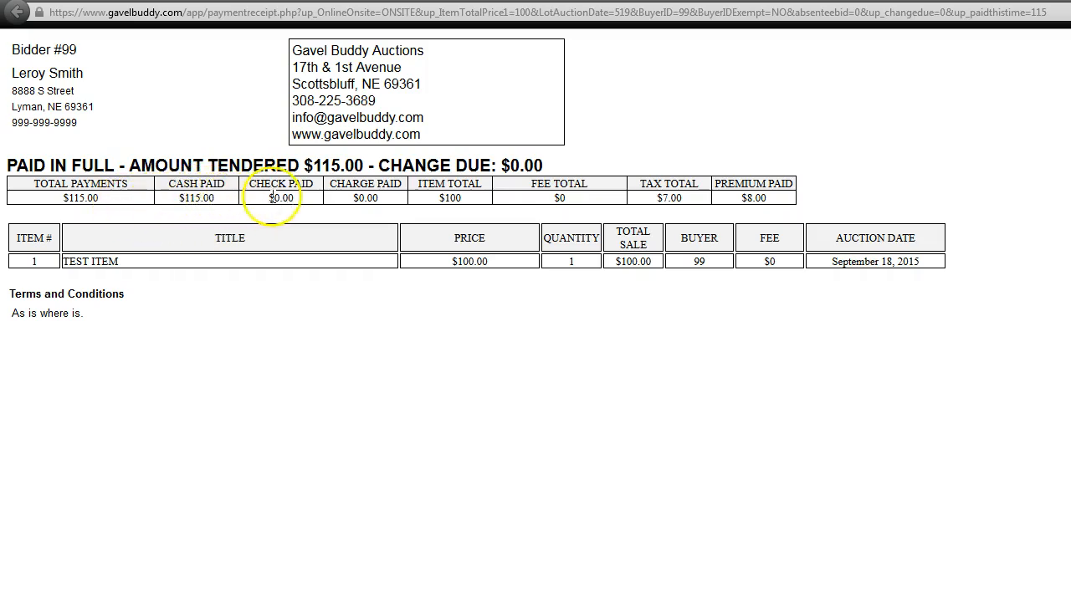
pyautogui.moveTo(326, 267)
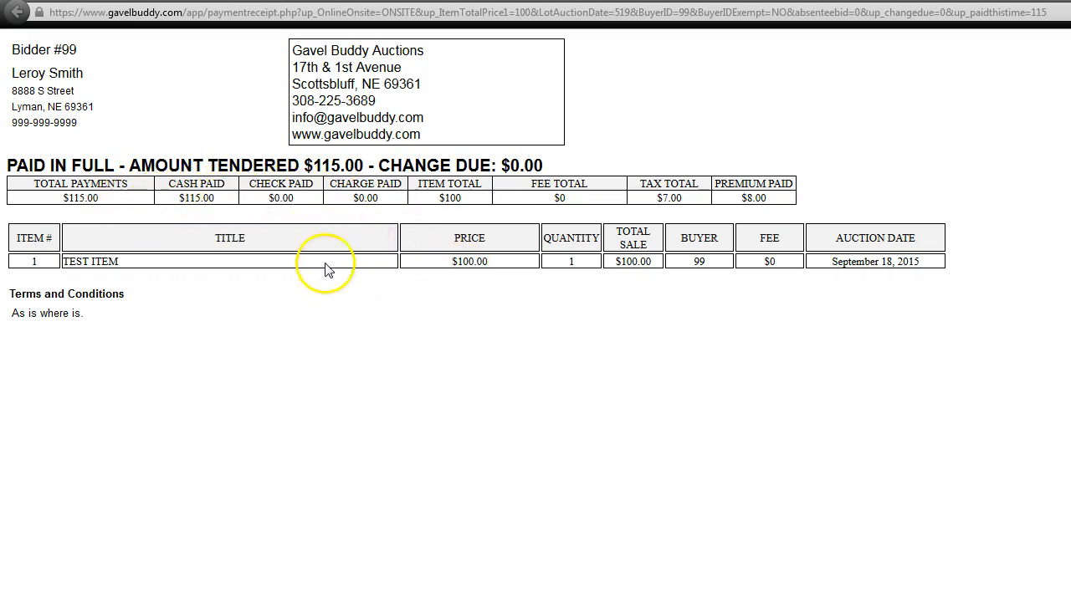
pyautogui.moveTo(182, 317)
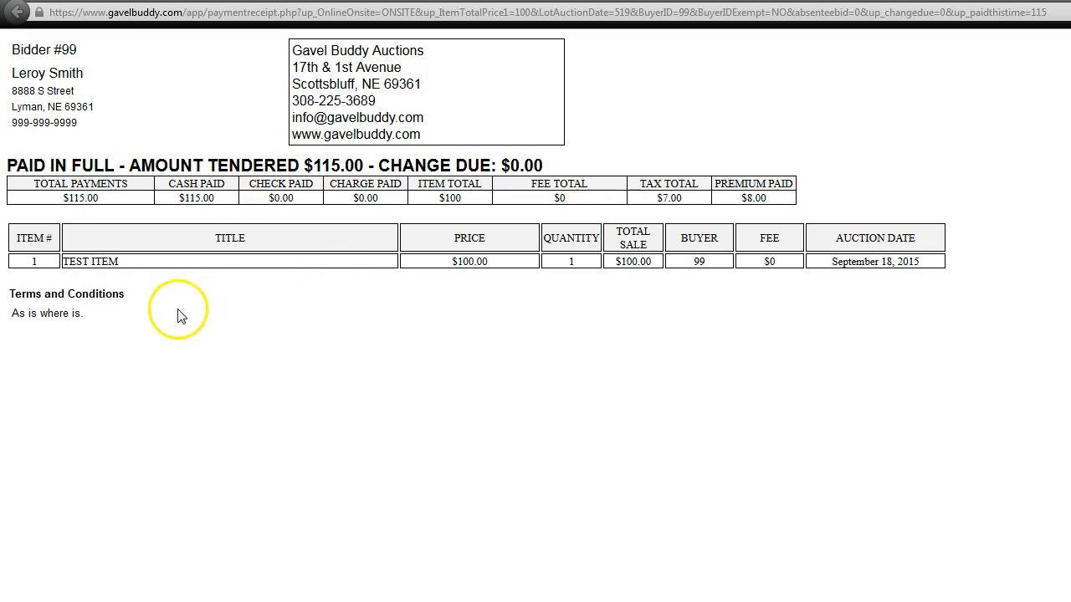
pyautogui.moveTo(70, 409)
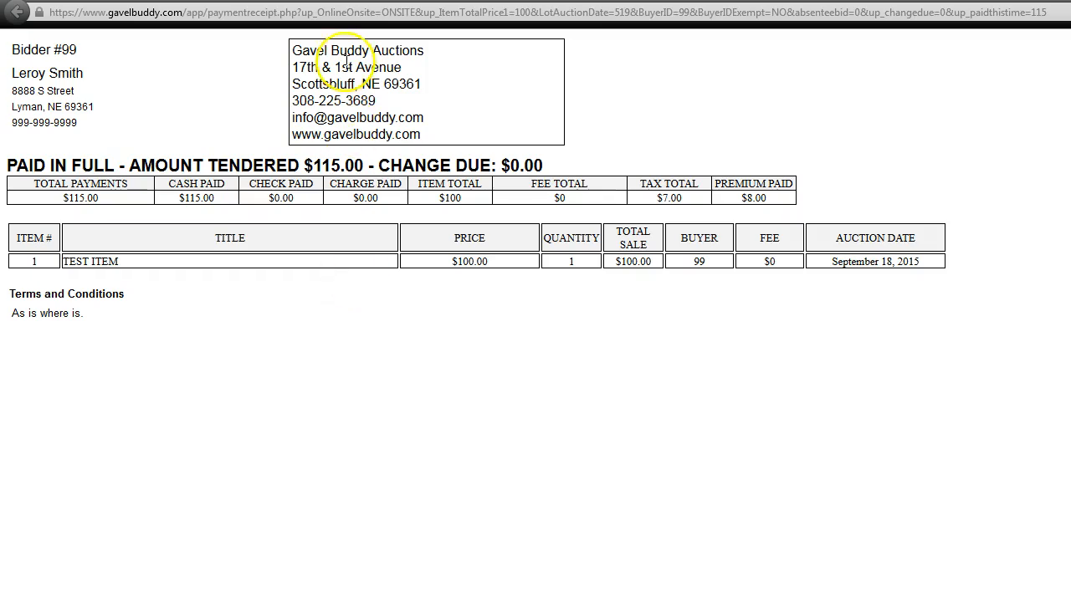
pyautogui.moveTo(345, 63)
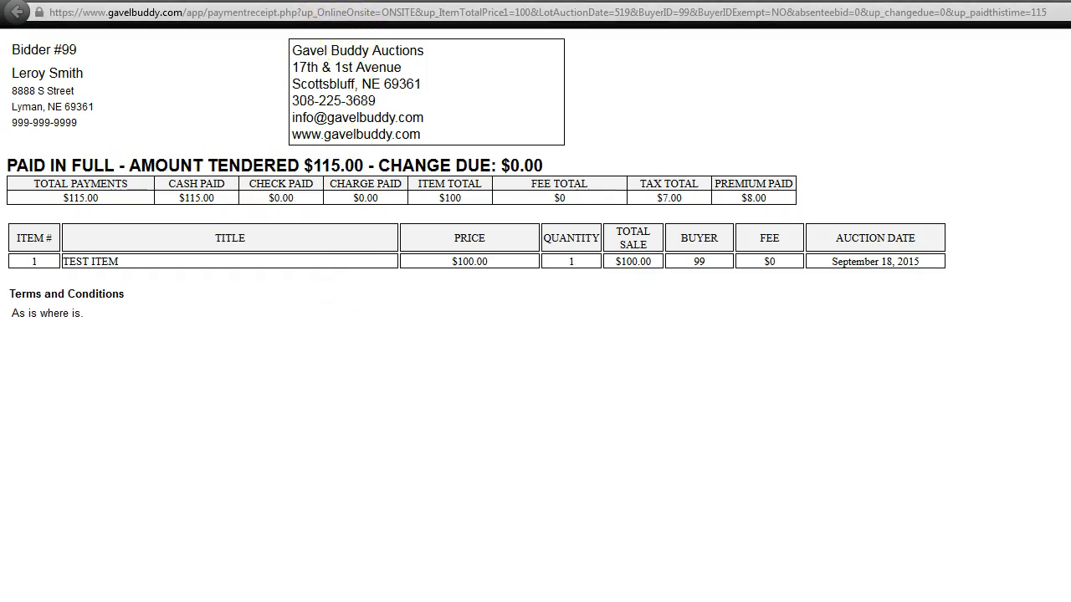
# Return from the receipt to buyer 99's cashiering page and scroll to the payments
pyautogui.click(17, 12)
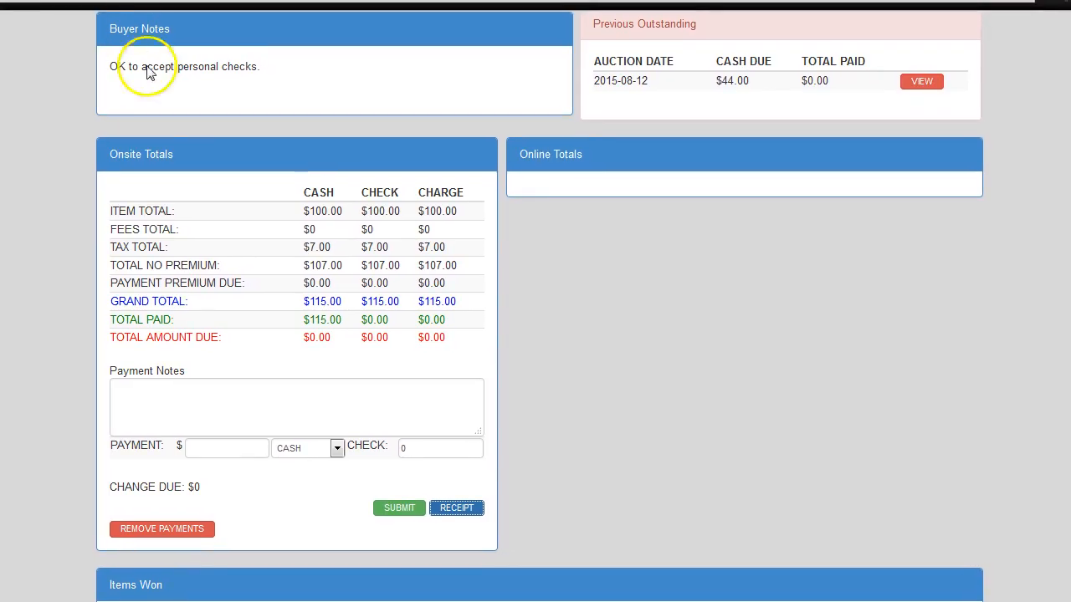
pyautogui.scroll(-3)
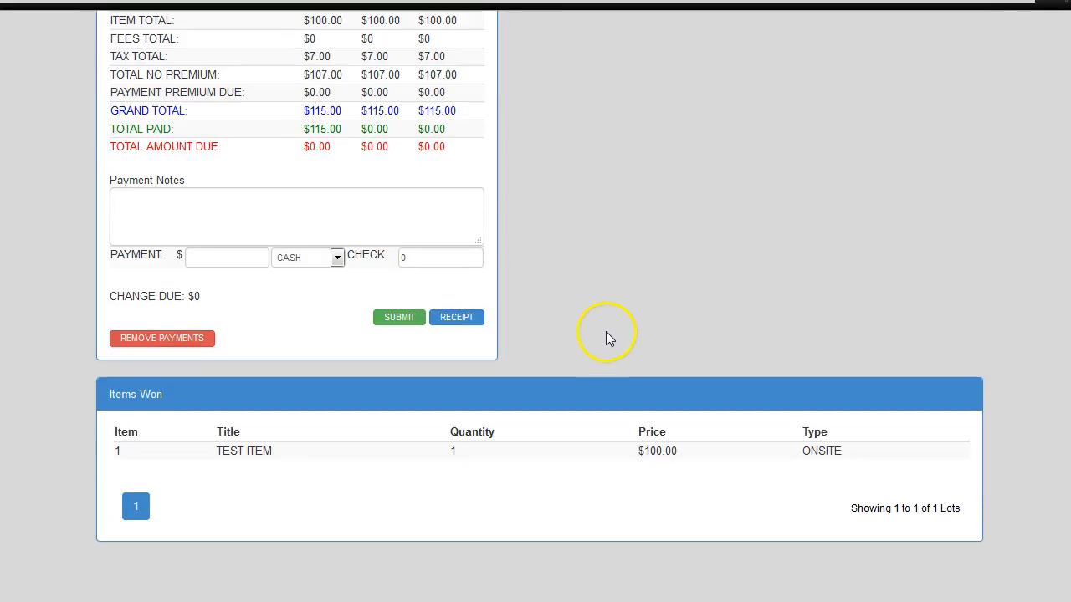
pyautogui.moveTo(248, 375)
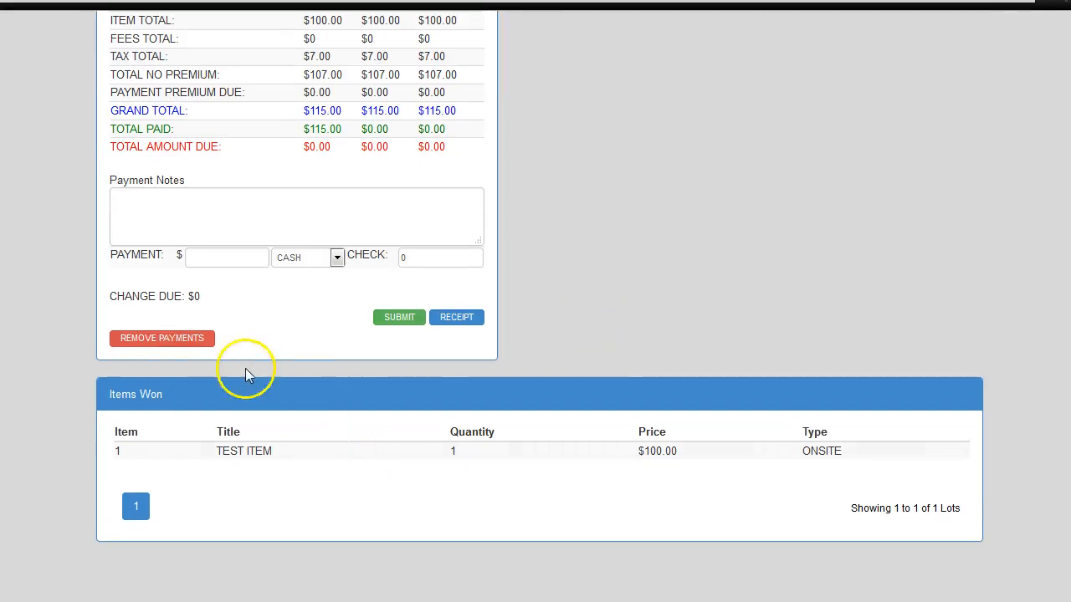
pyautogui.moveTo(617, 276)
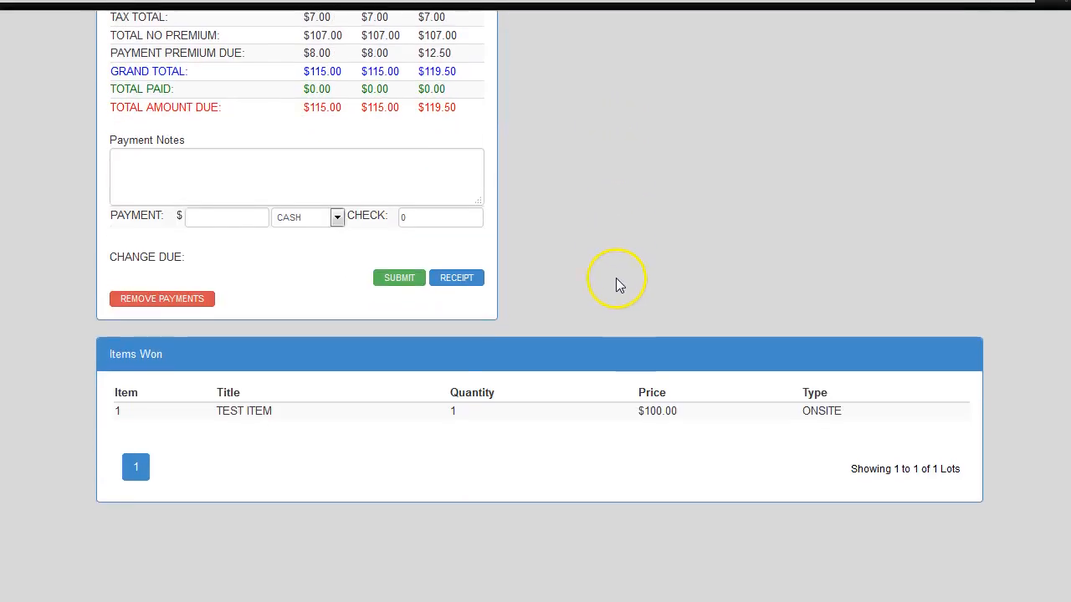
pyautogui.moveTo(281, 418)
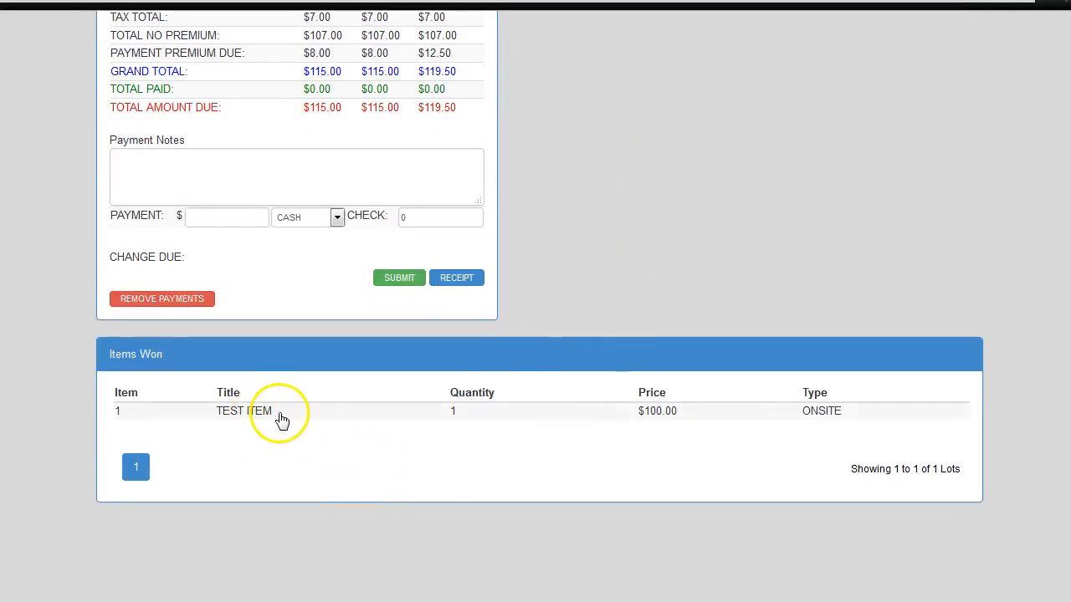
pyautogui.moveTo(281, 419)
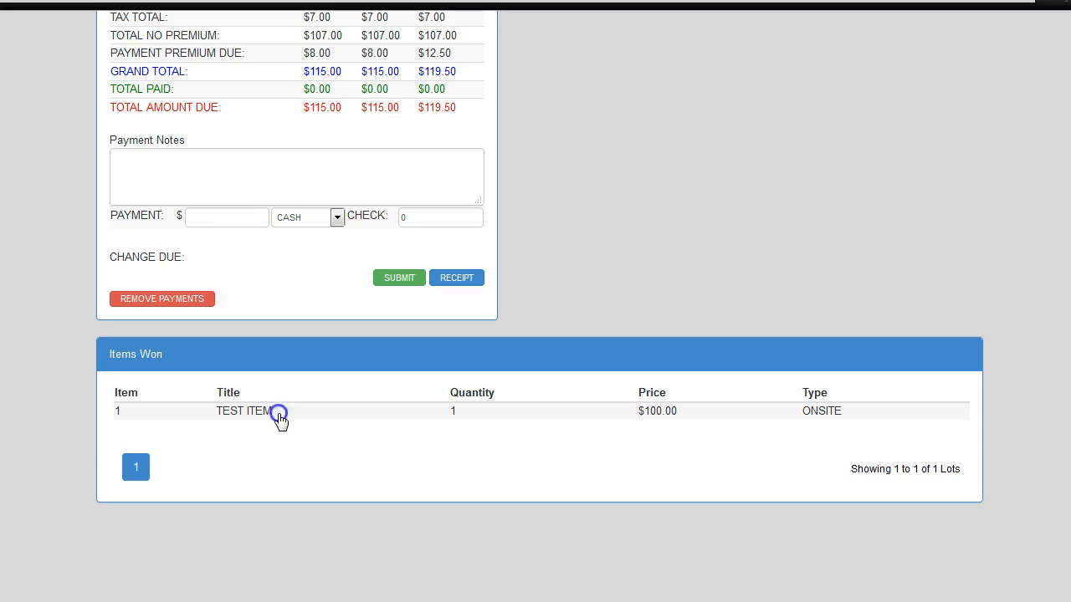
# Set the TEST ITEM lot's selling price to 10 and update the lot
pyautogui.click(244, 412)
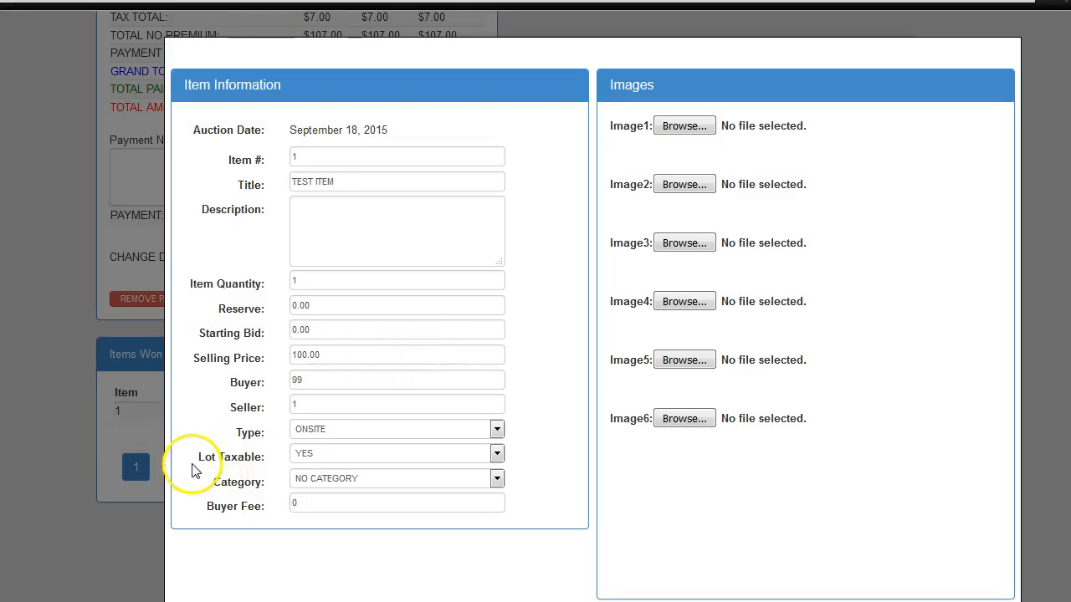
pyautogui.tripleClick(395, 355)
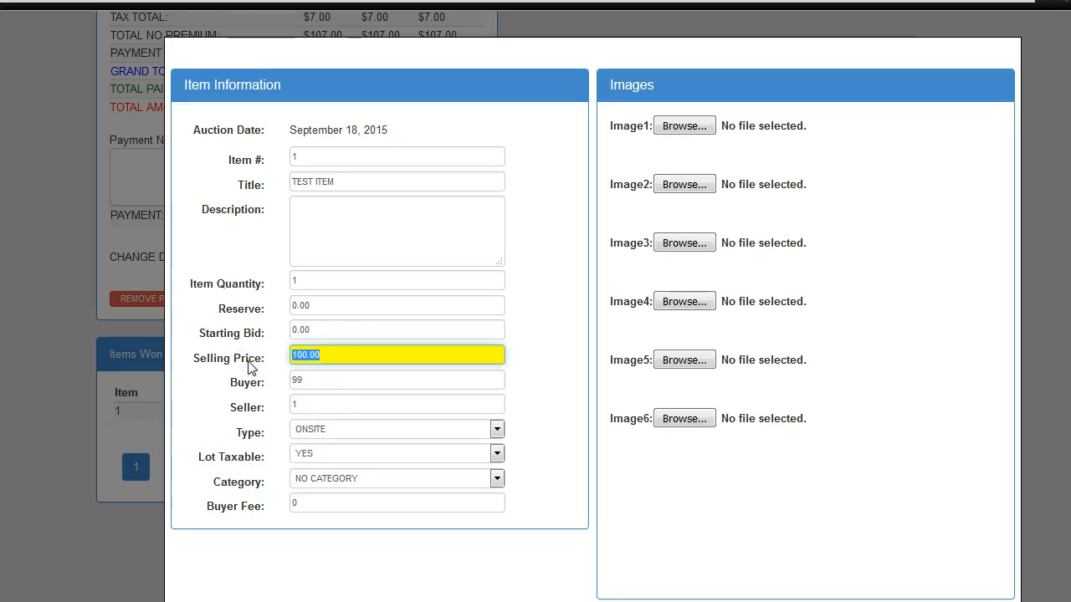
pyautogui.write('10')
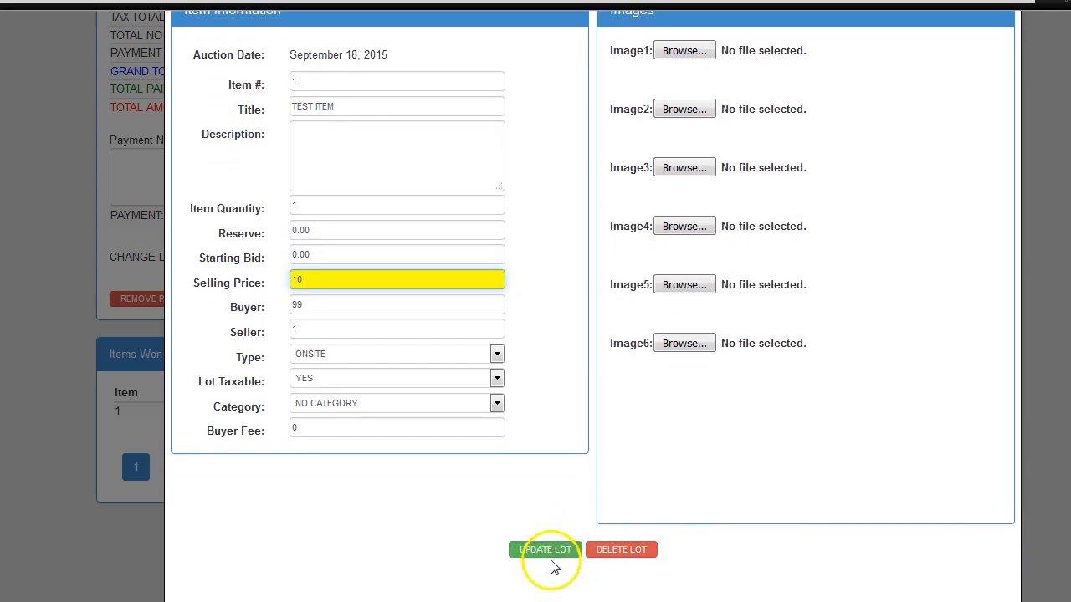
pyautogui.click(546, 549)
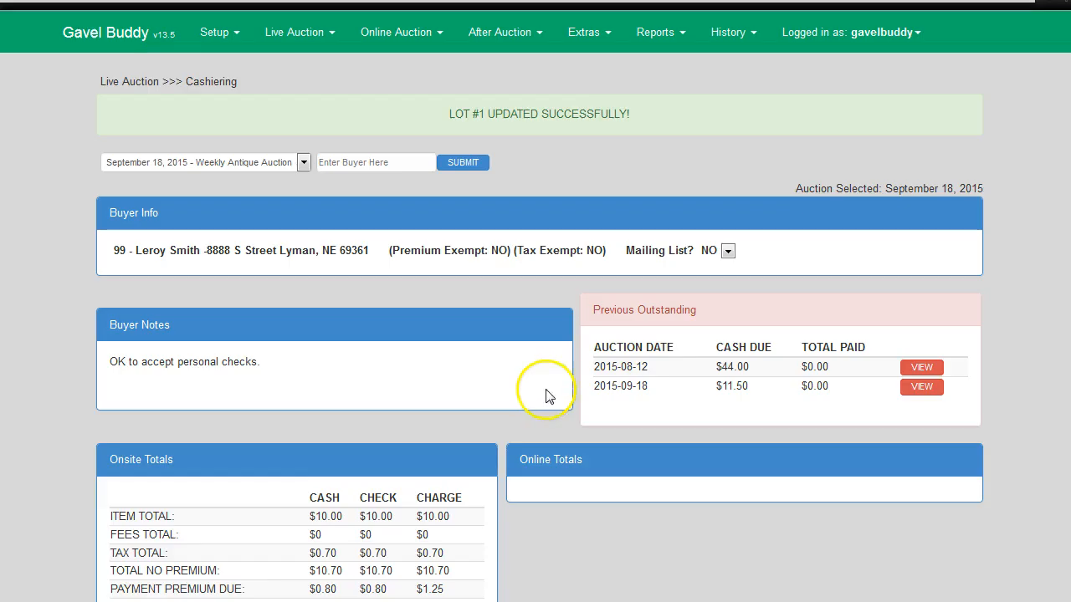
# Submit an $11.50 CASH payment, bringing the amount due to $0
pyautogui.scroll(-3)
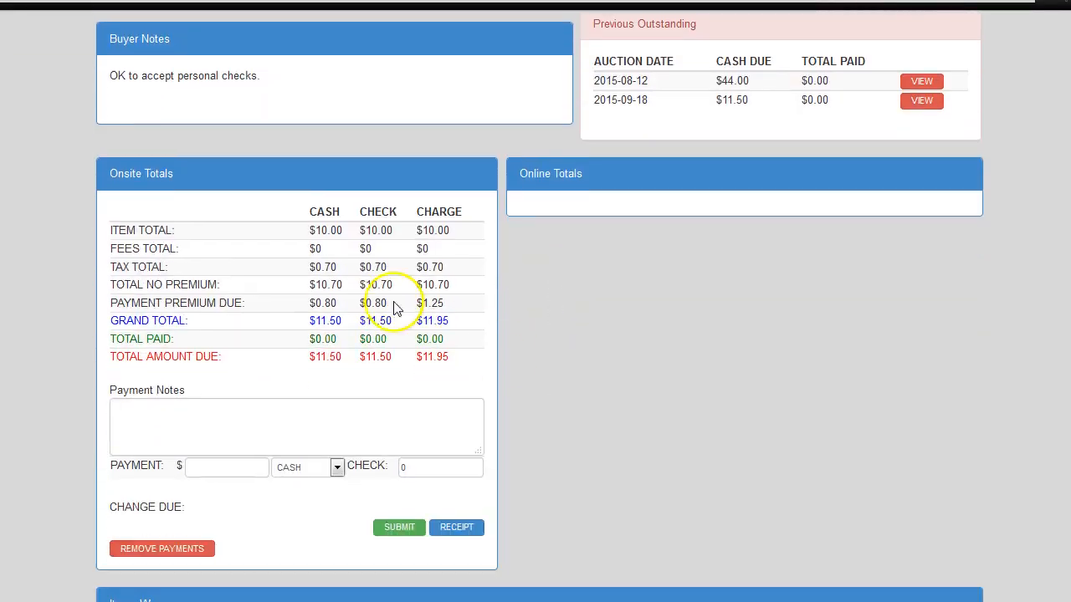
pyautogui.moveTo(360, 376)
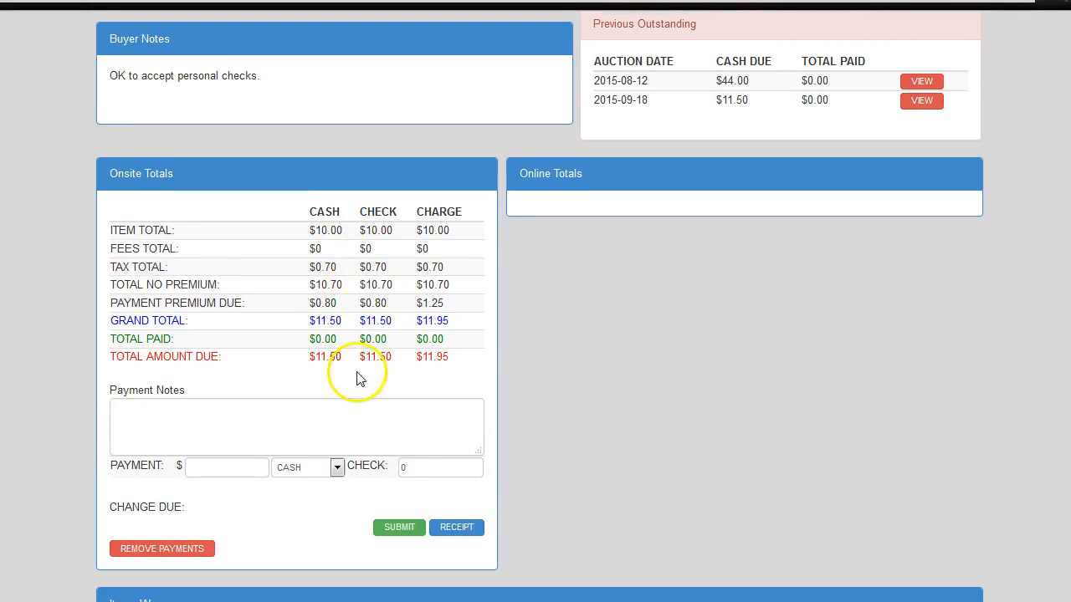
pyautogui.moveTo(248, 512)
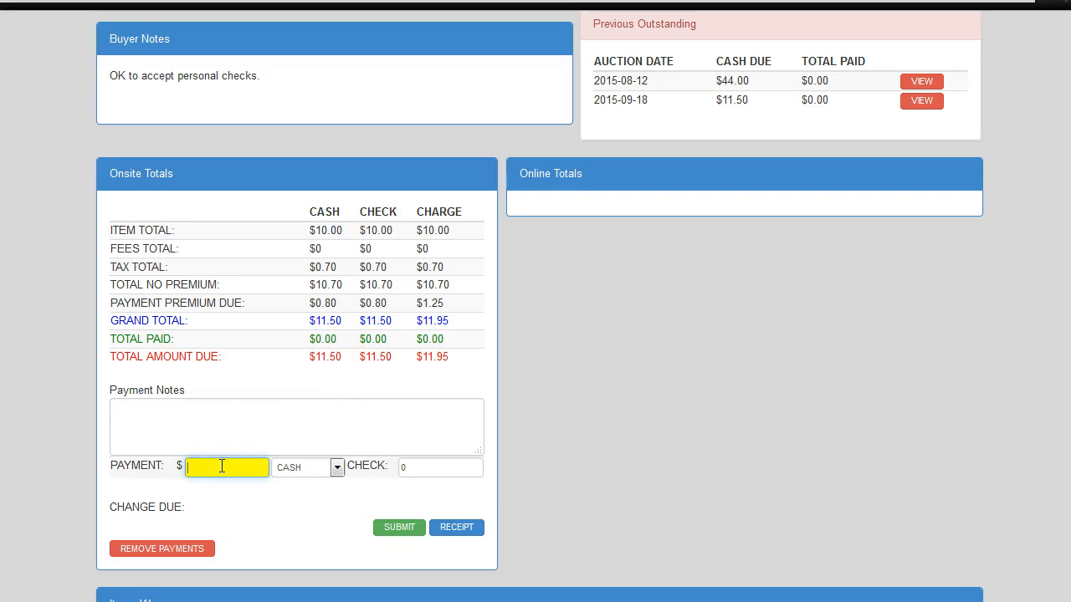
pyautogui.write('11.50')
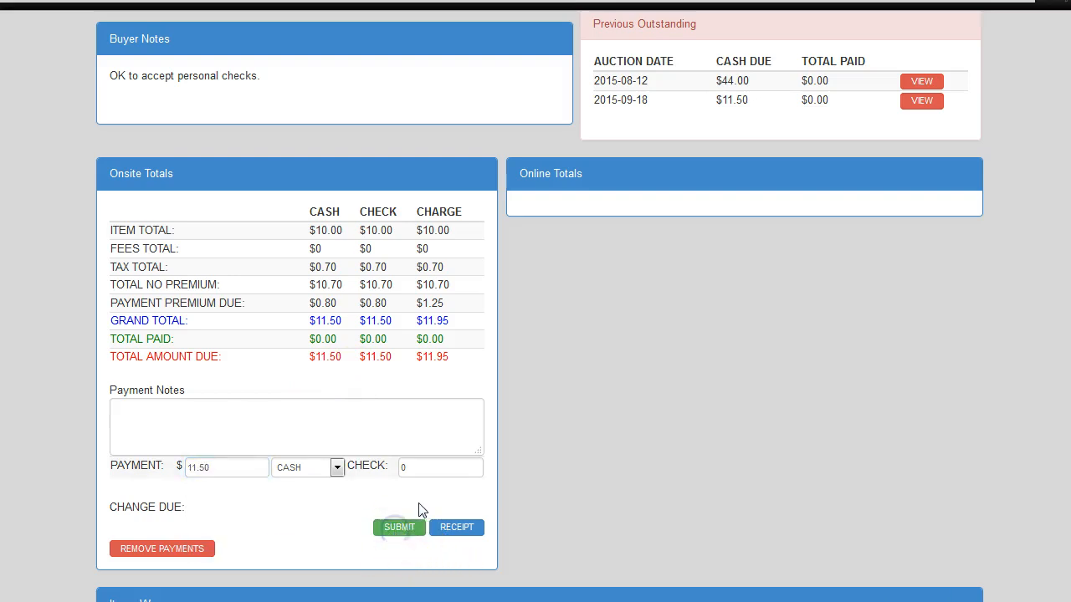
pyautogui.click(398, 527)
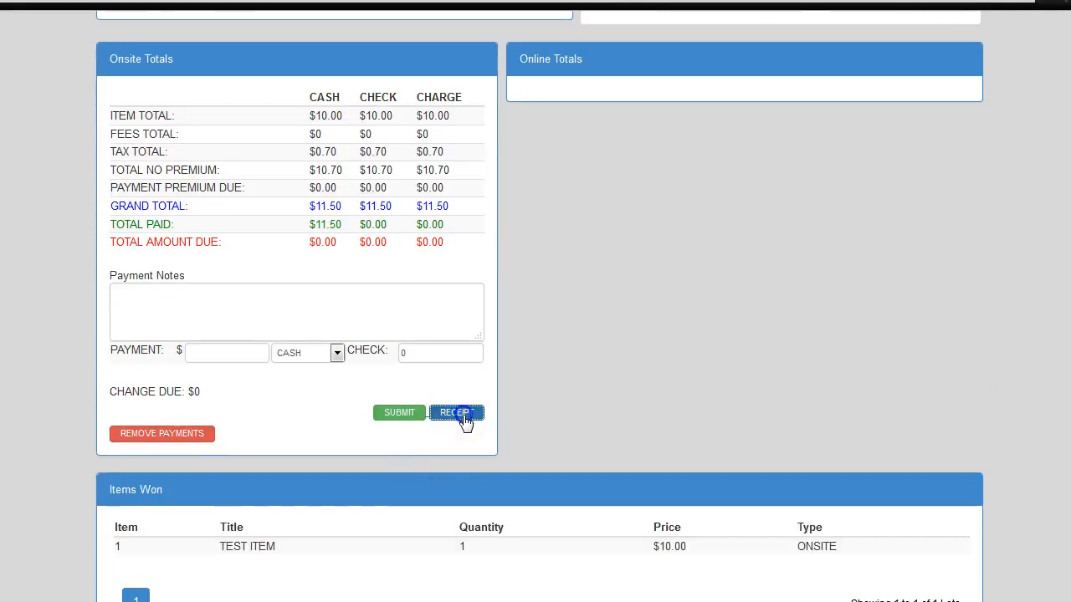
# Print the paid-in-full $11.50 receipt and close its tab to return to cashiering
pyautogui.click(455, 412)
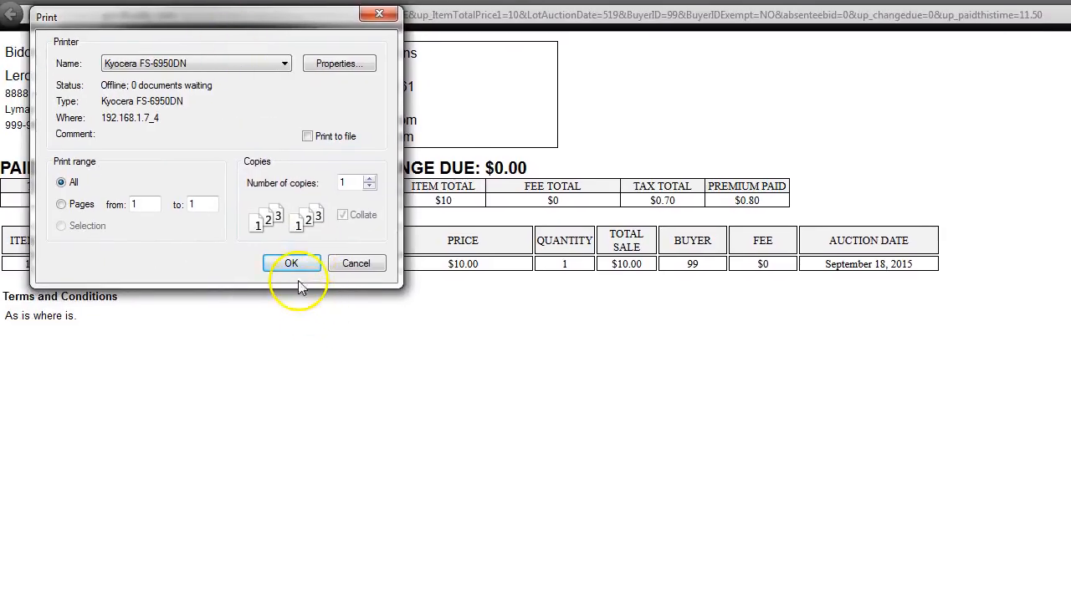
pyautogui.click(291, 263)
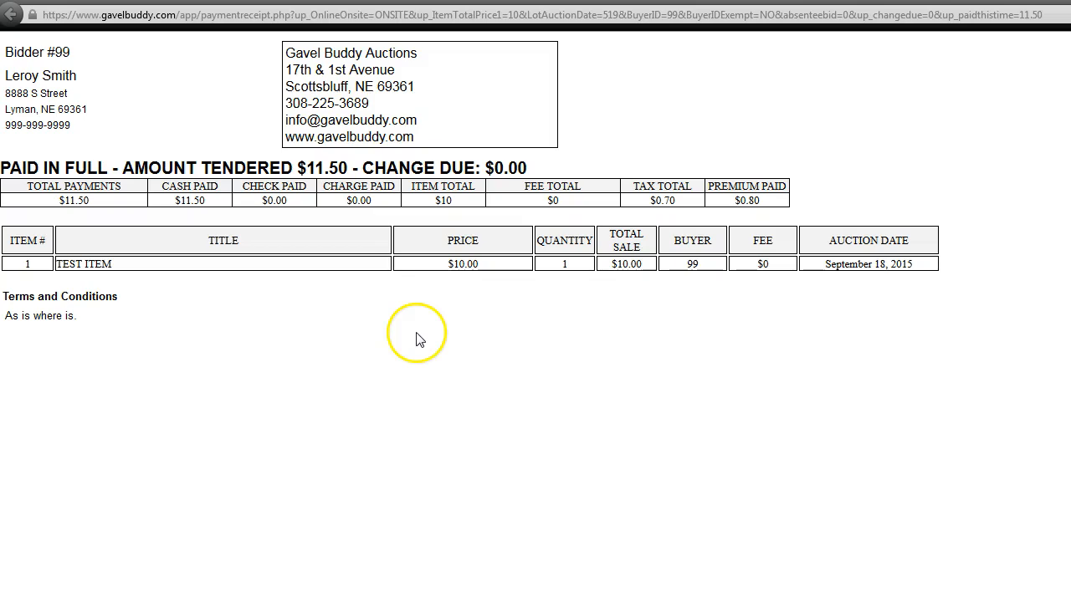
pyautogui.moveTo(372, 234)
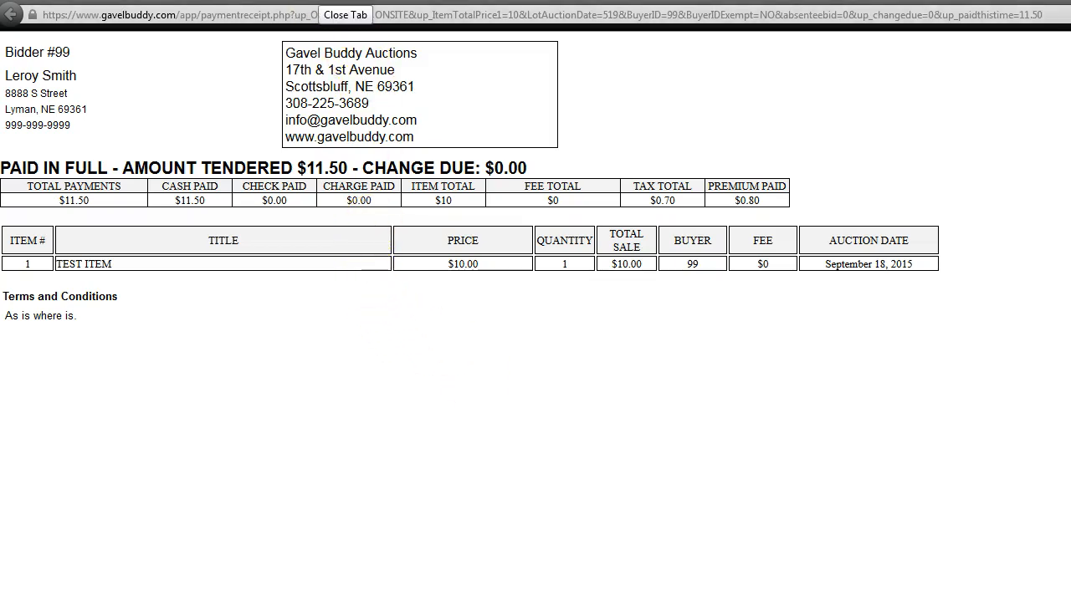
pyautogui.click(345, 13)
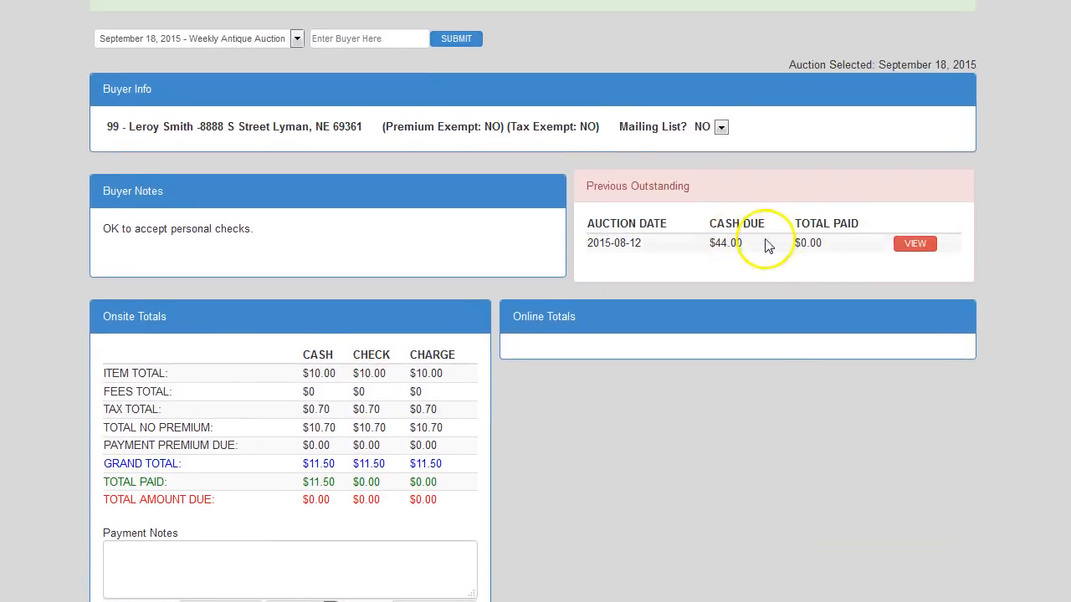
pyautogui.moveTo(636, 276)
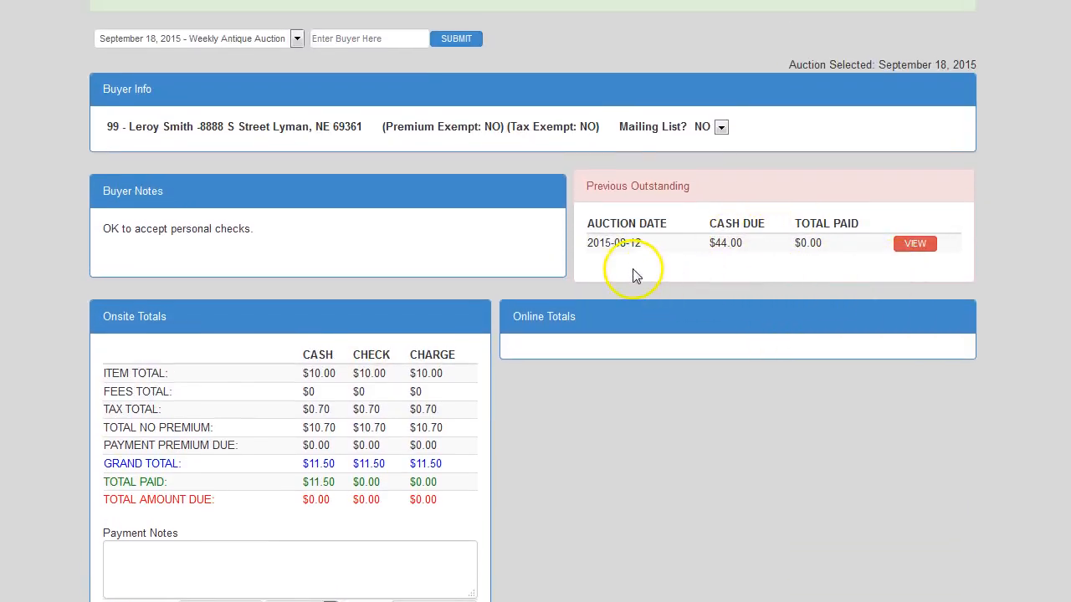
pyautogui.moveTo(629, 258)
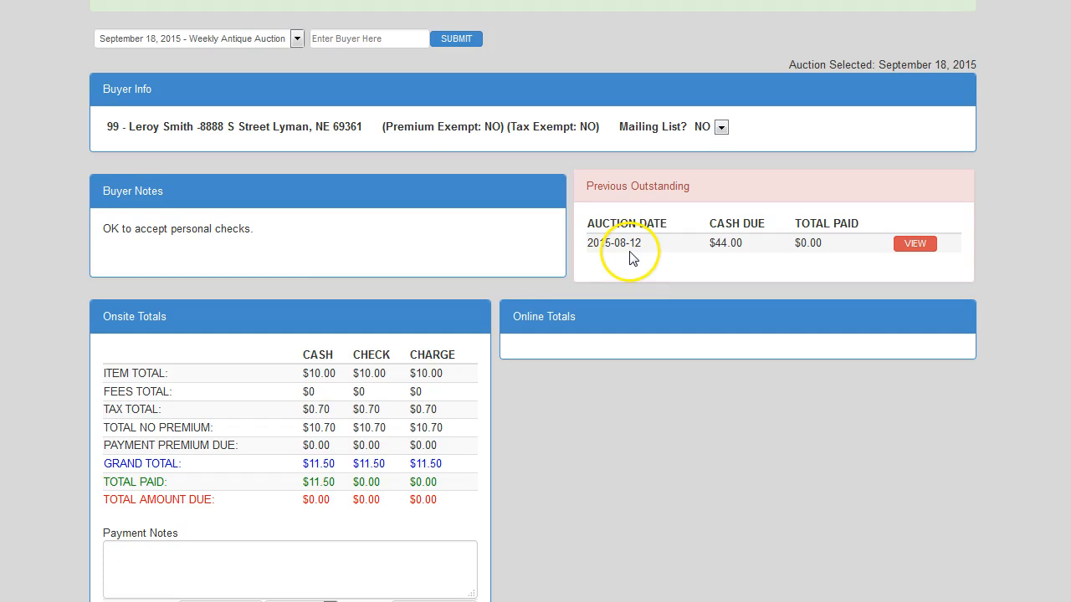
pyautogui.moveTo(676, 256)
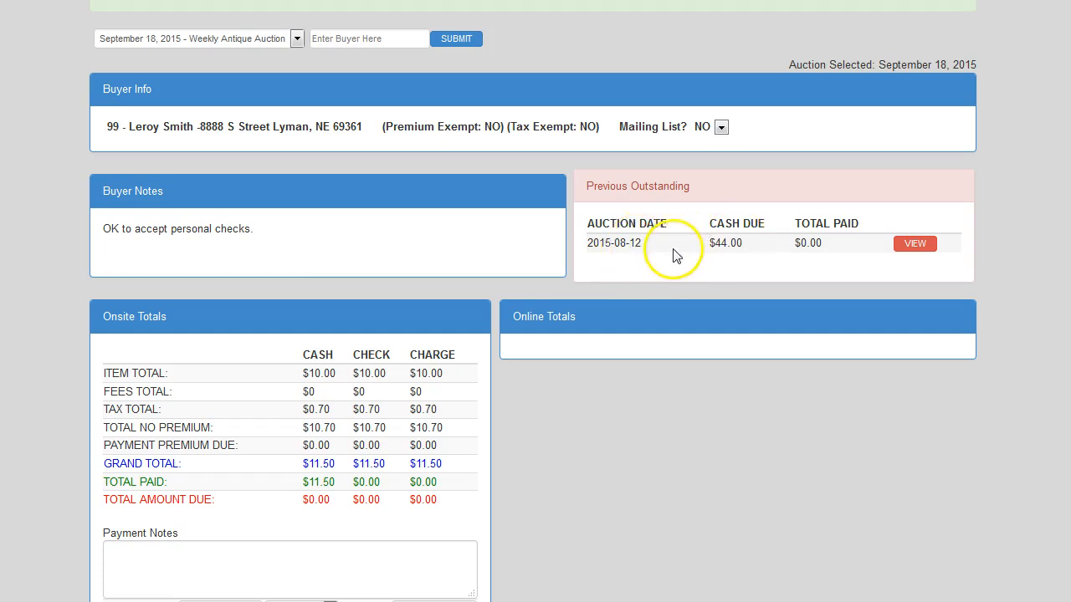
pyautogui.moveTo(653, 249)
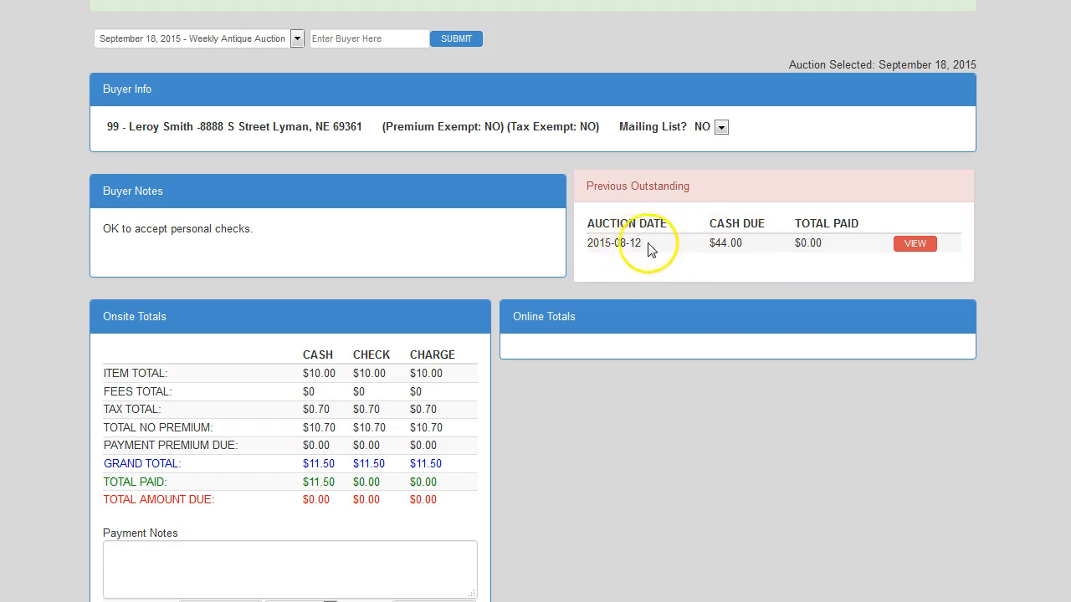
pyautogui.moveTo(916, 244)
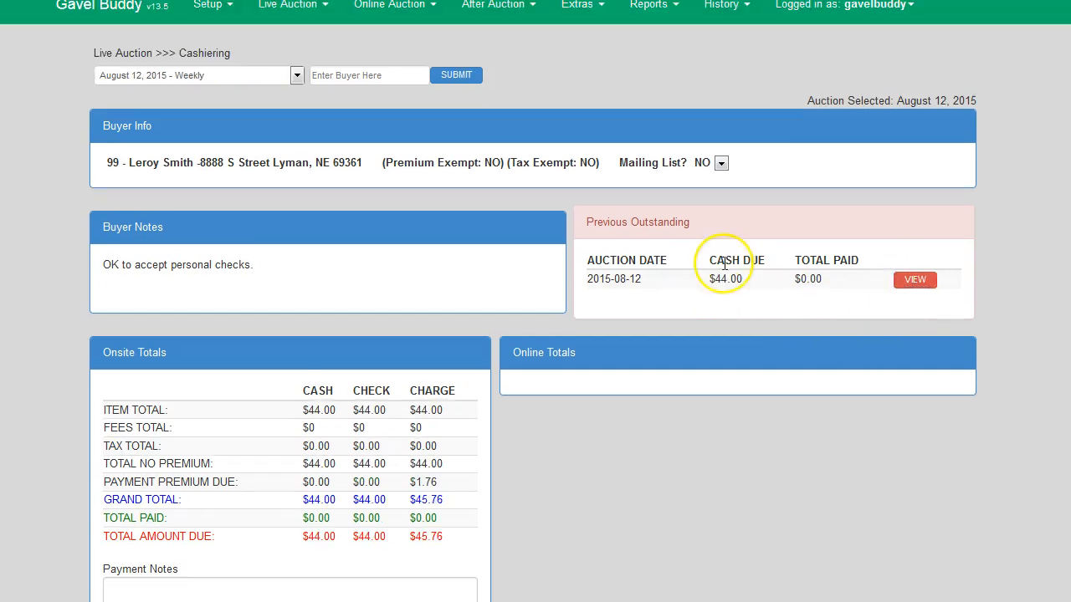
# Submit a $44 CASH payment for buyer 99's August 12 auction and bring up its receipt
pyautogui.scroll(-3)
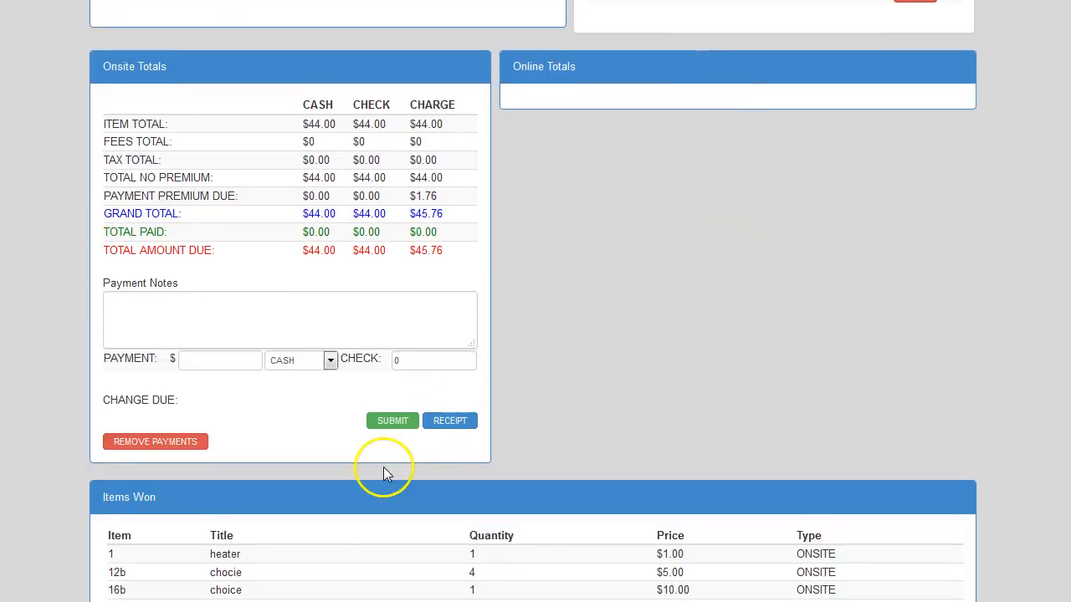
pyautogui.scroll(3)
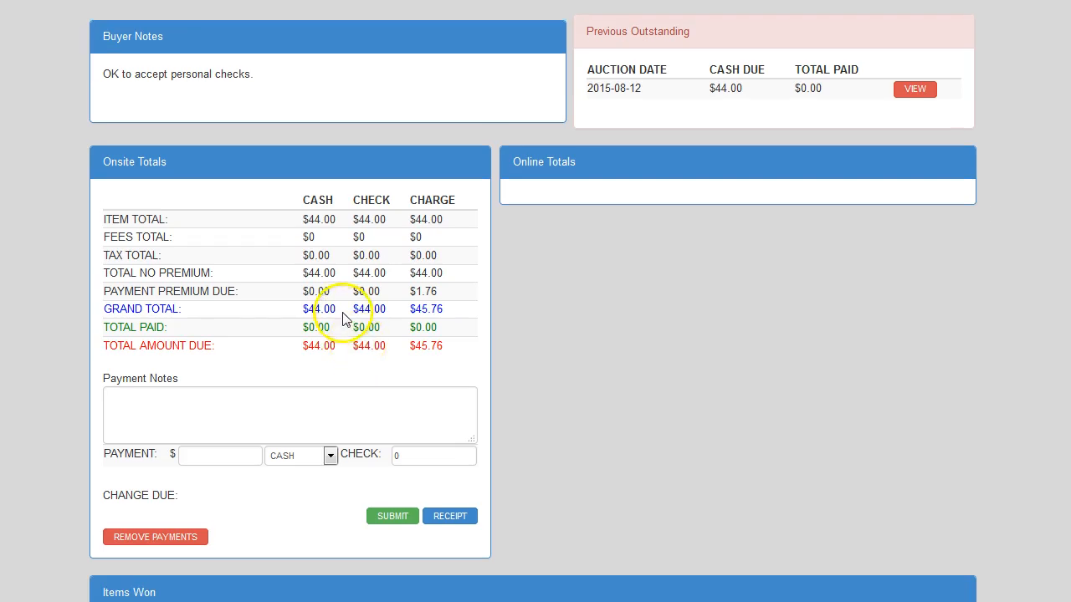
pyautogui.click(219, 455)
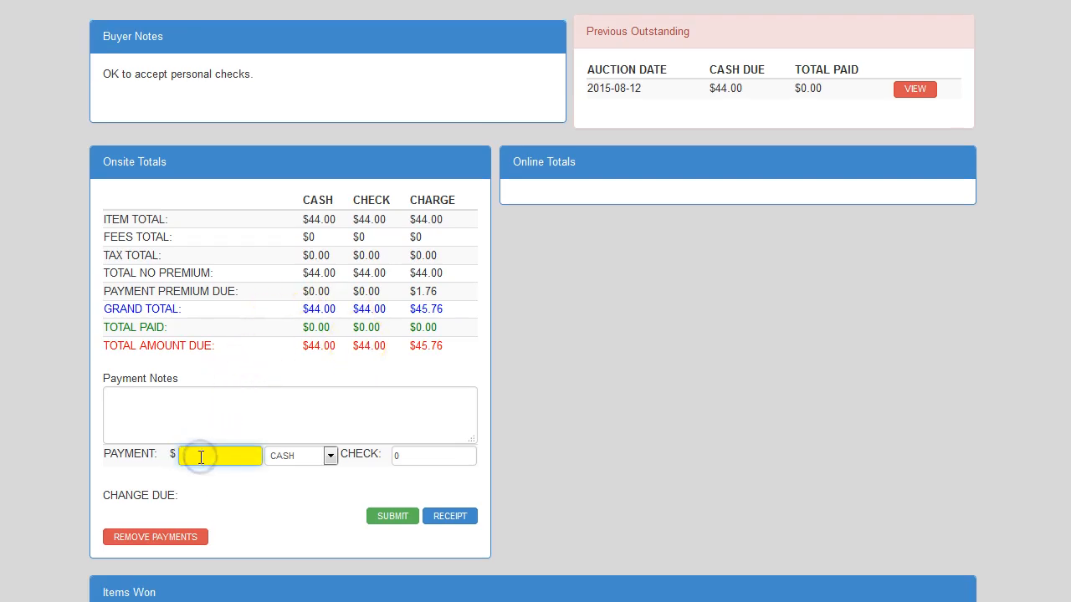
pyautogui.write('44')
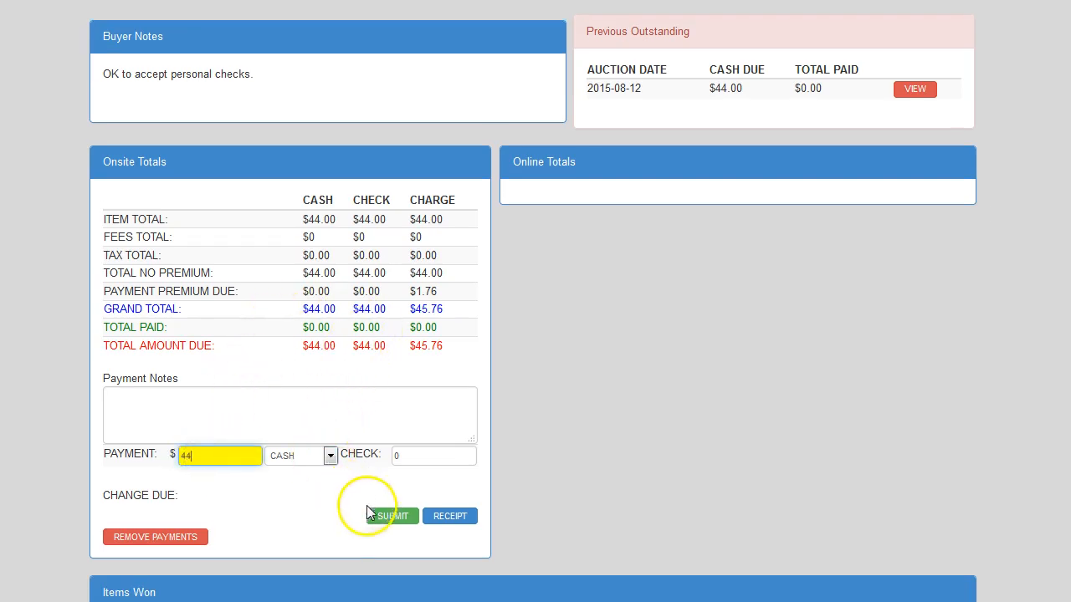
pyautogui.click(391, 515)
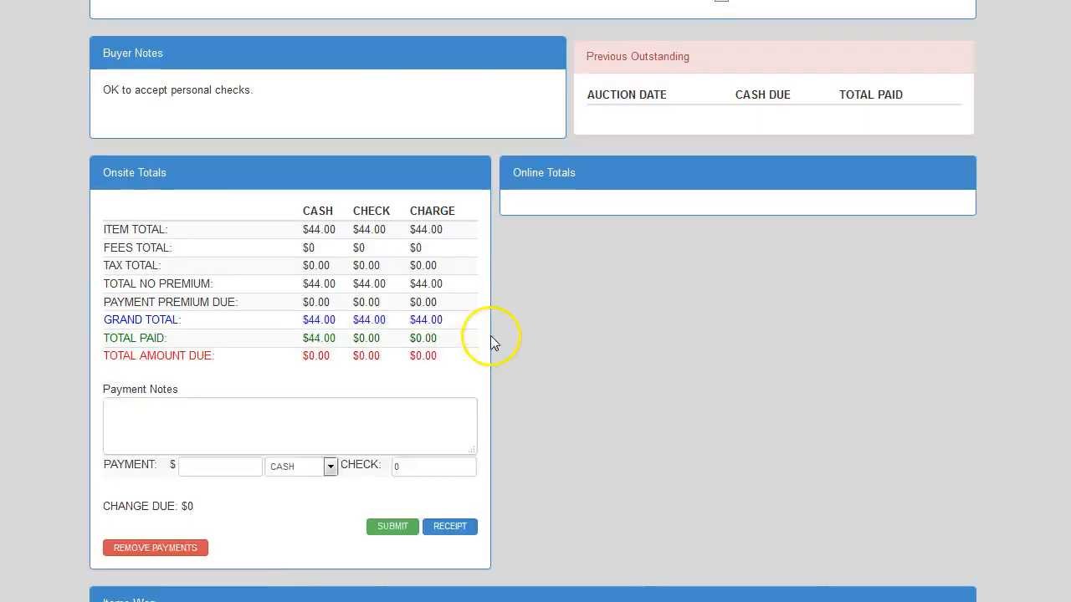
pyautogui.click(448, 525)
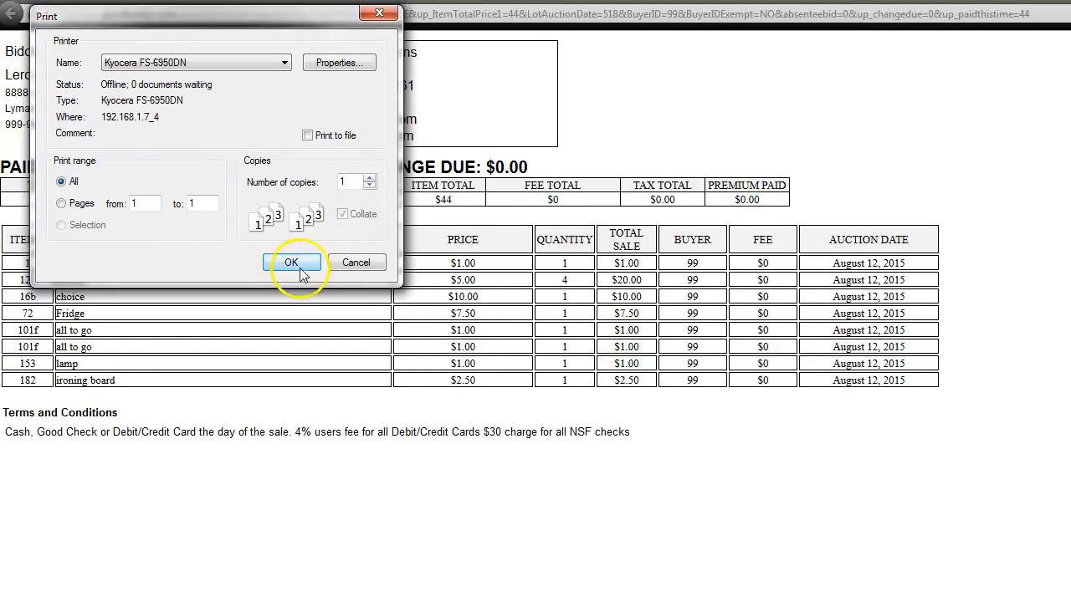
# Print the $44 paid-in-full August 12 receipt and return to cashiering with $0 due
pyautogui.click(292, 261)
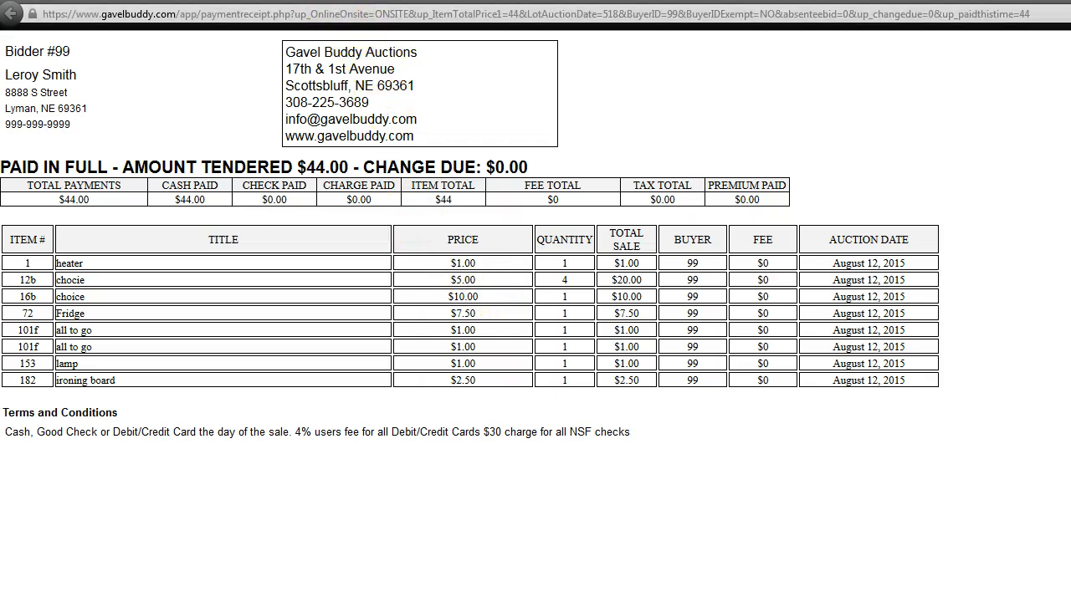
pyautogui.click(12, 14)
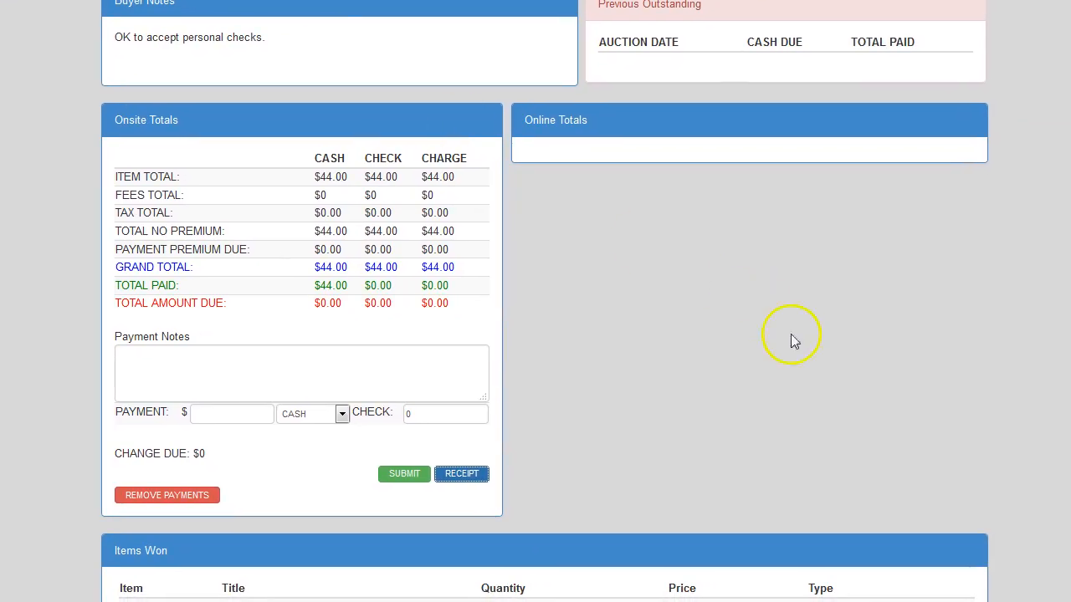
pyautogui.scroll(3)
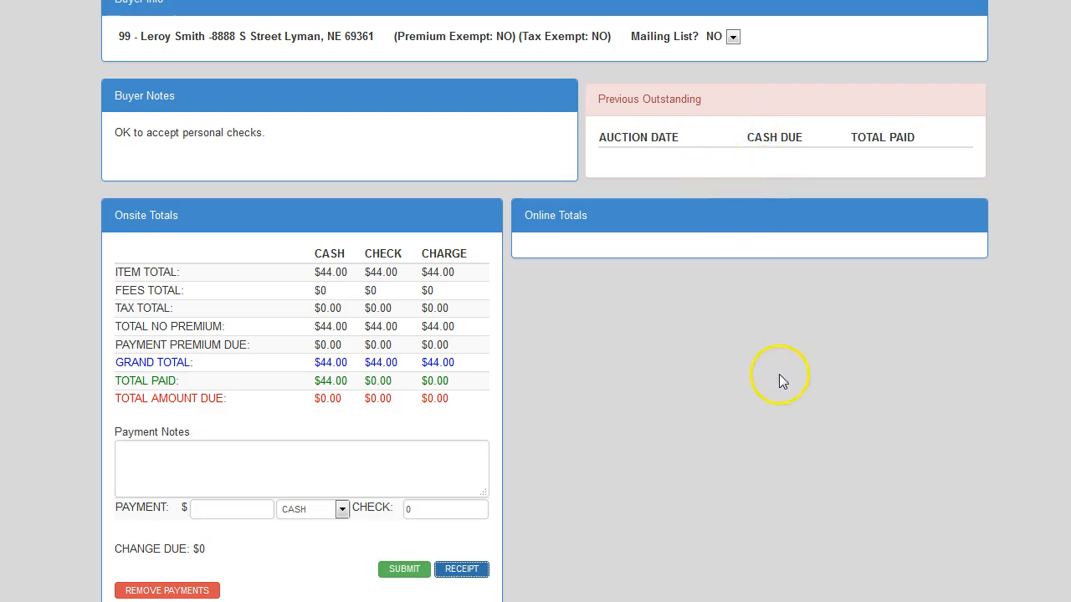
pyautogui.moveTo(827, 408)
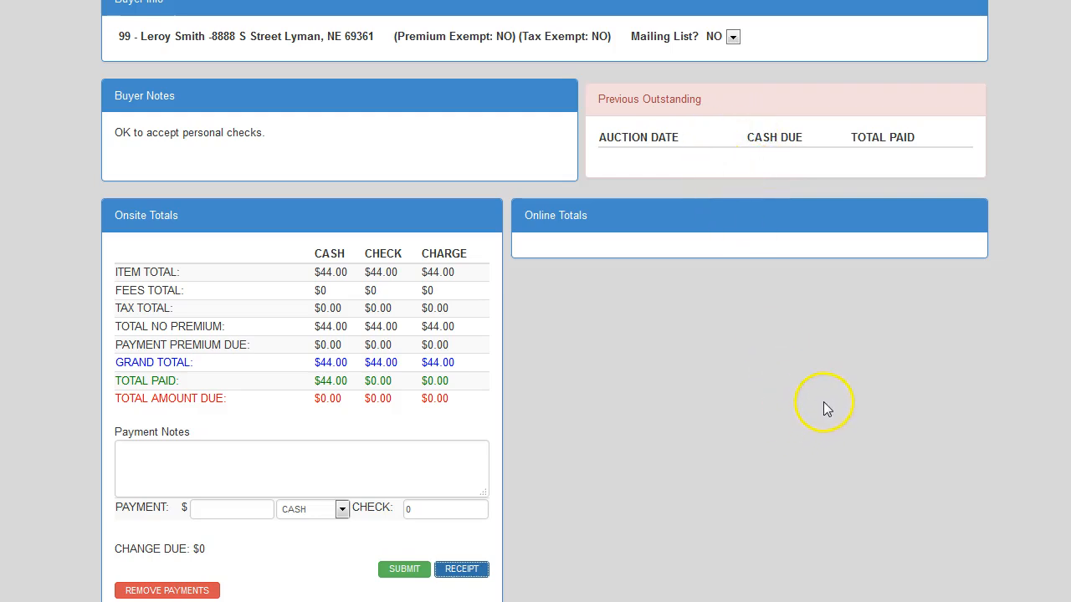
pyautogui.moveTo(840, 393)
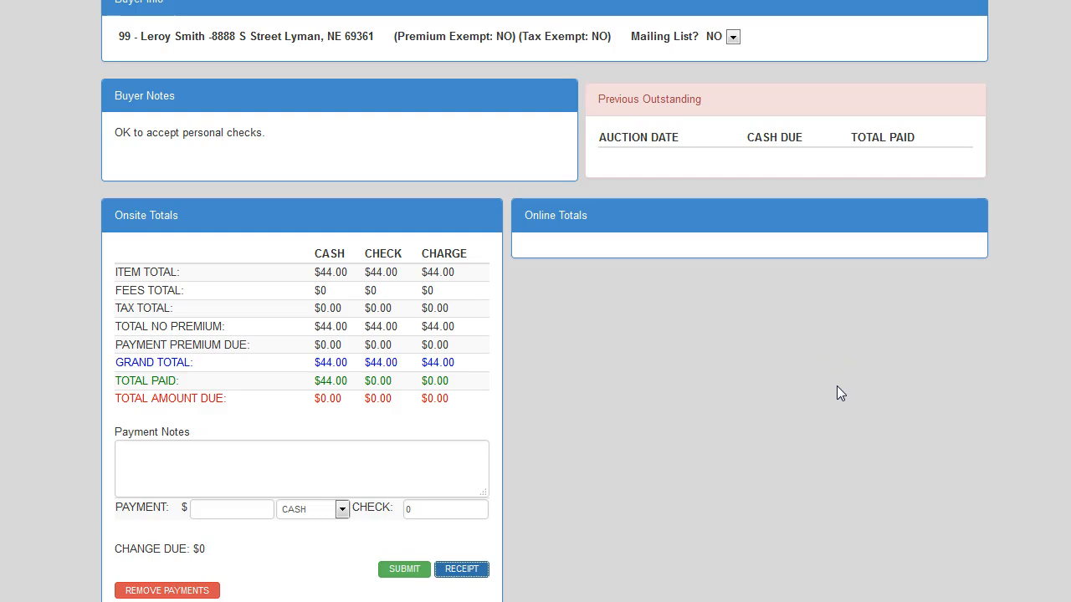
pyautogui.scroll(-3)
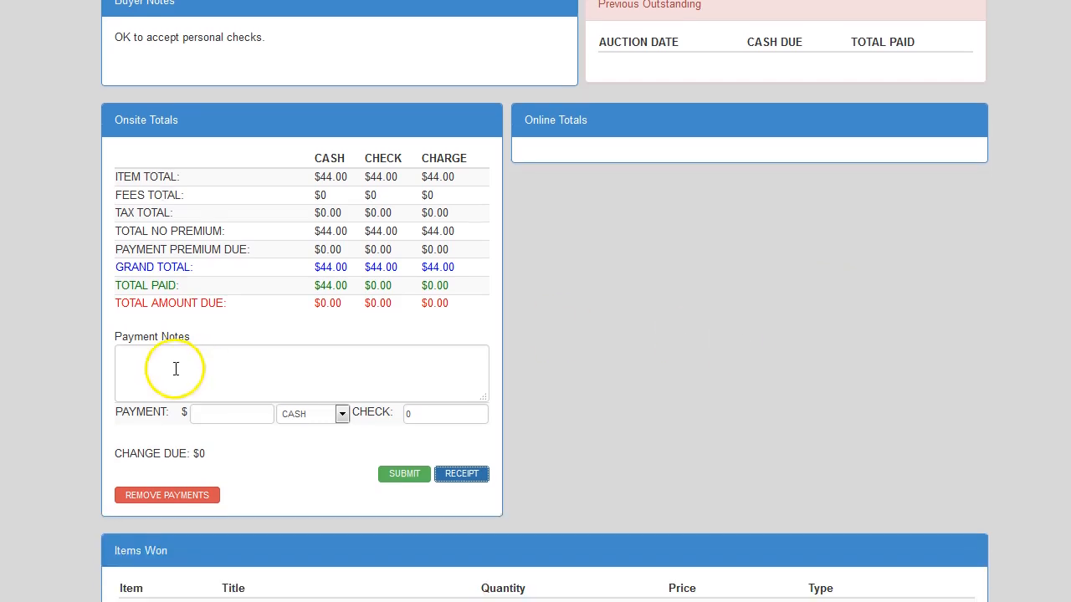
pyautogui.moveTo(176, 502)
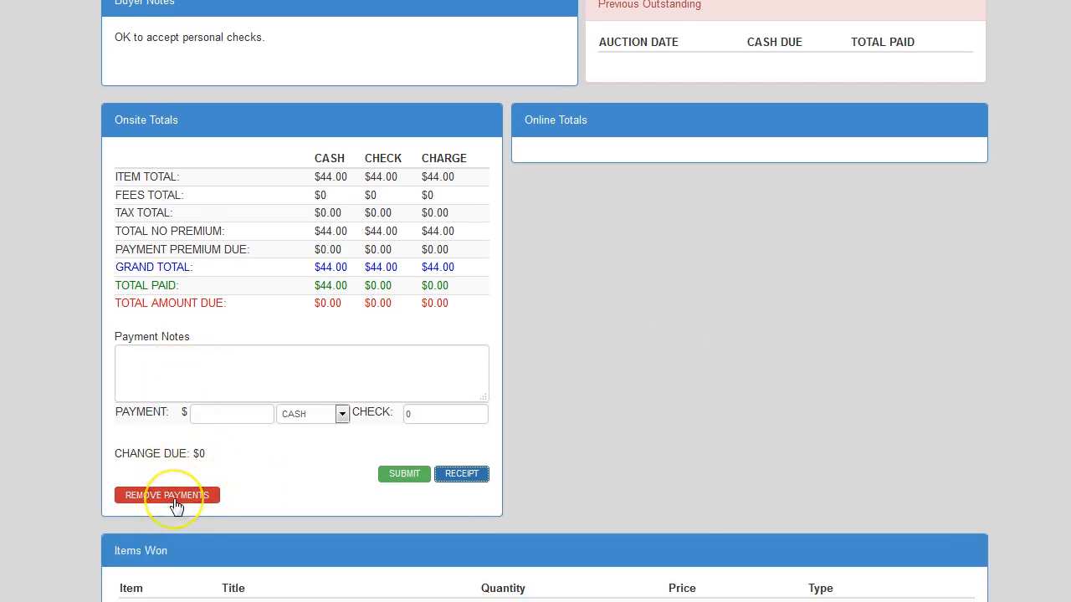
pyautogui.moveTo(450, 386)
pyautogui.write('50')
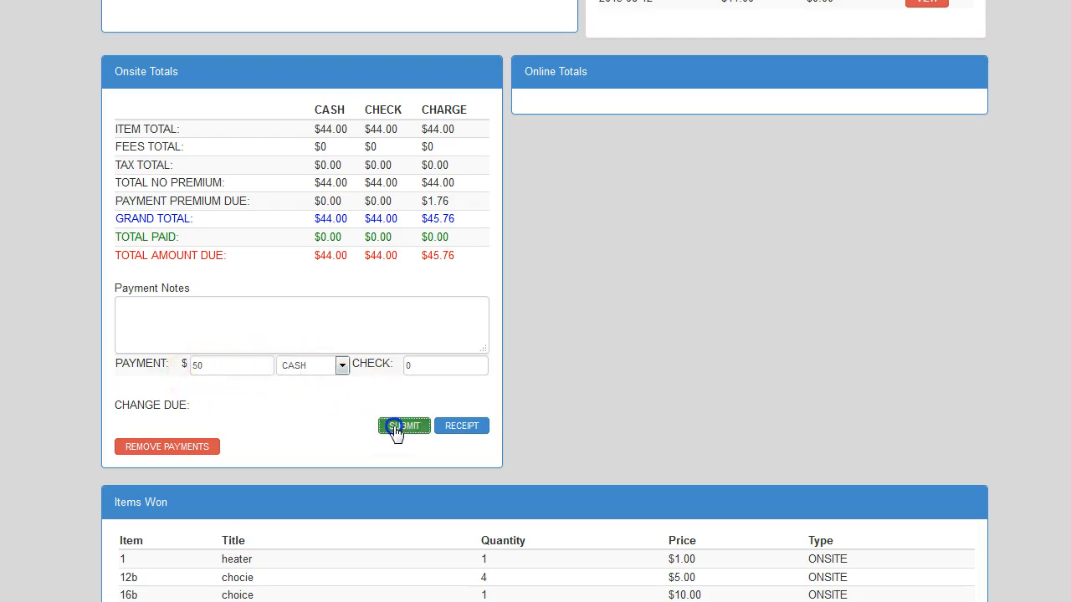
# Submit $50 CASH tendered for the August 12 auction and bring up the receipt showing $6 change
pyautogui.click(405, 427)
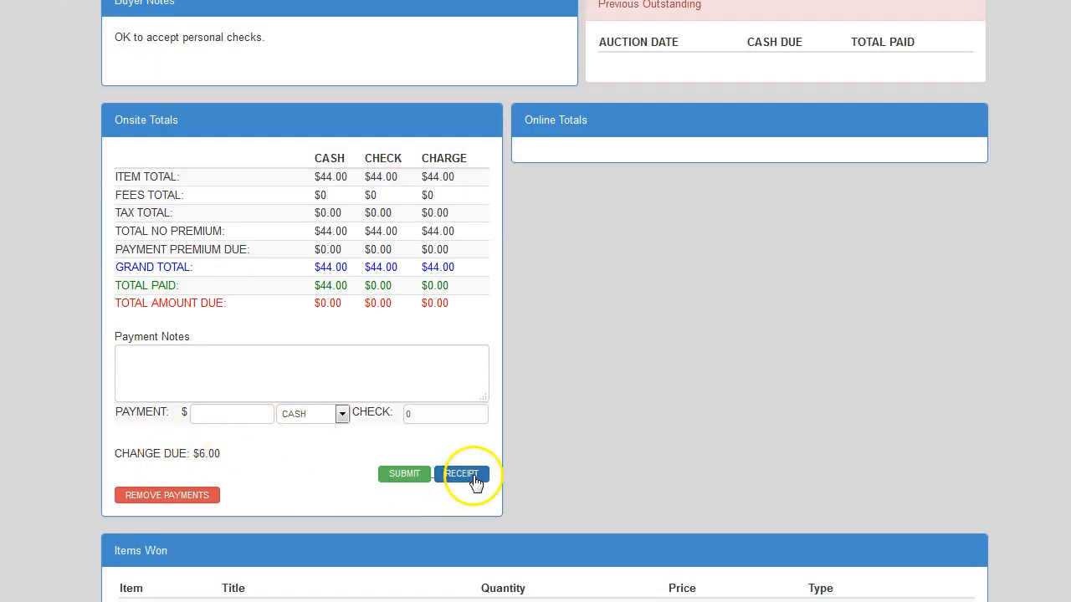
pyautogui.click(461, 474)
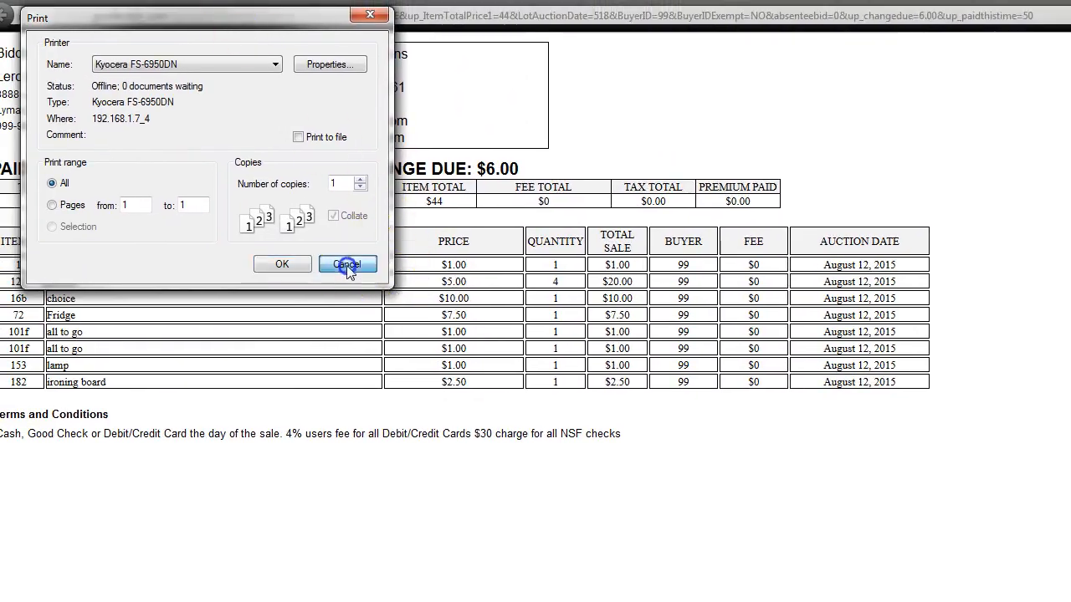
# Cancel printing the $50-tendered, $6-change receipt and return to cashiering
pyautogui.click(347, 264)
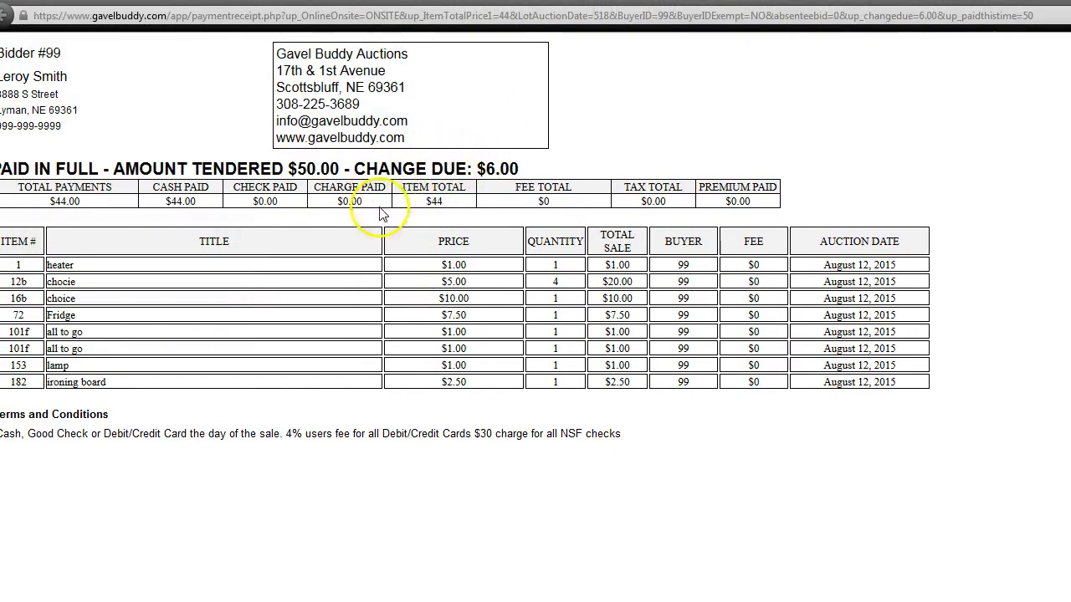
pyautogui.moveTo(168, 10)
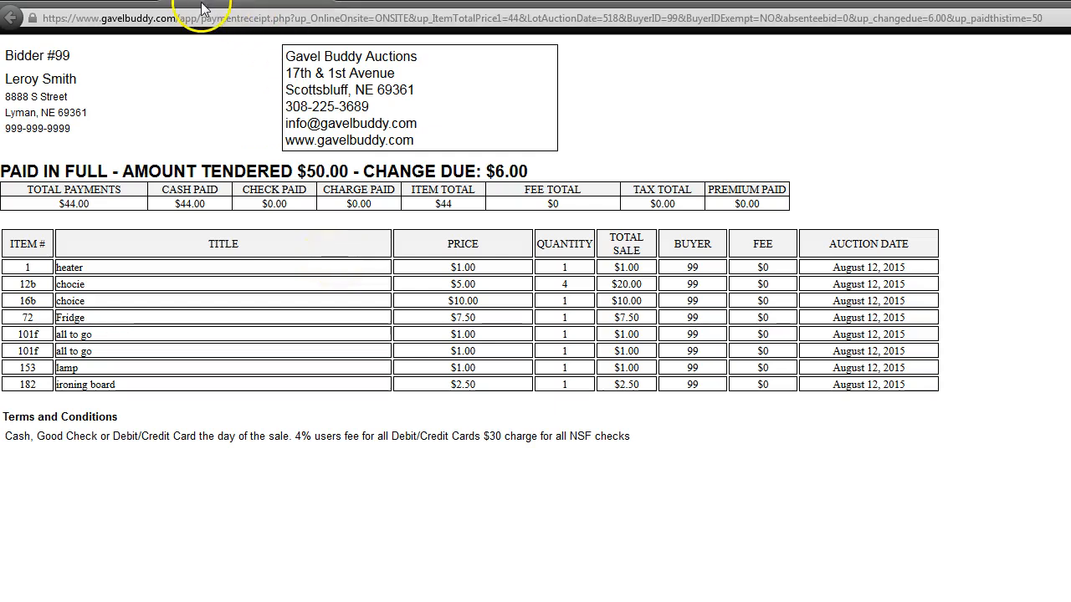
pyautogui.click(12, 17)
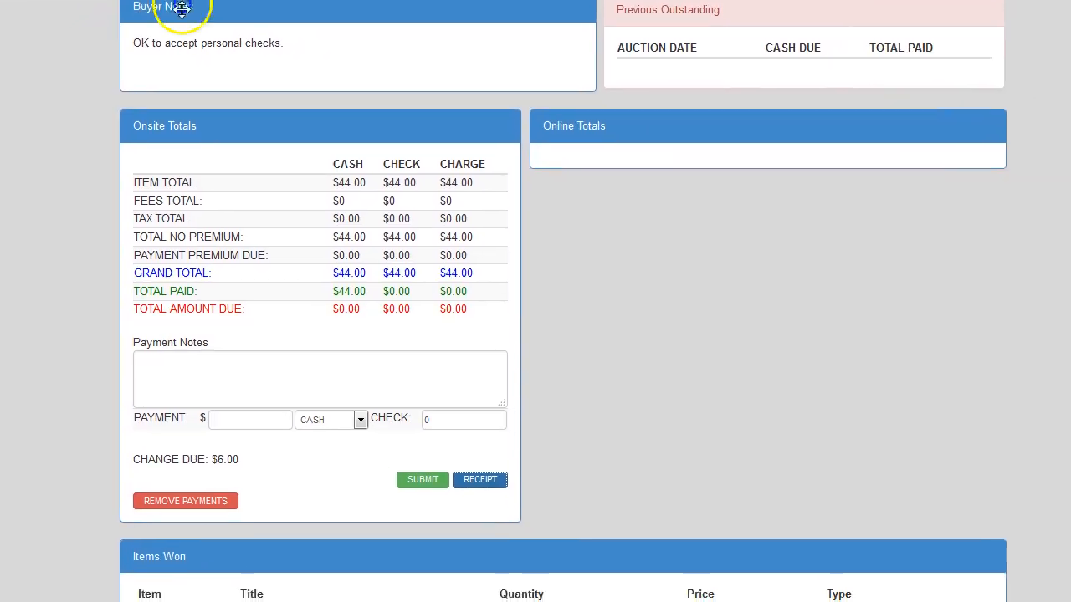
pyautogui.scroll(-3)
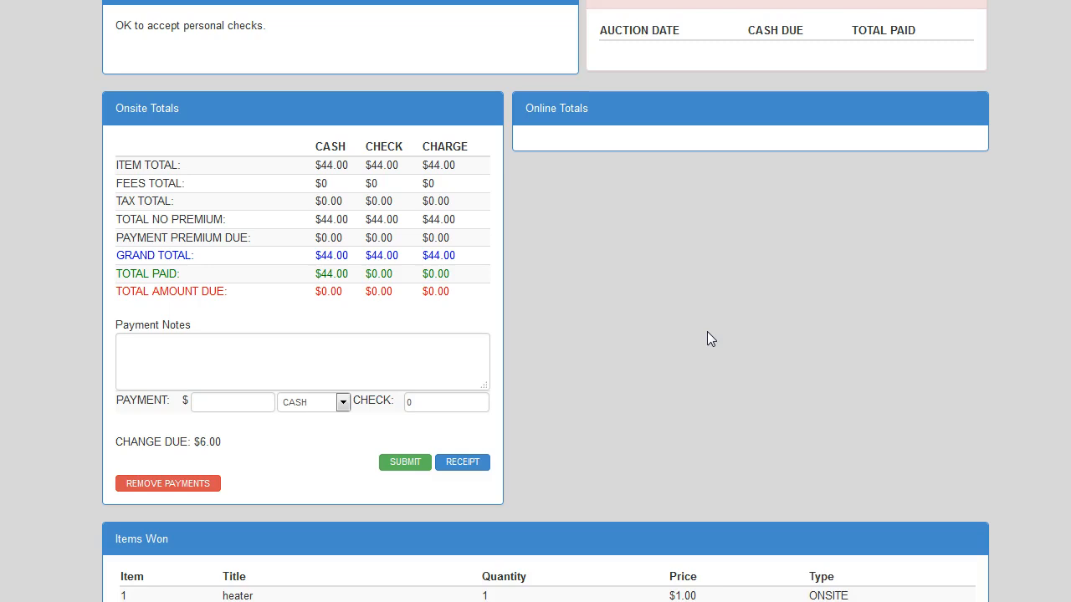
pyautogui.moveTo(352, 442)
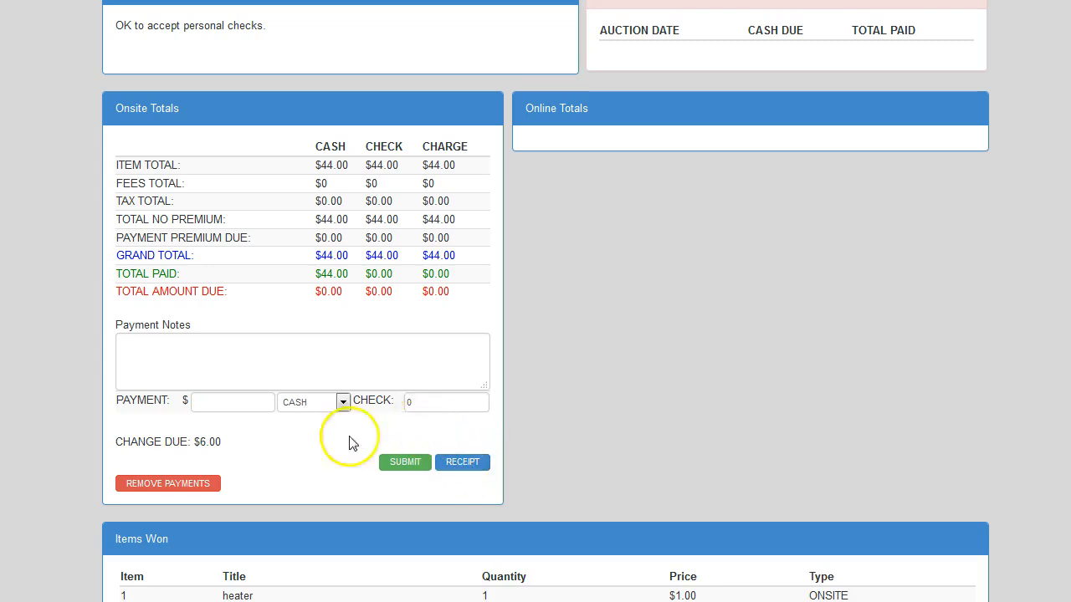